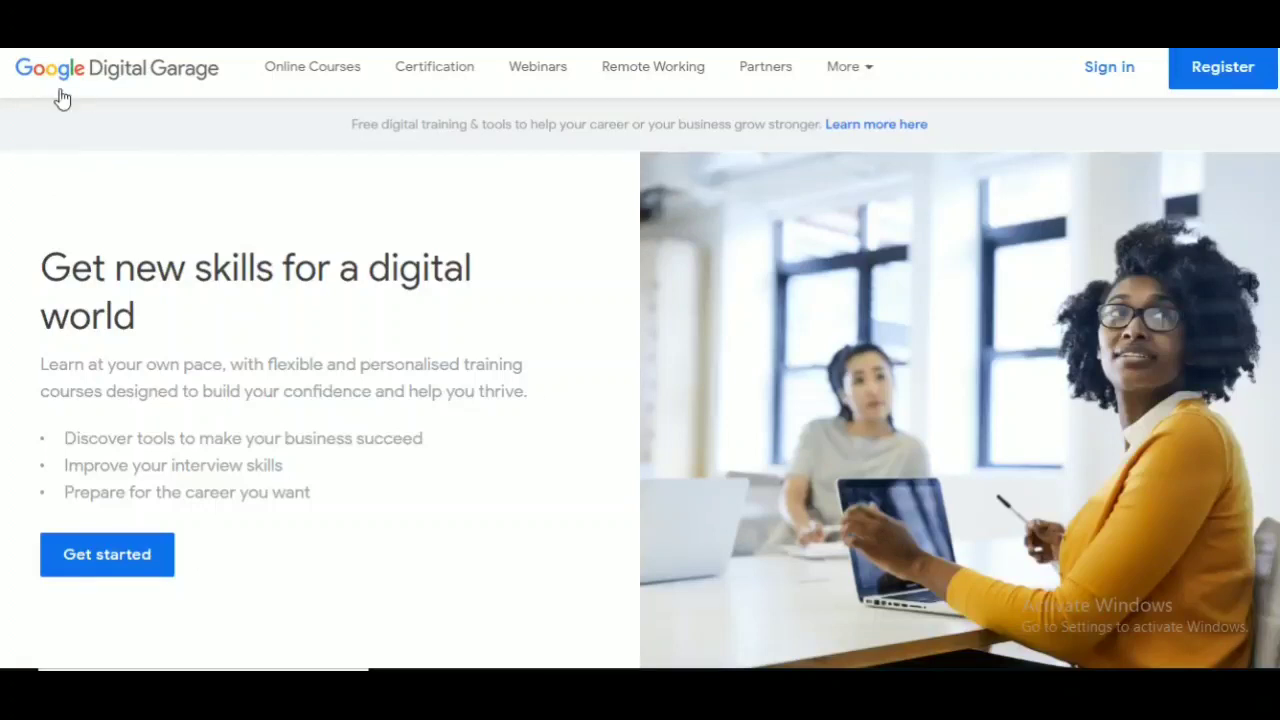
mouse_move(990, 318)
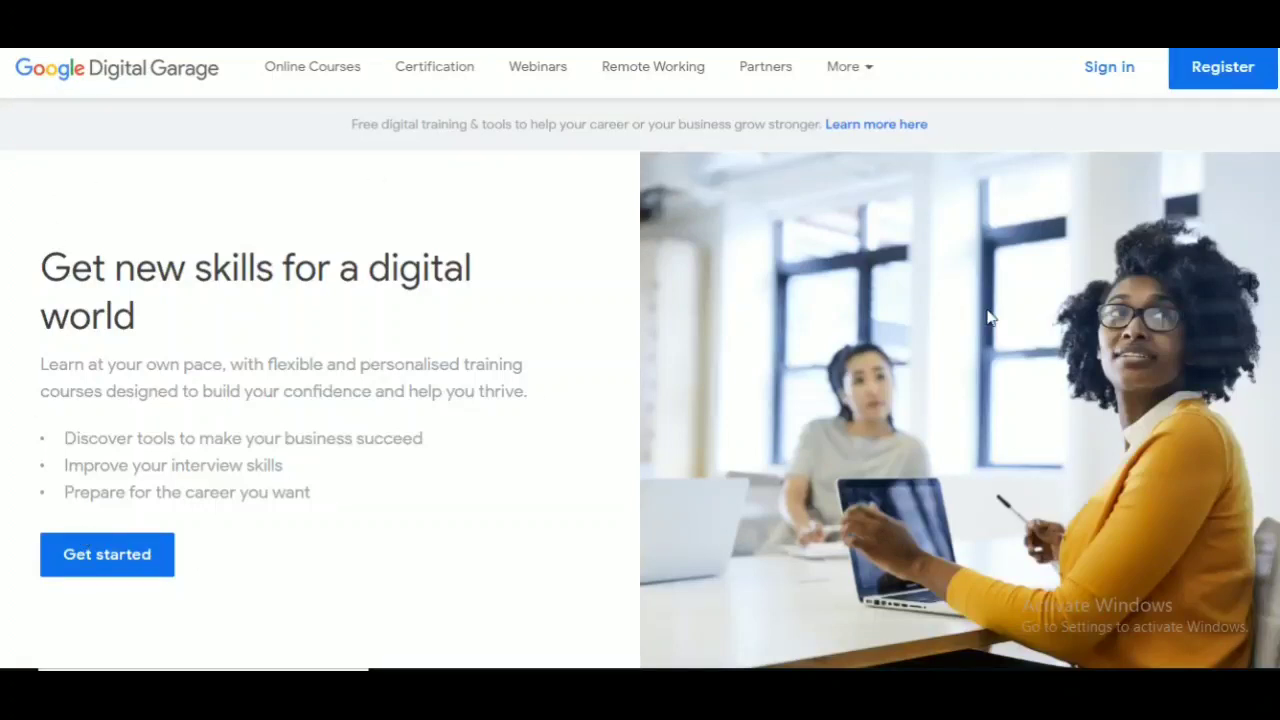
mouse_move(184, 90)
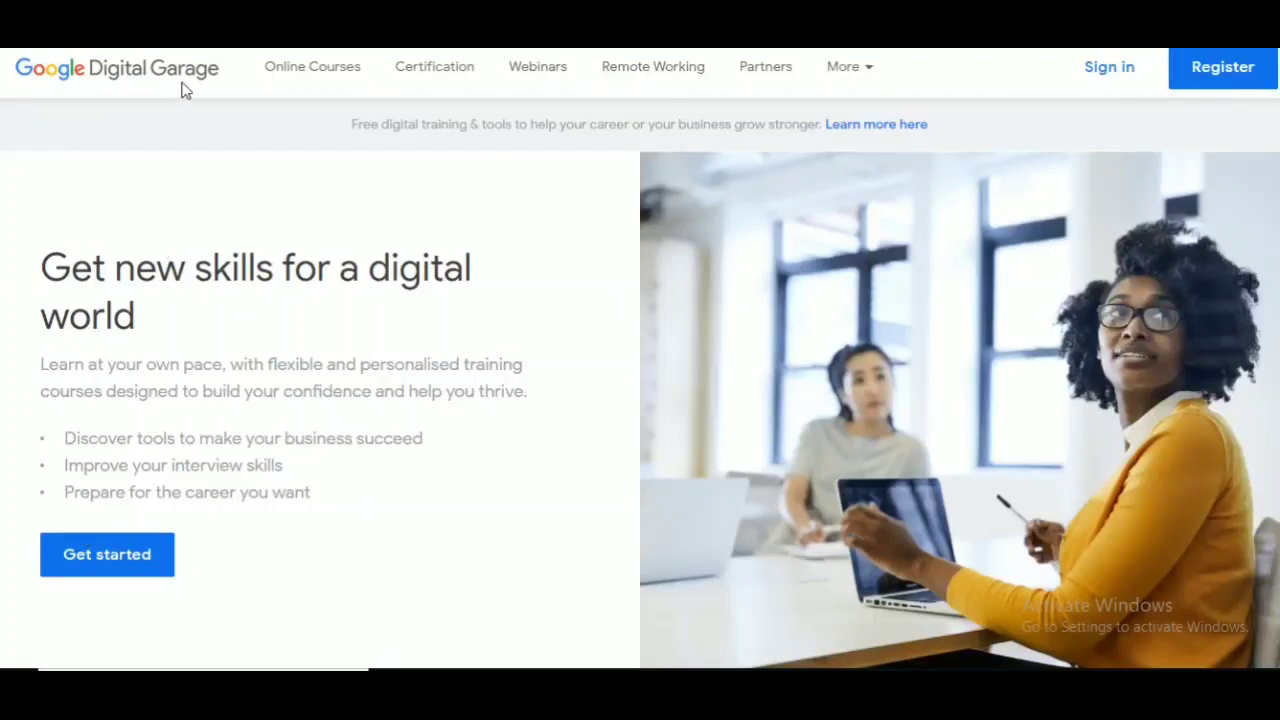
mouse_move(380, 456)
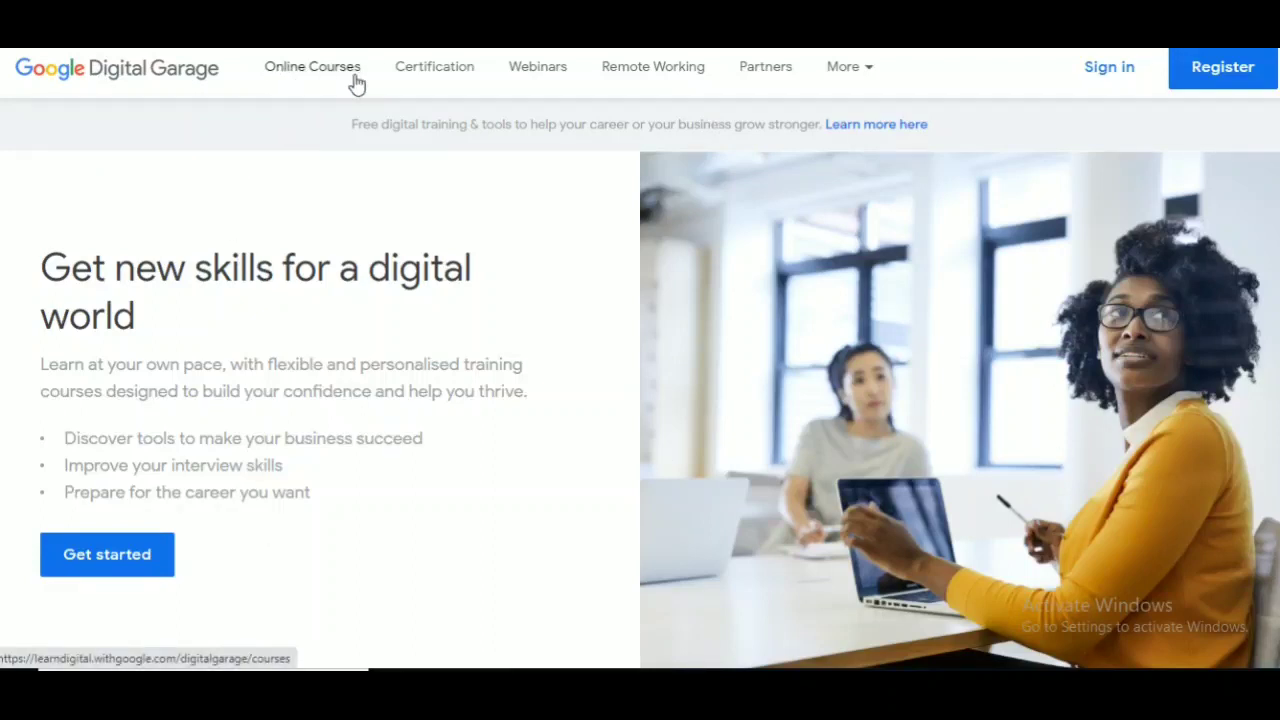
mouse_move(576, 68)
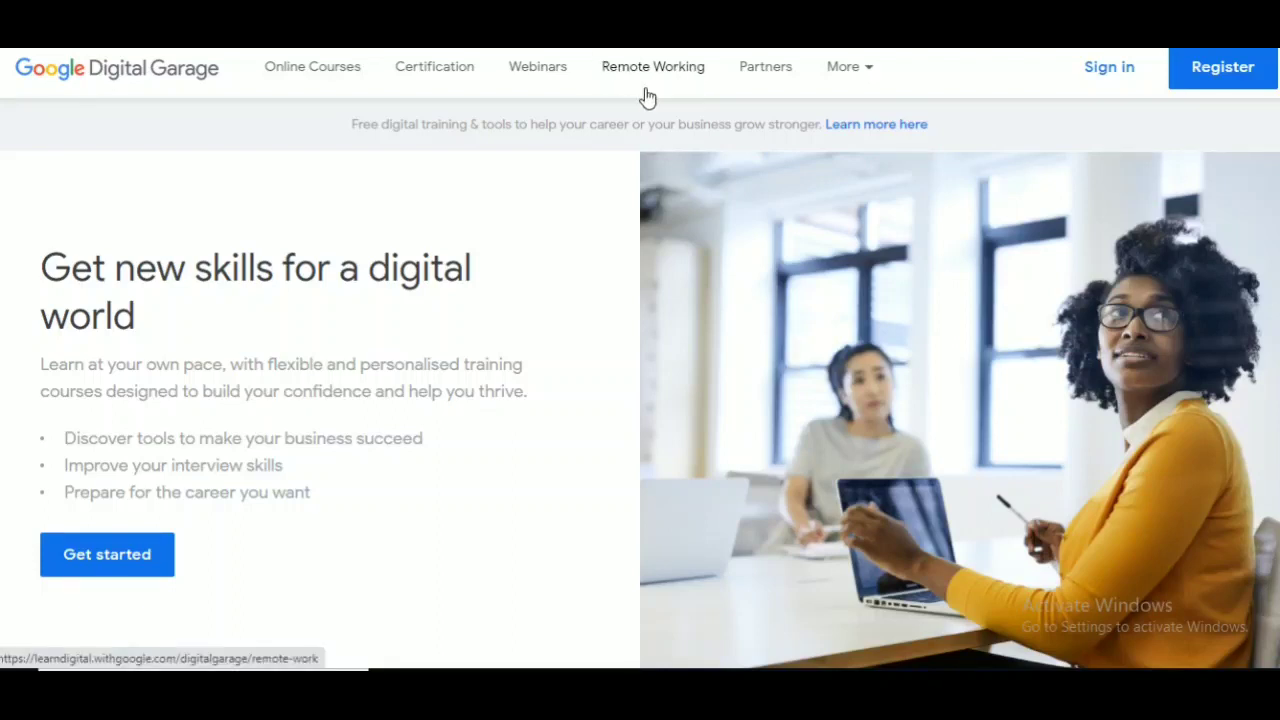
mouse_move(658, 96)
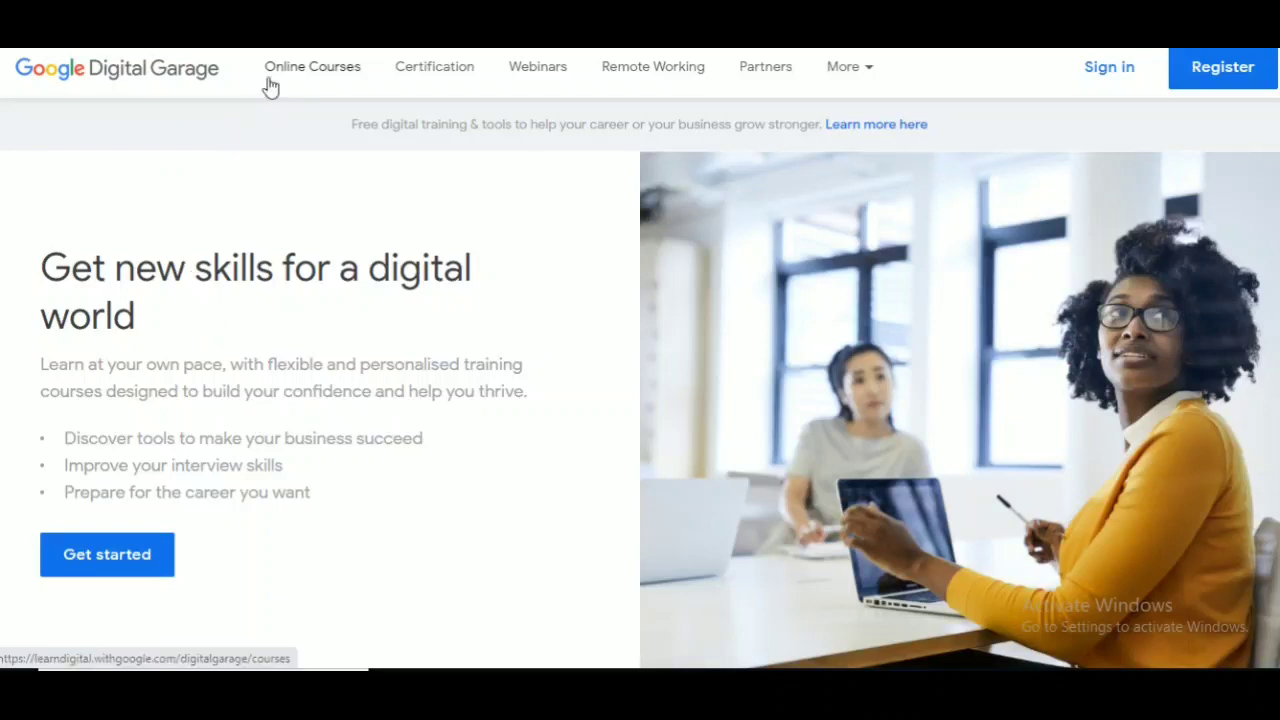
Show the Online Courses catalogue of 136 courses and bring the first course cards into view
left_click(312, 66)
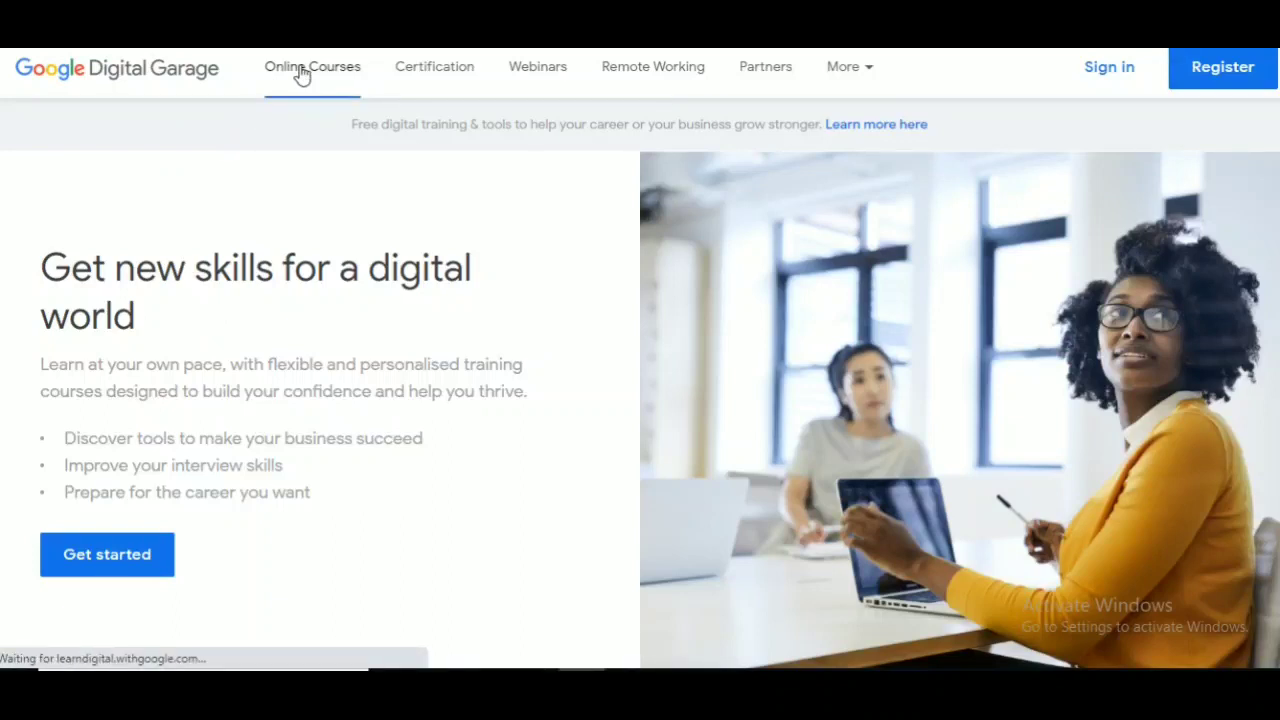
mouse_move(328, 84)
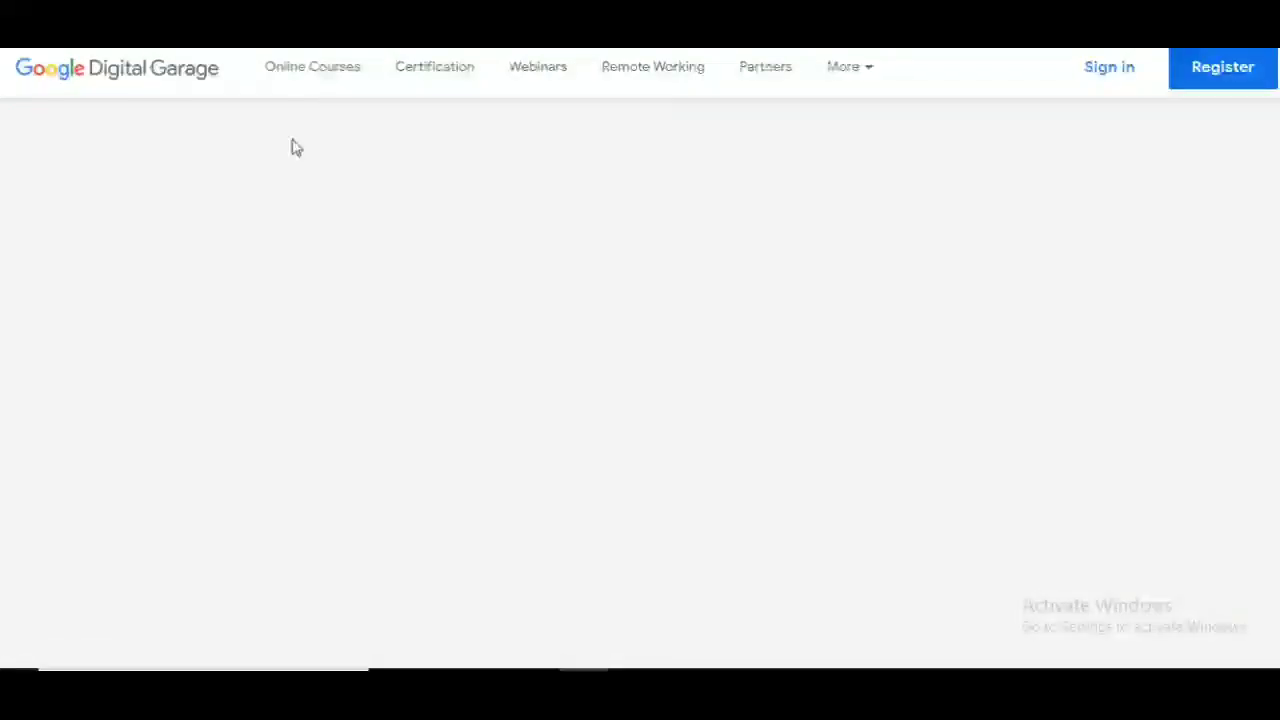
left_click(312, 66)
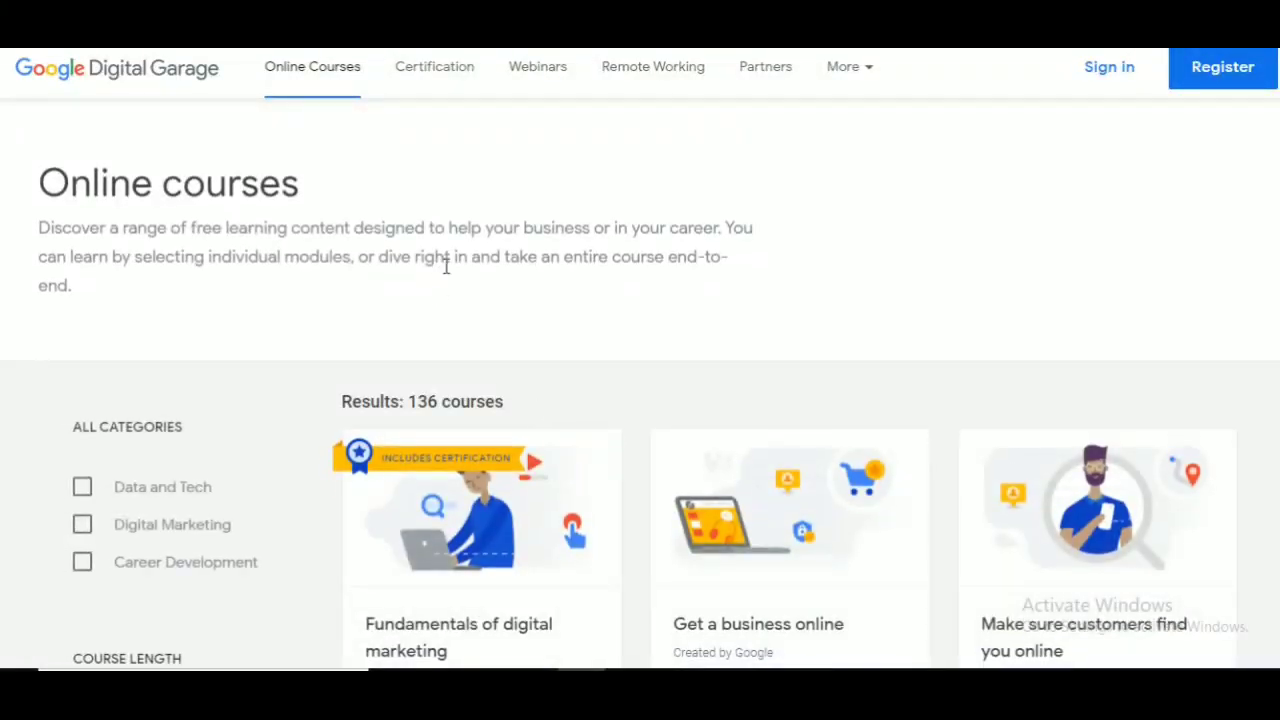
scroll("down", 3)
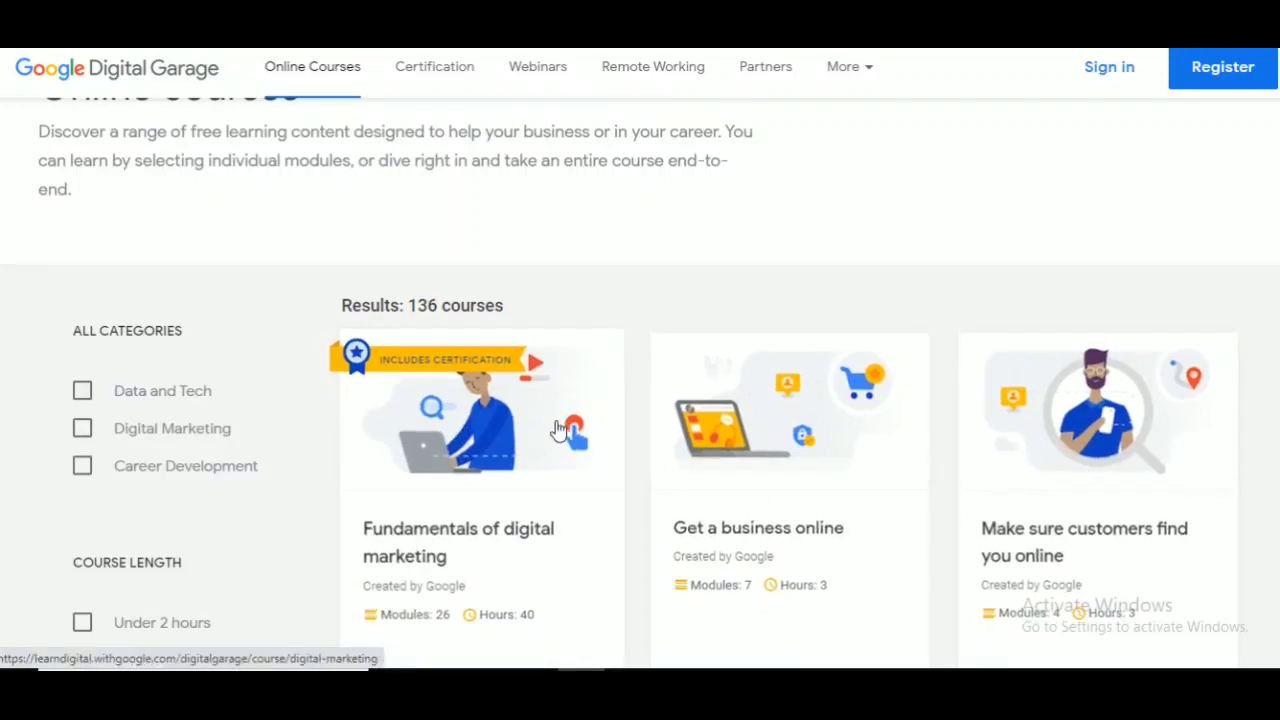
scroll("down", 3)
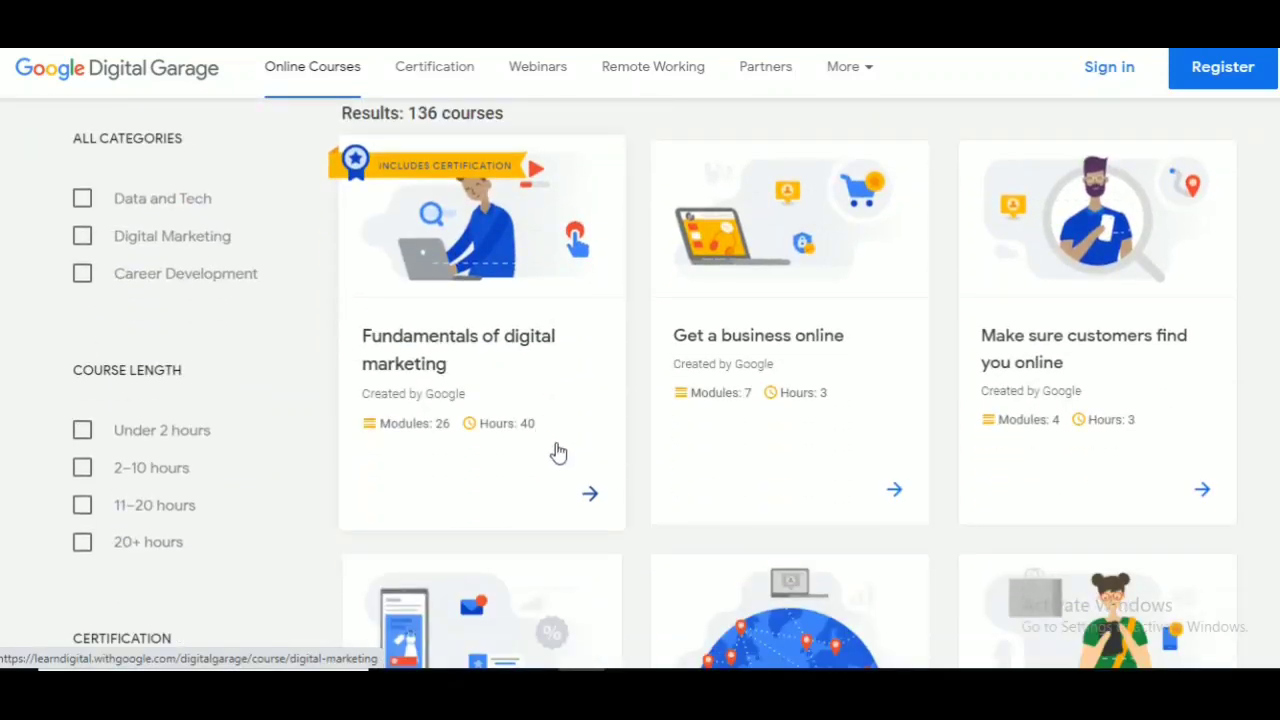
scroll("down", 3)
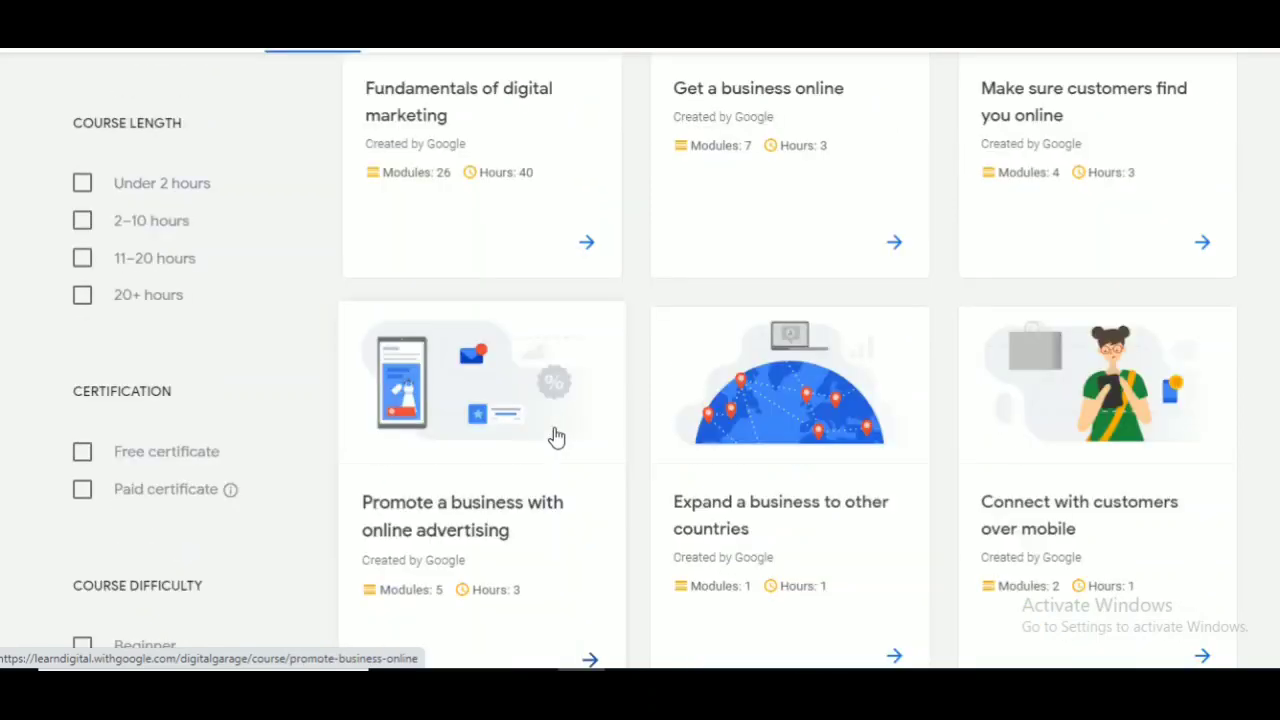
scroll("up", 3)
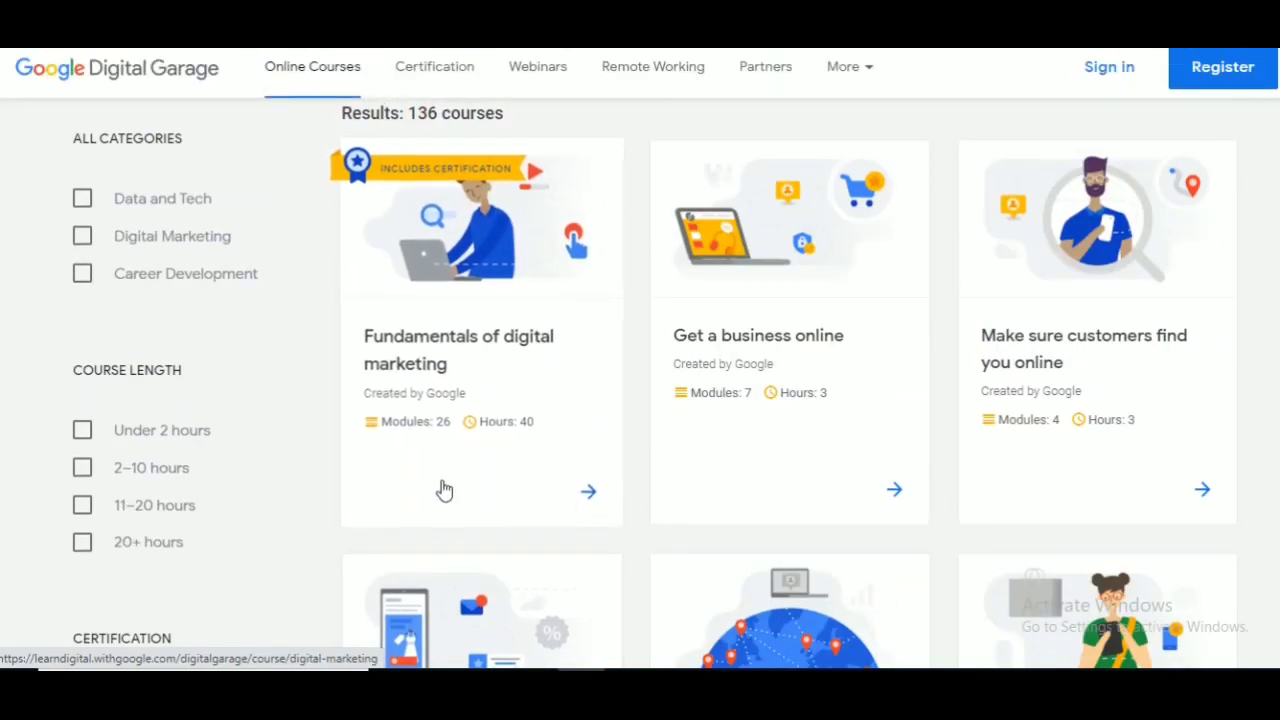
mouse_move(528, 352)
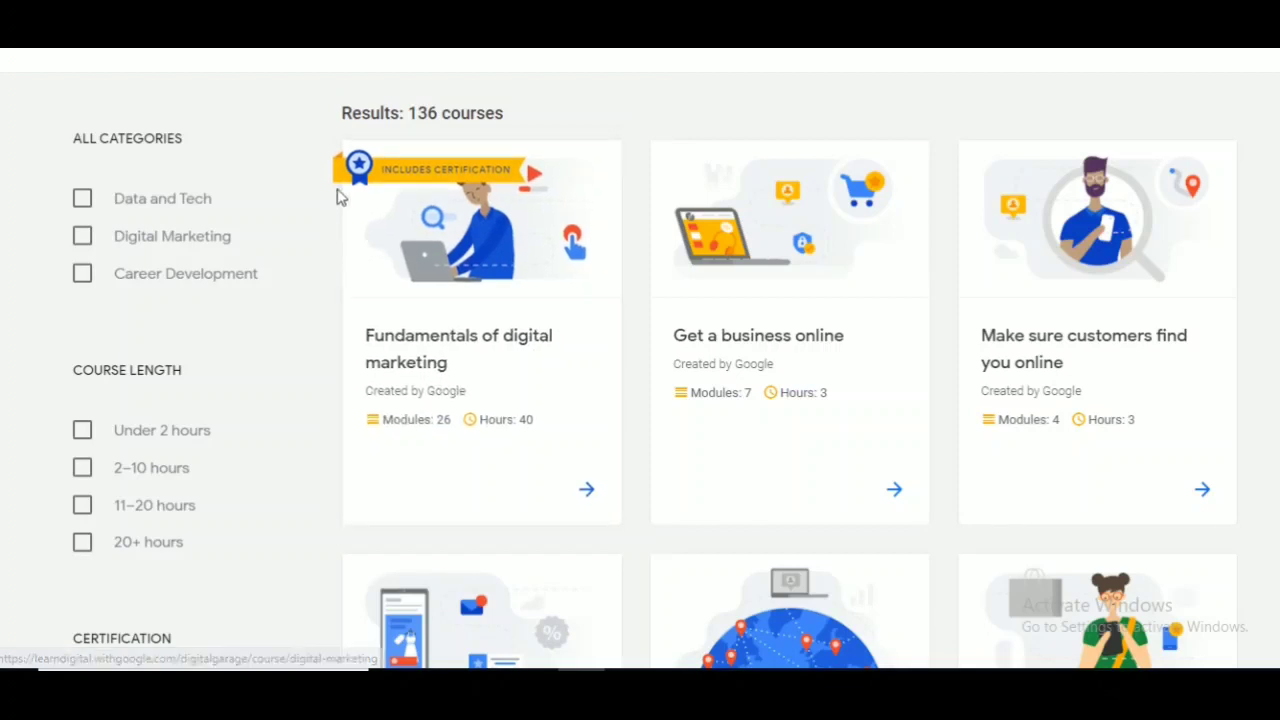
mouse_move(442, 468)
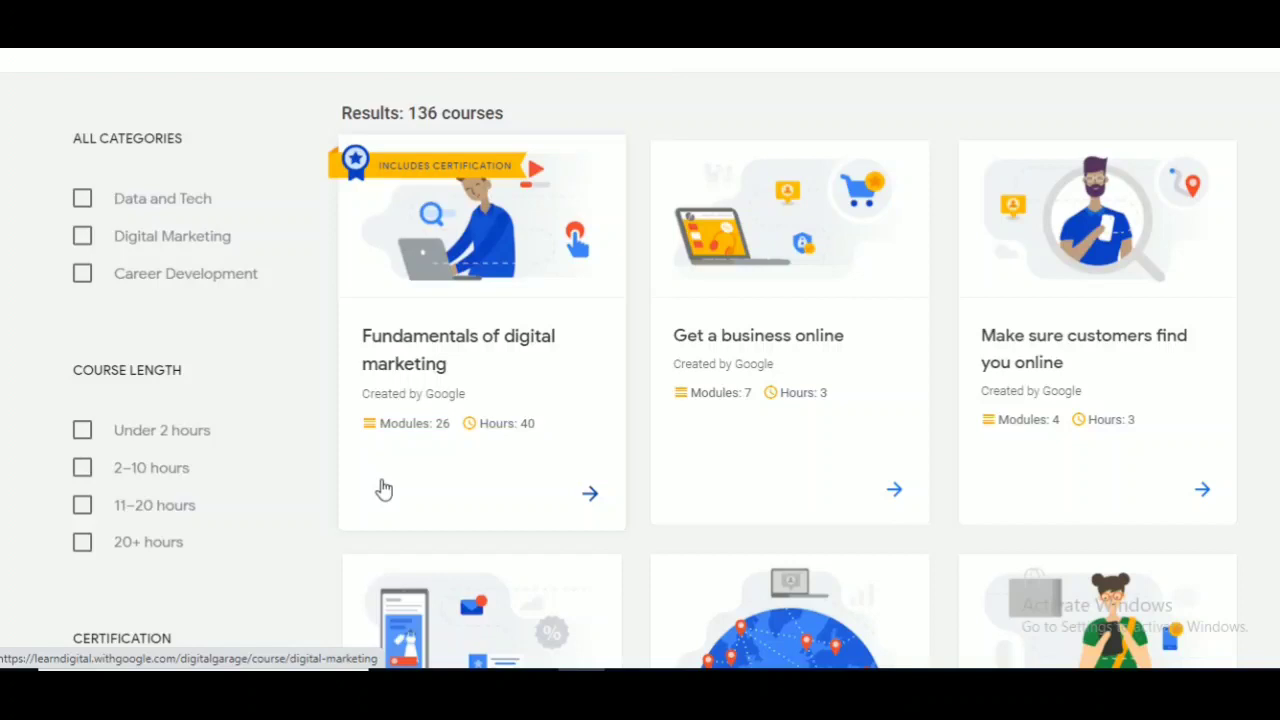
mouse_move(396, 462)
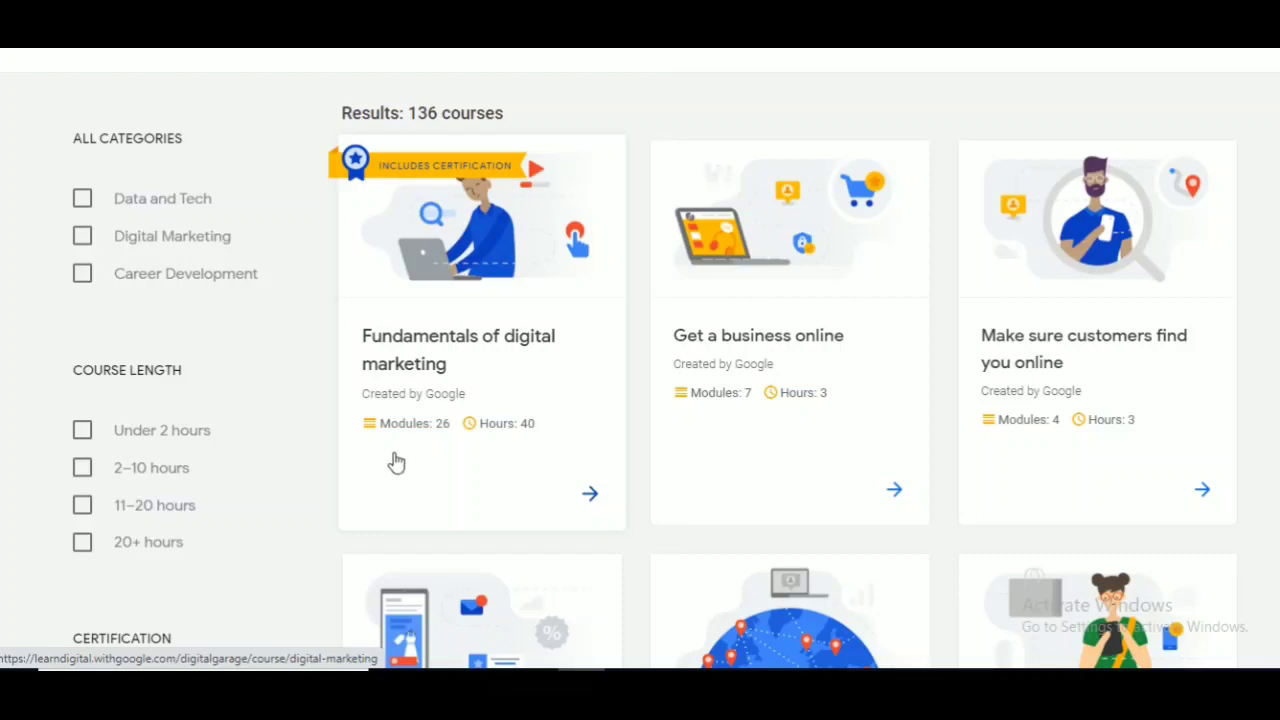
mouse_move(404, 452)
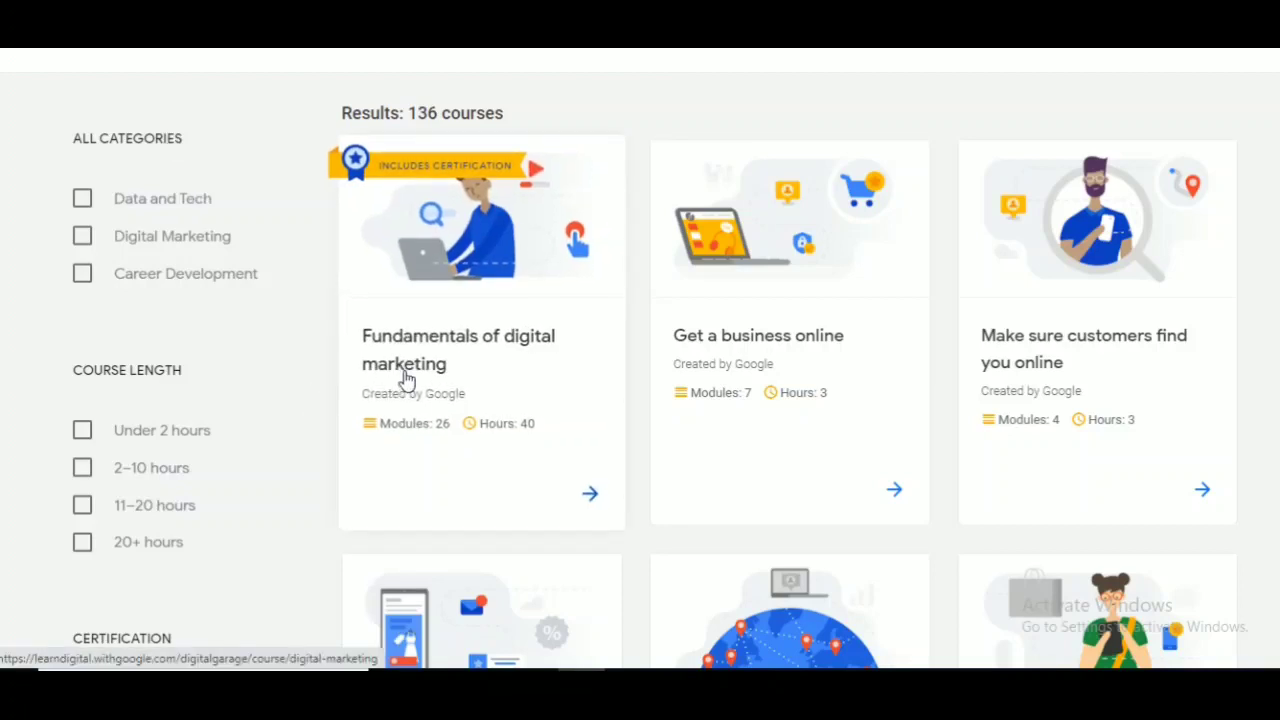
mouse_move(364, 468)
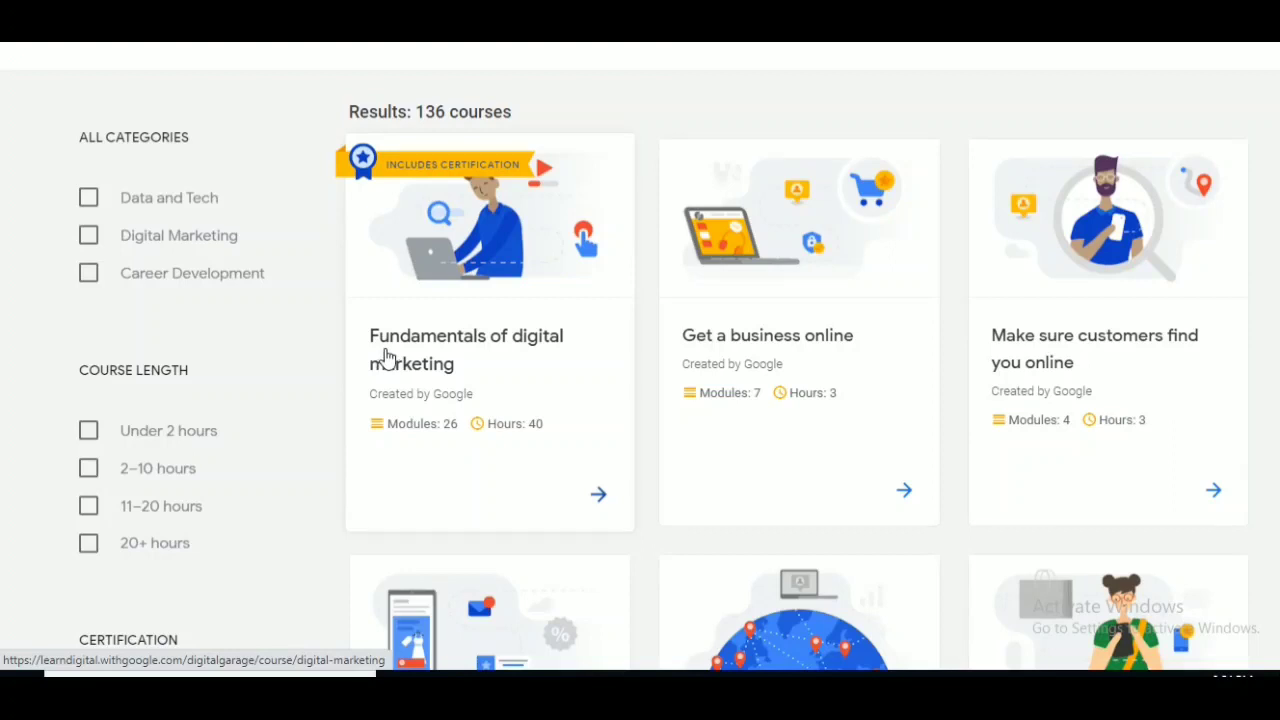
mouse_move(470, 362)
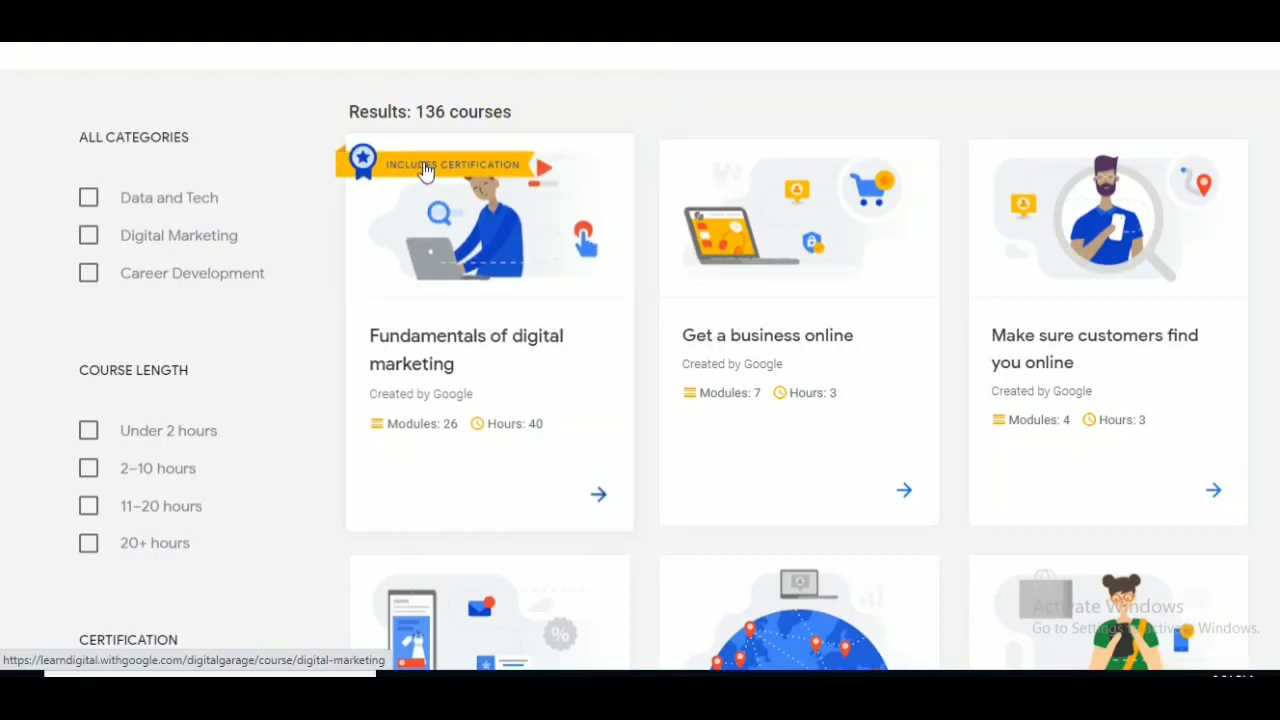
mouse_move(470, 168)
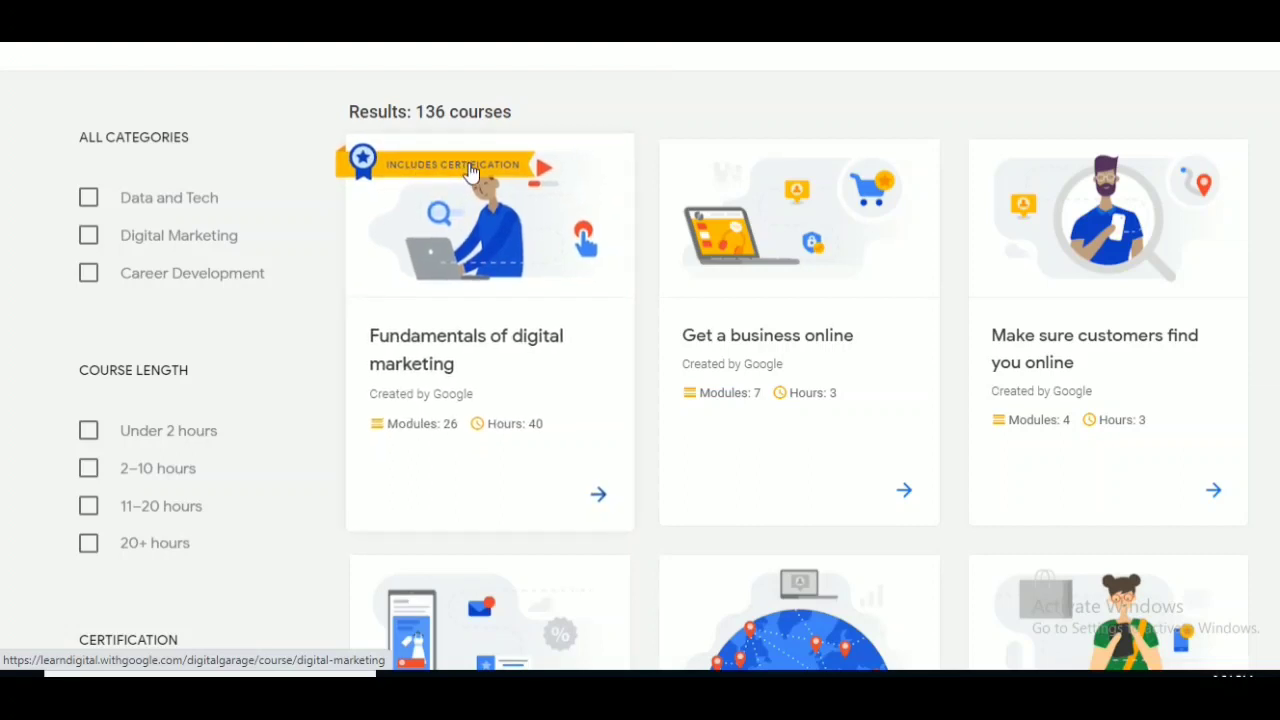
mouse_move(504, 182)
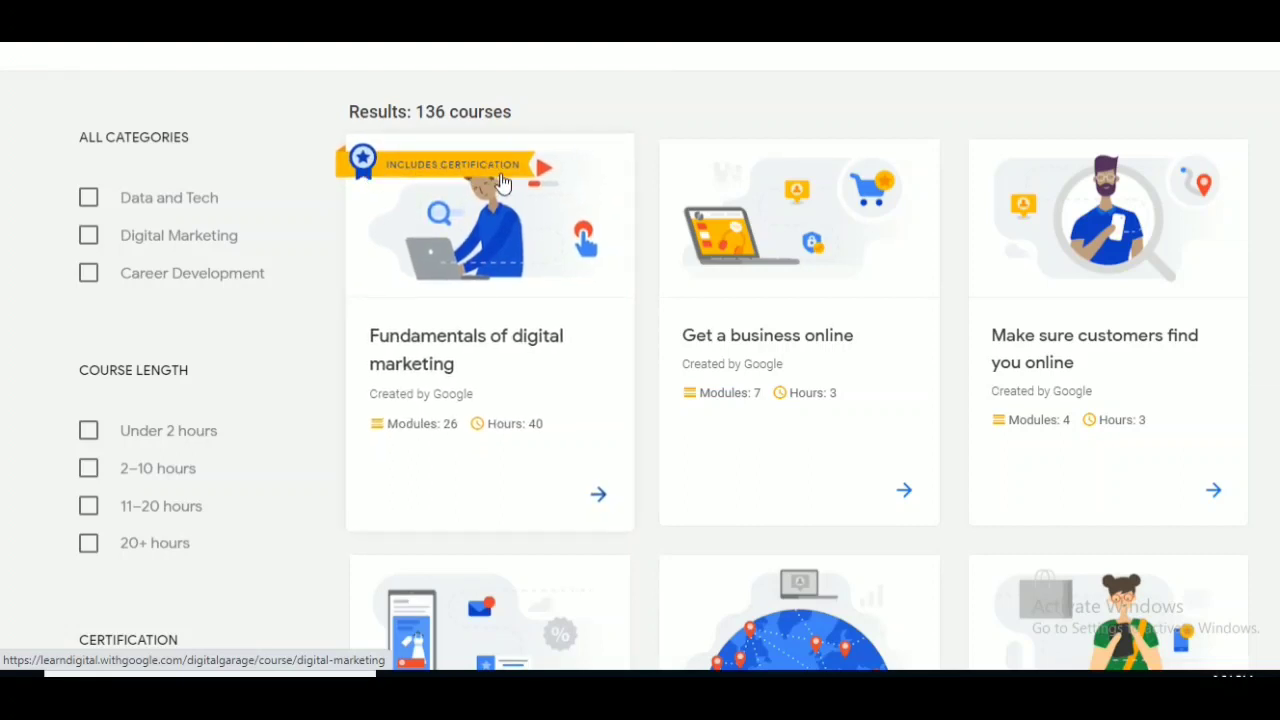
mouse_move(412, 436)
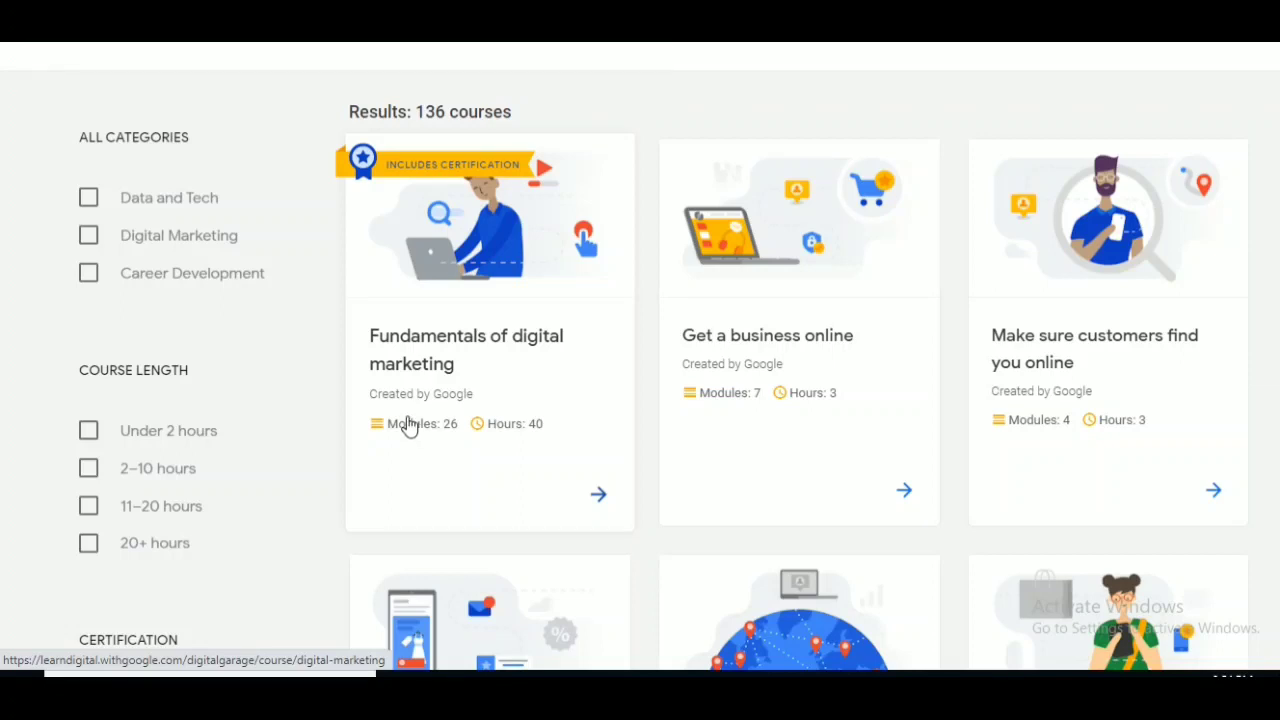
mouse_move(428, 404)
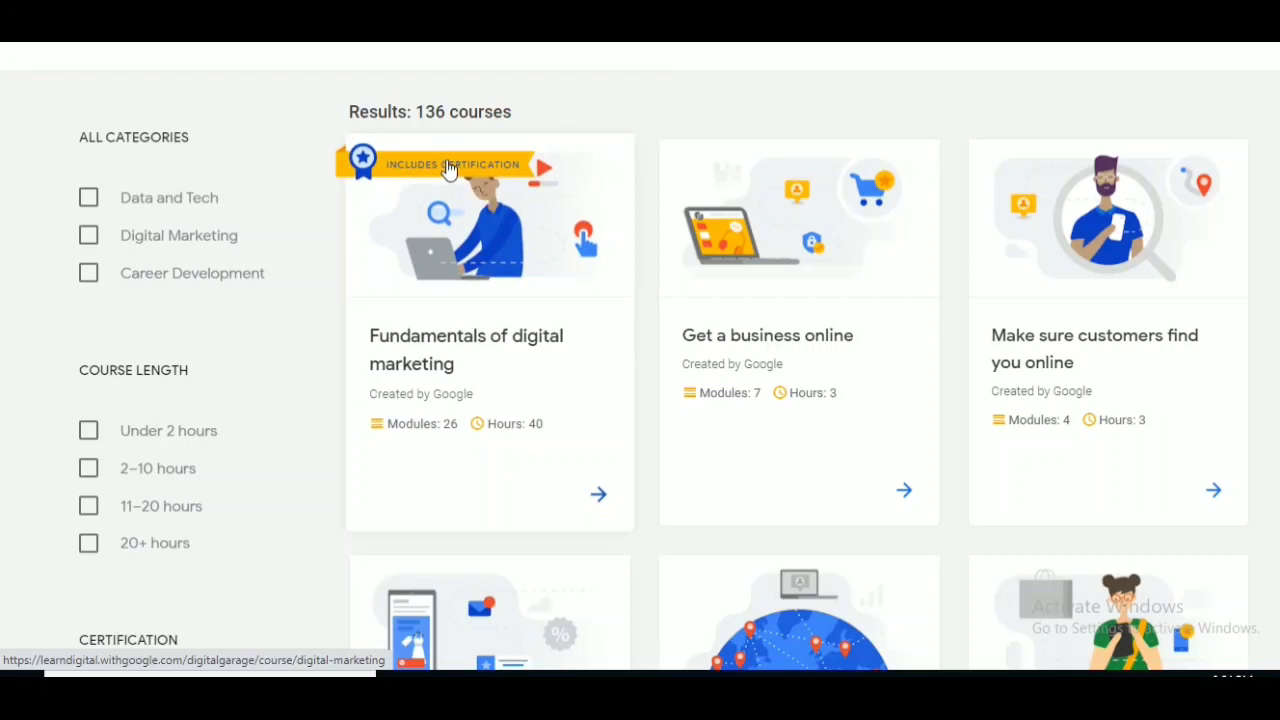
mouse_move(496, 420)
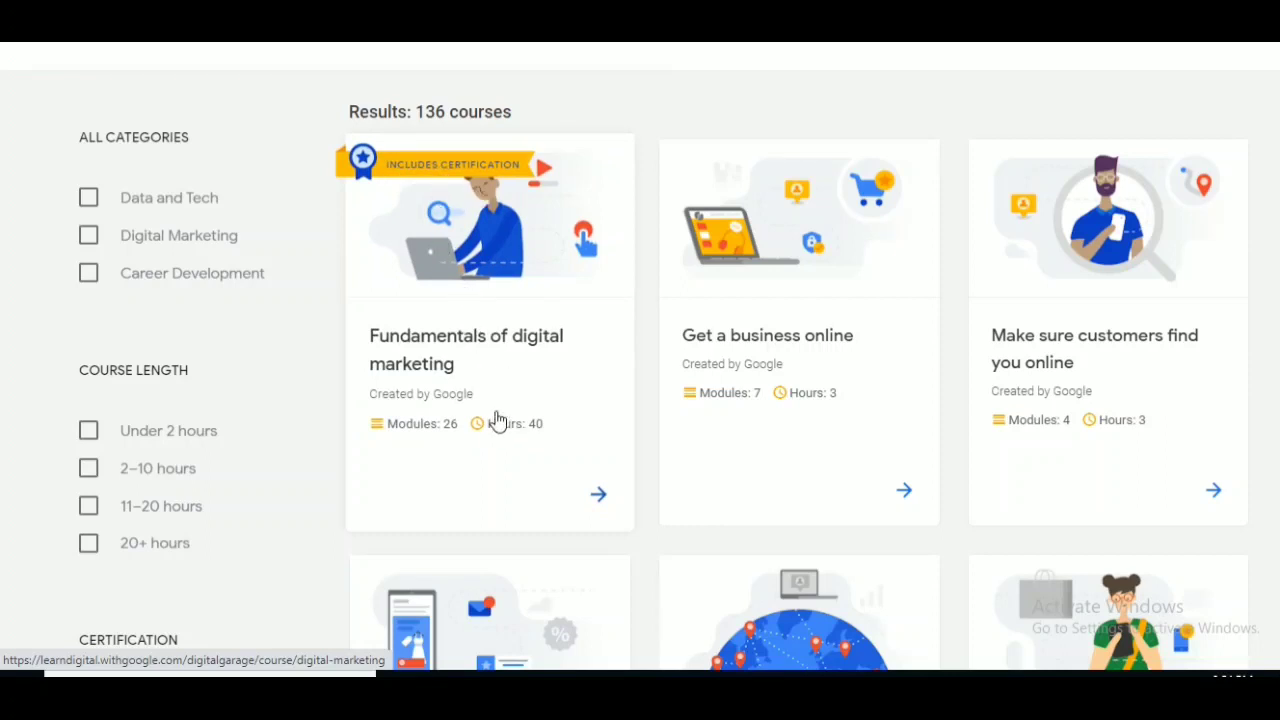
mouse_move(484, 408)
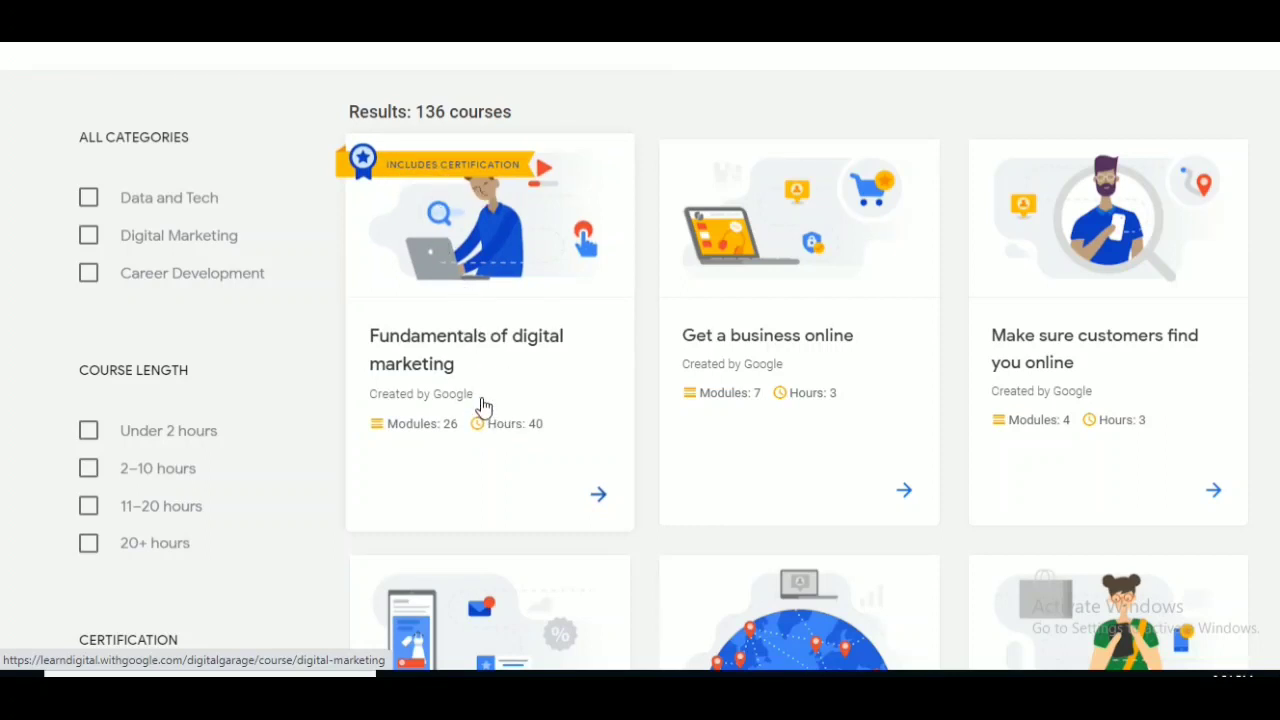
mouse_move(500, 424)
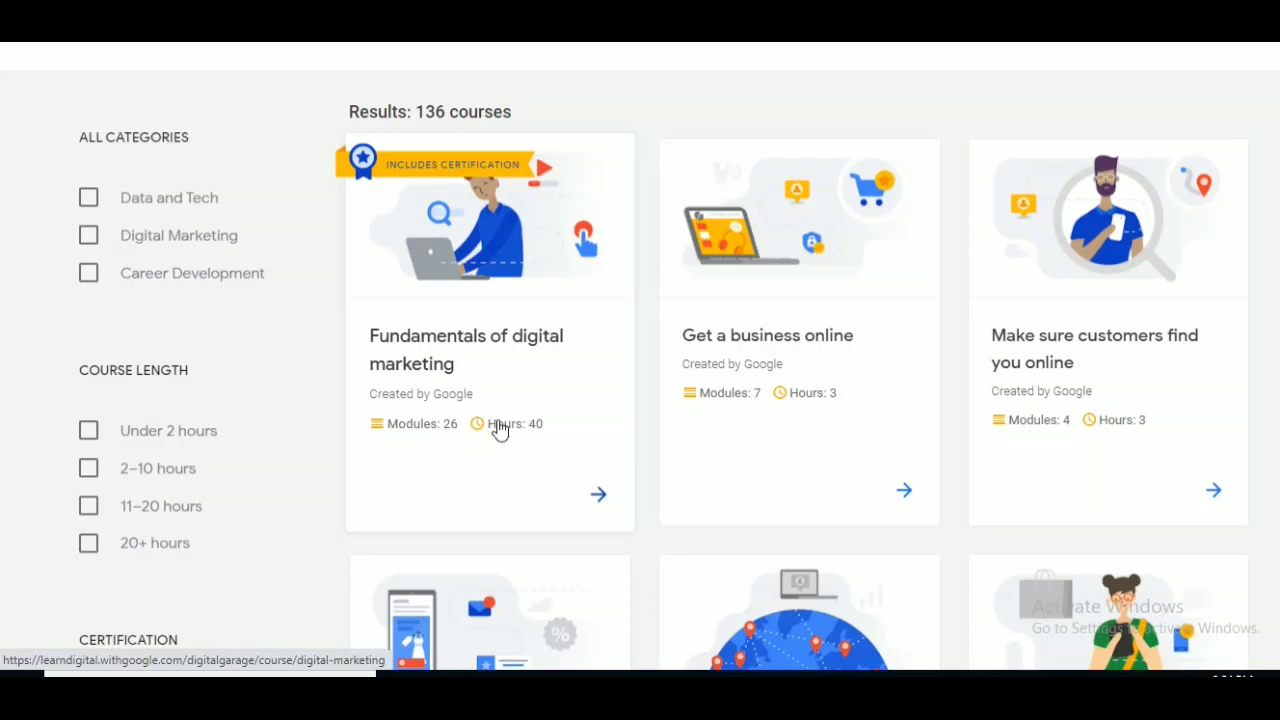
mouse_move(504, 442)
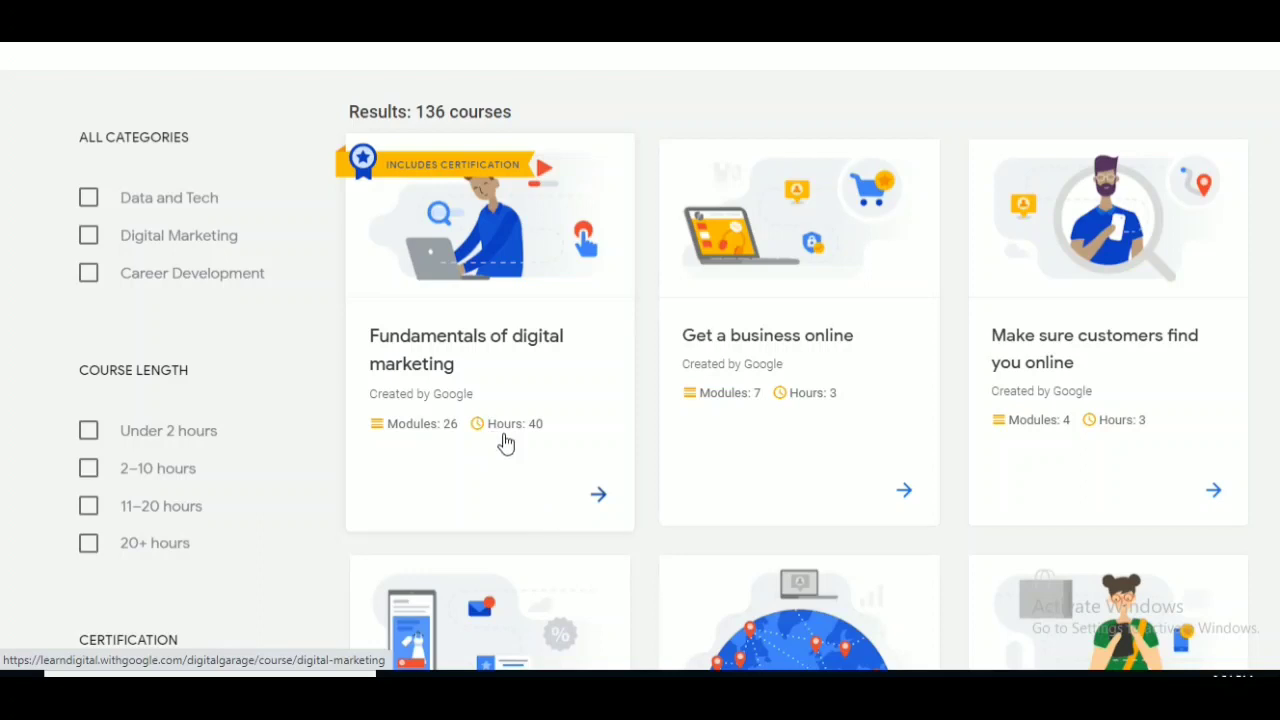
mouse_move(342, 250)
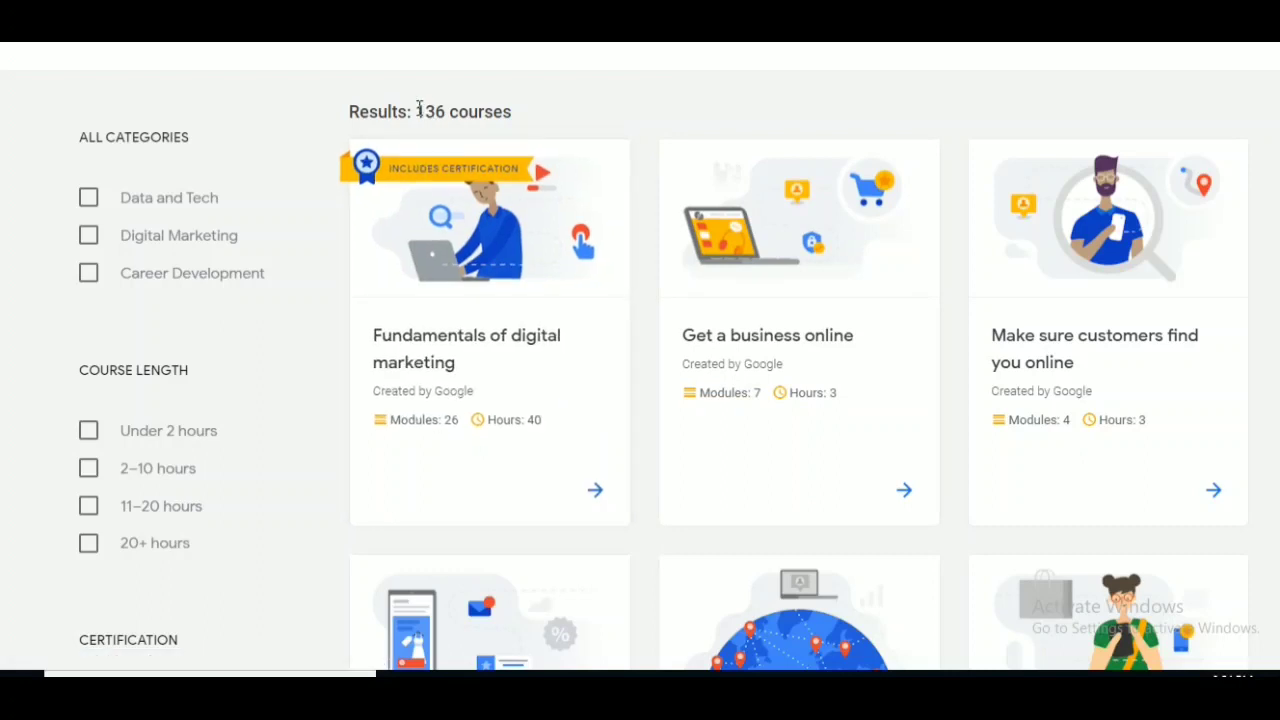
double_click(464, 112)
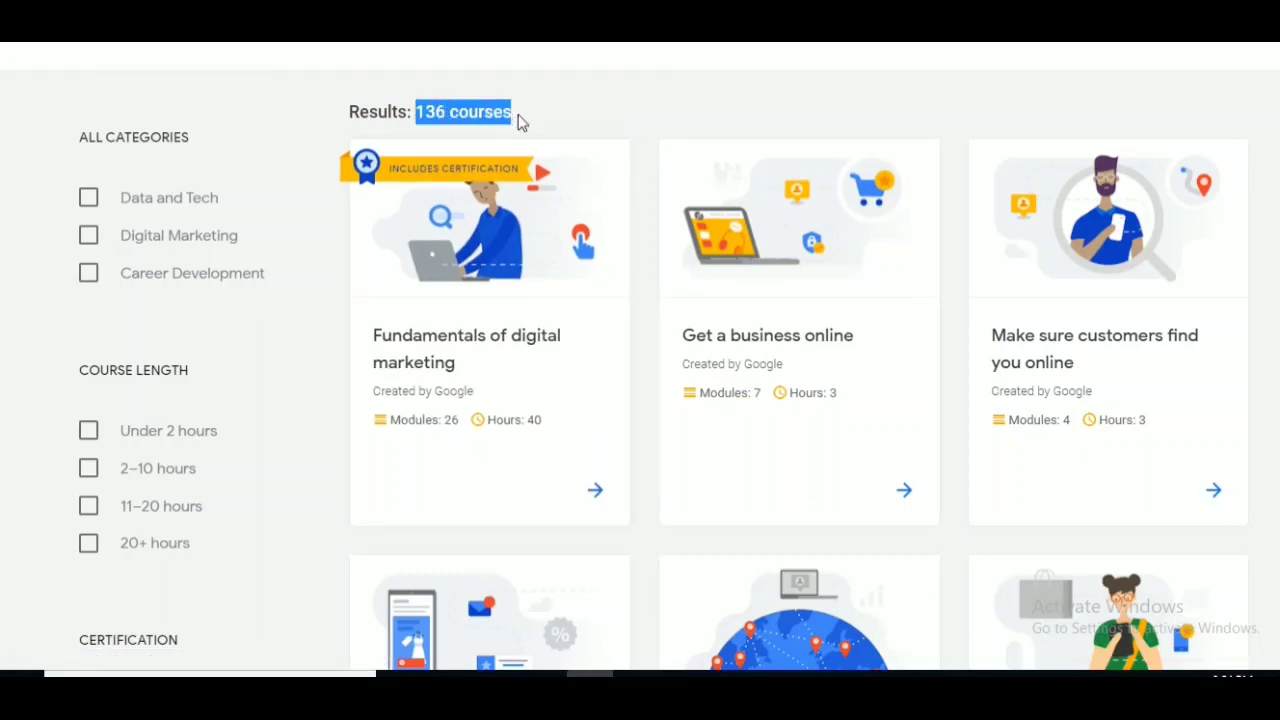
scroll("down", 3)
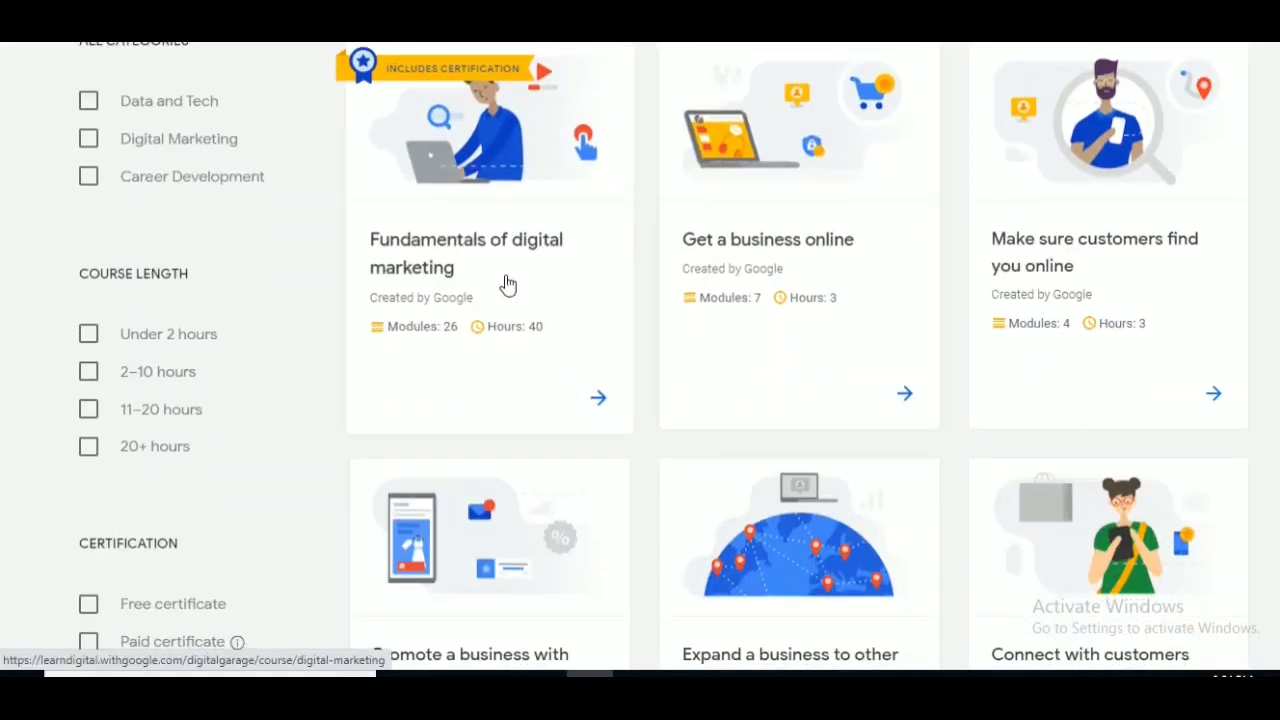
mouse_move(524, 304)
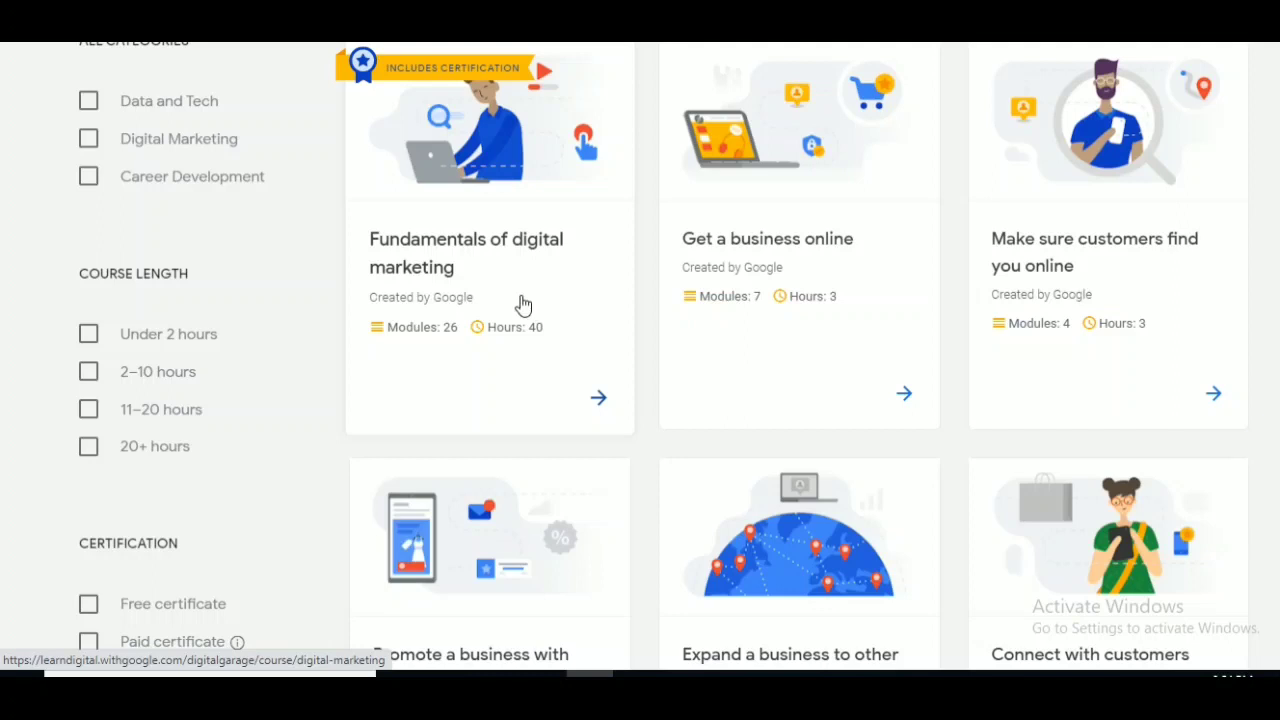
mouse_move(704, 320)
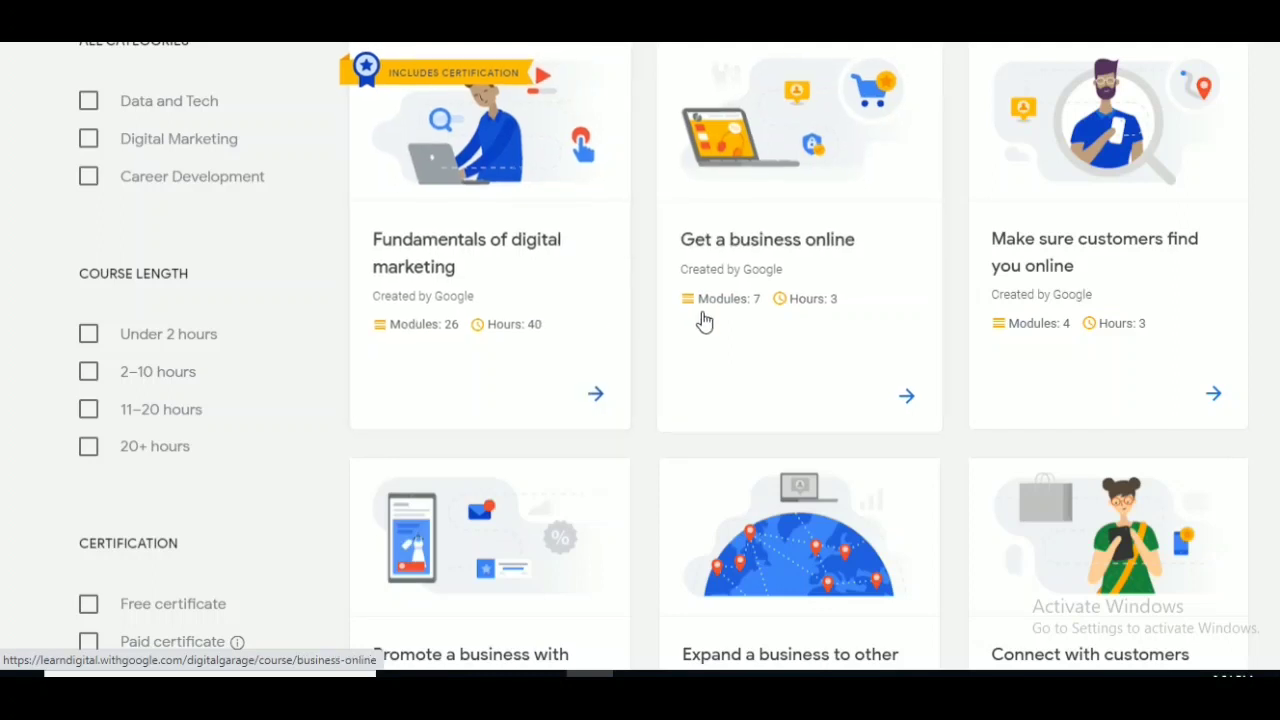
mouse_move(716, 250)
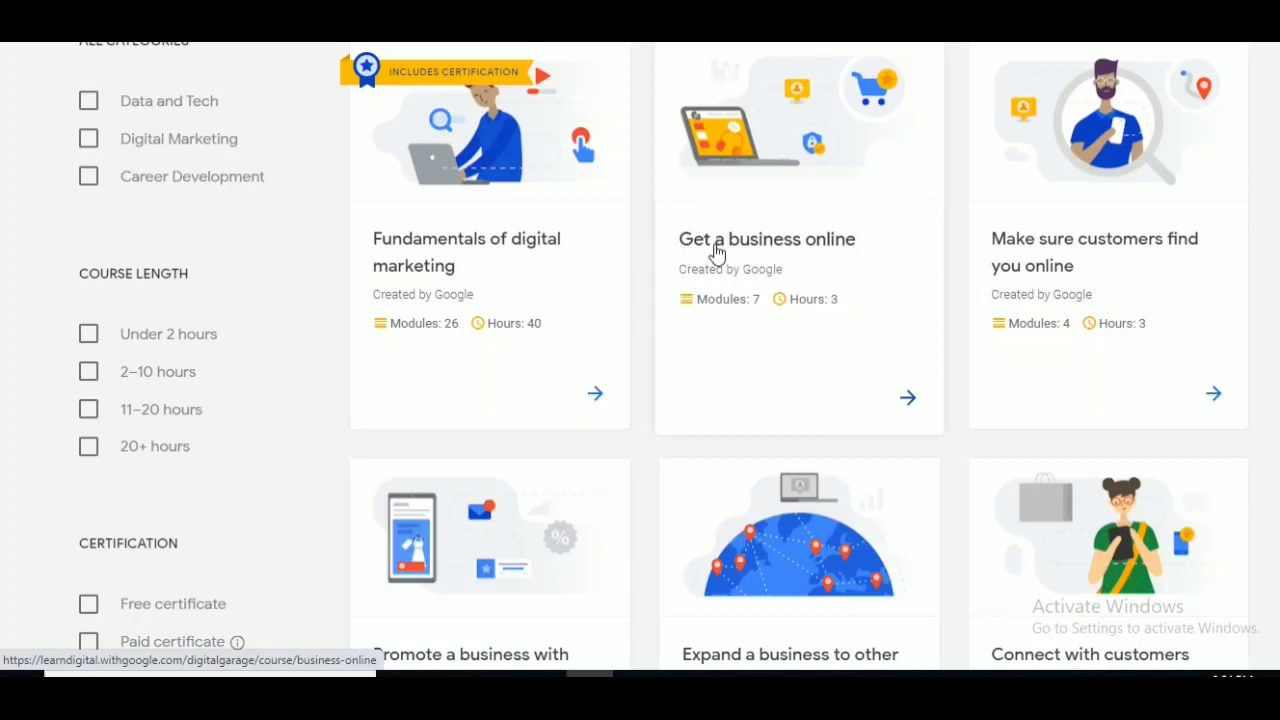
mouse_move(798, 308)
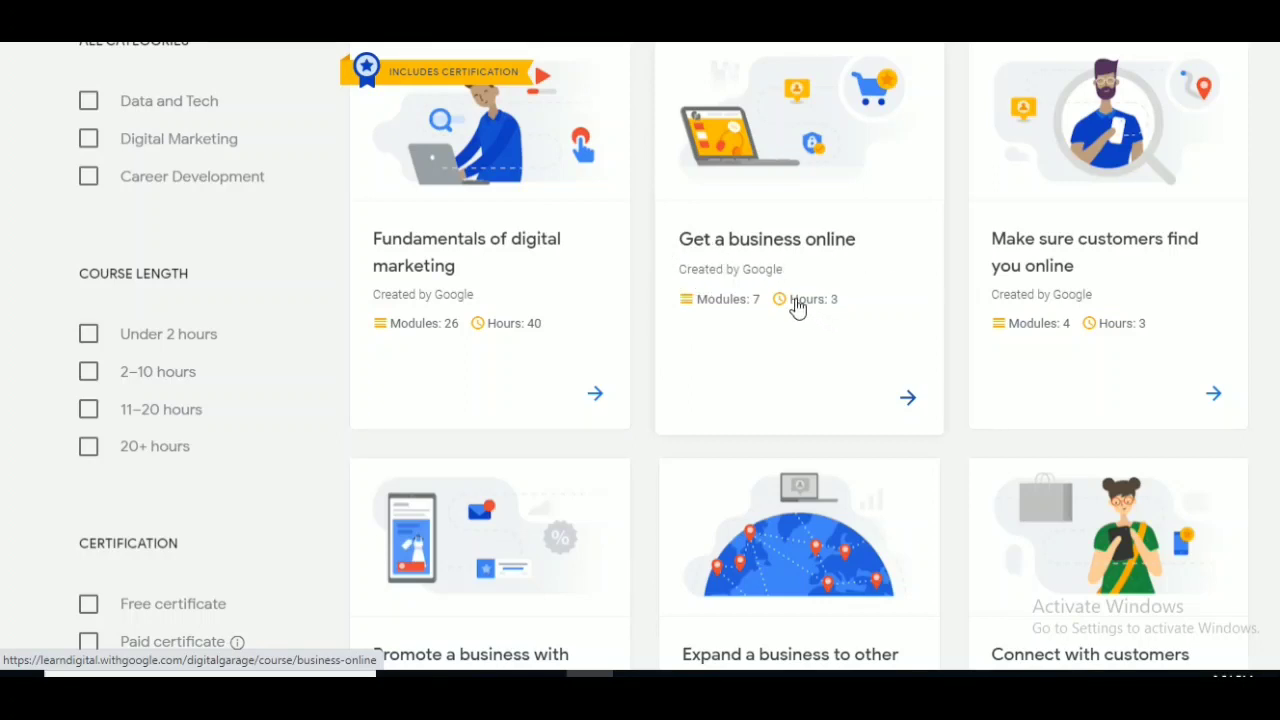
mouse_move(836, 304)
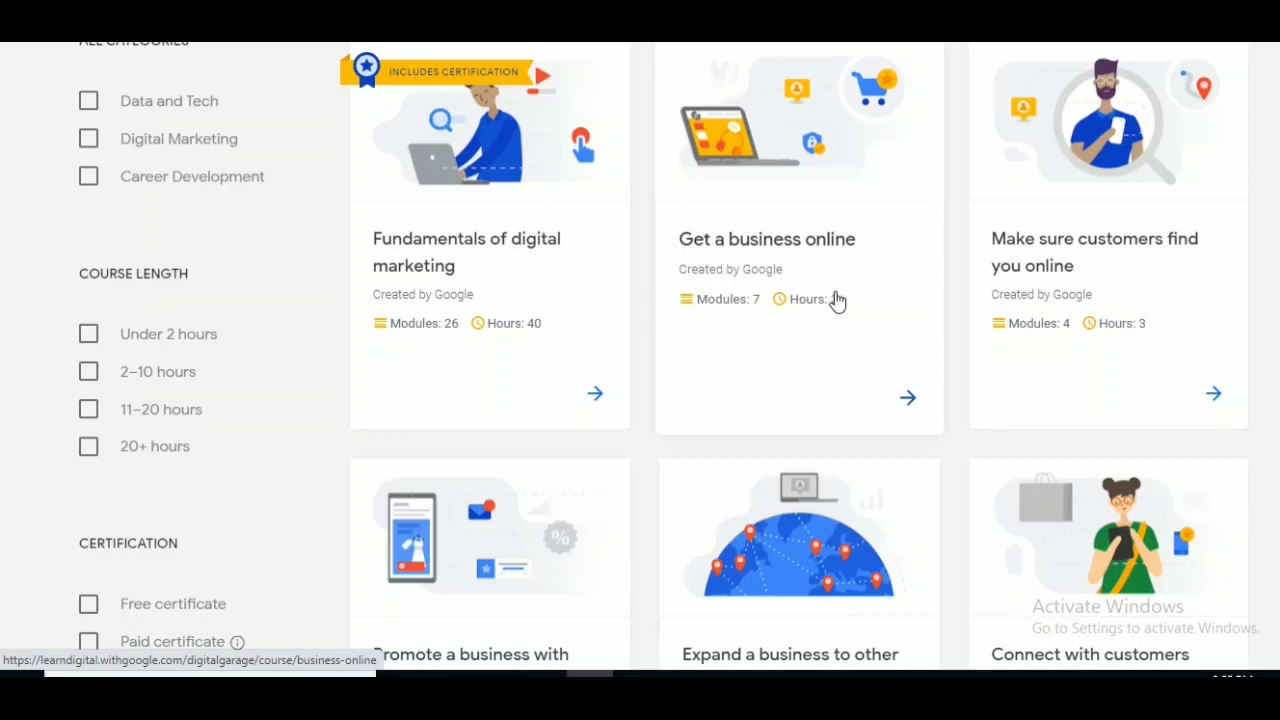
scroll("down", 3)
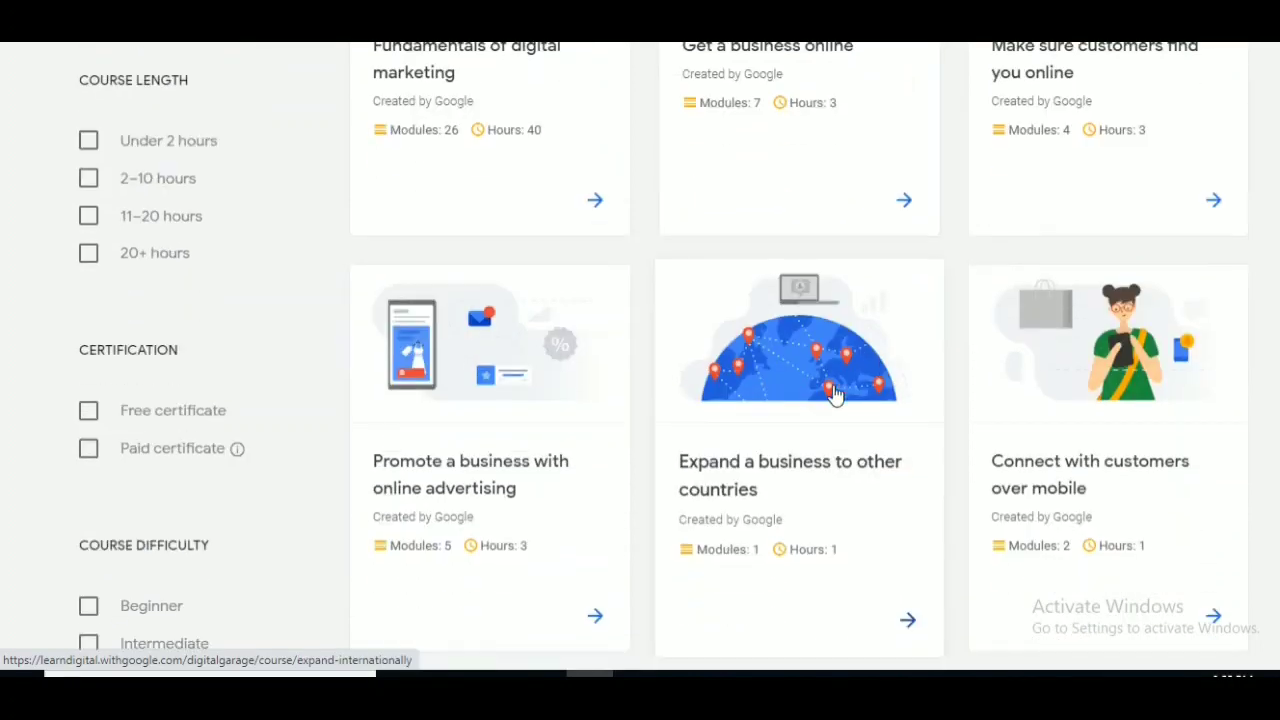
scroll("down", 3)
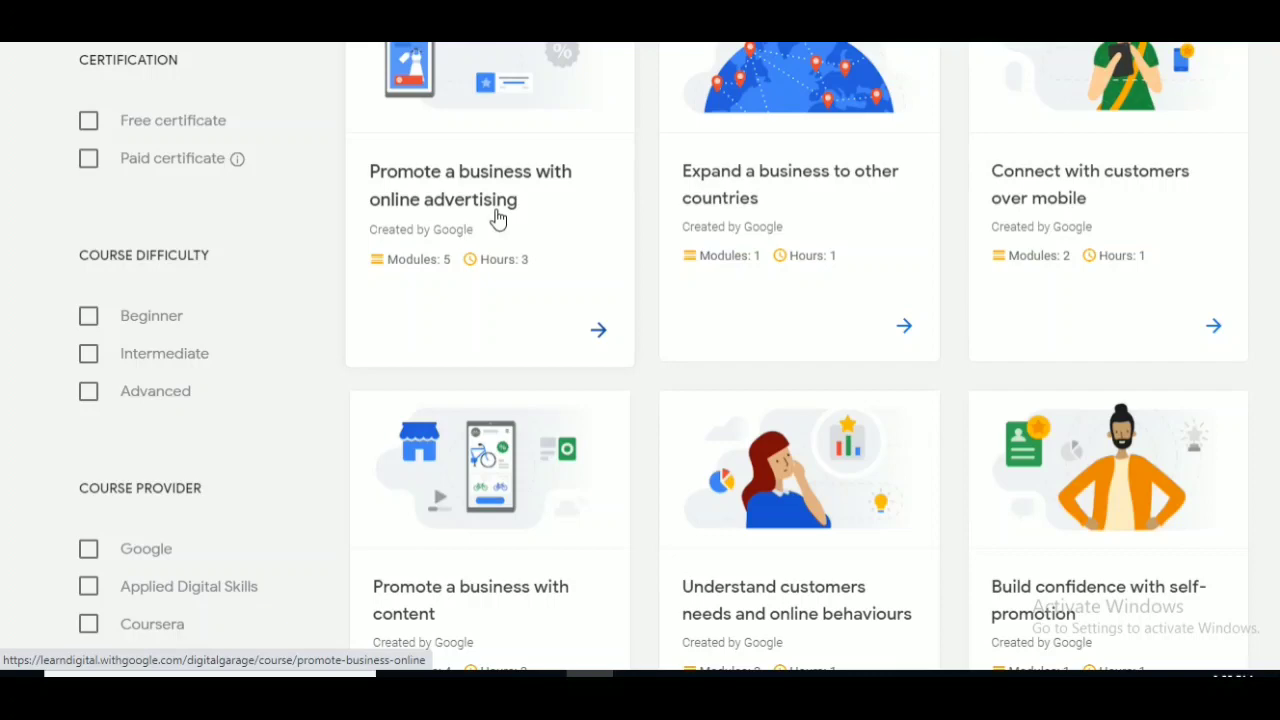
scroll("down", 3)
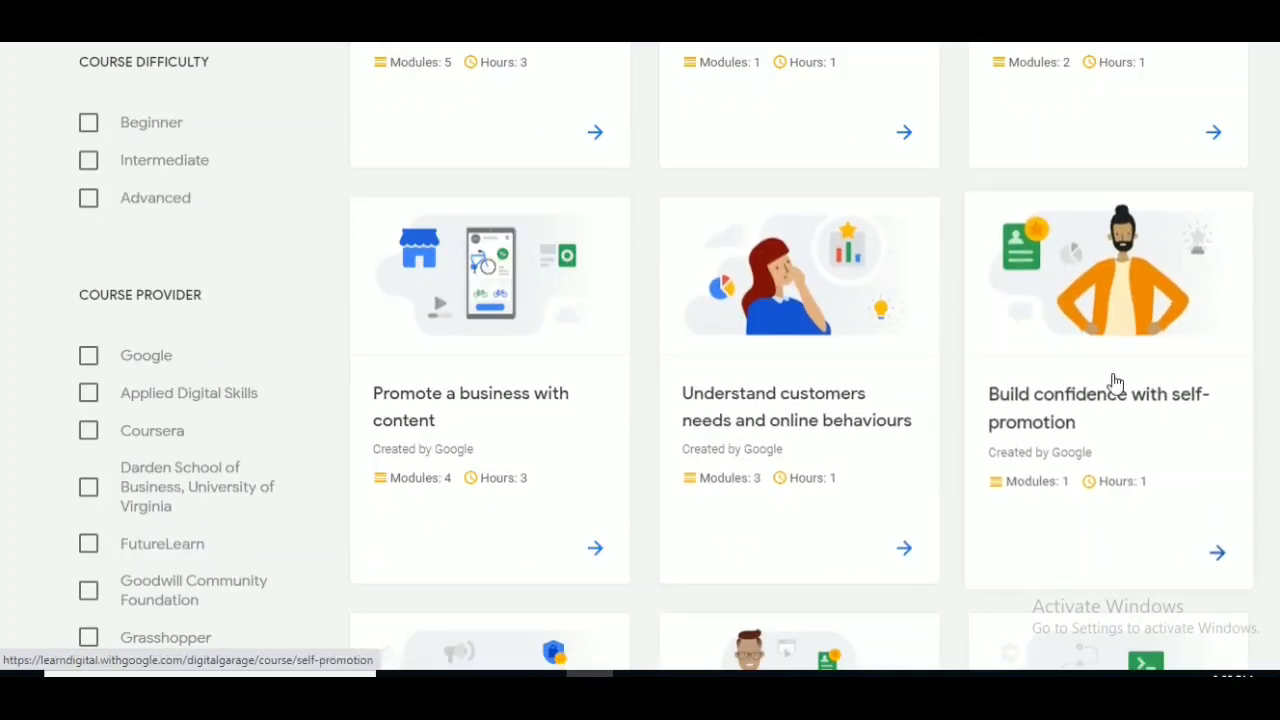
scroll("down", 3)
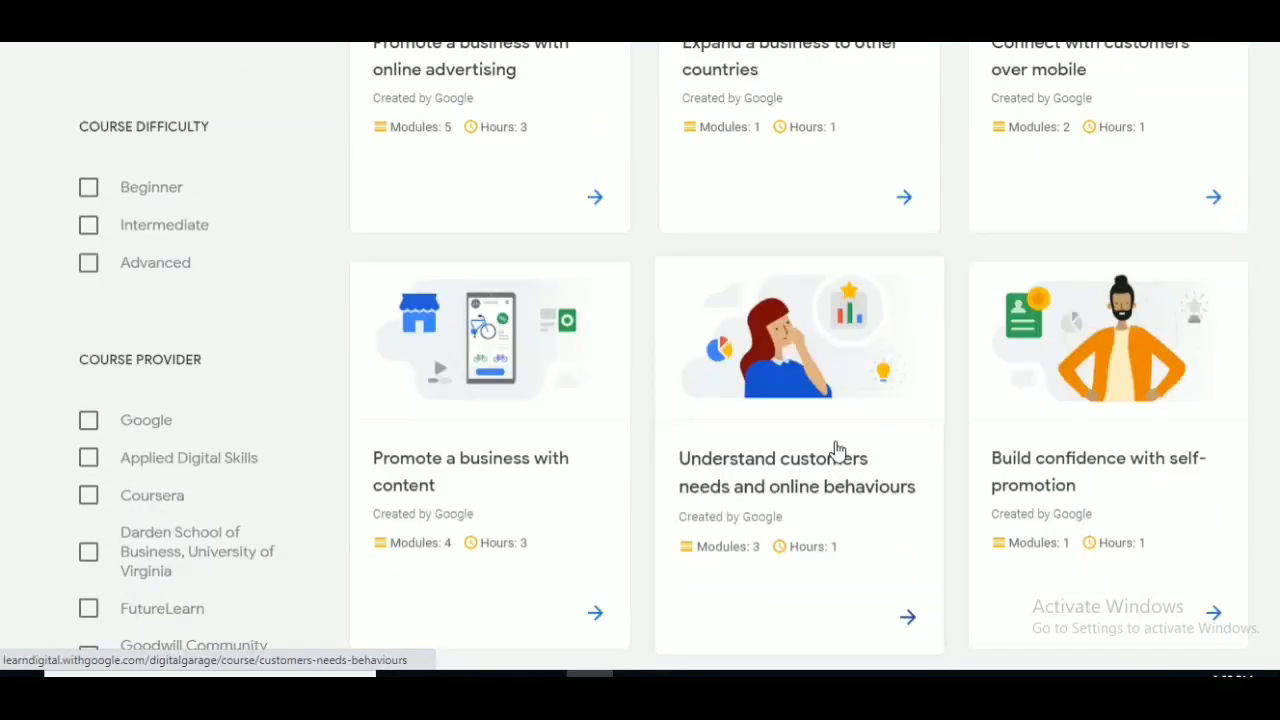
scroll("up", 3)
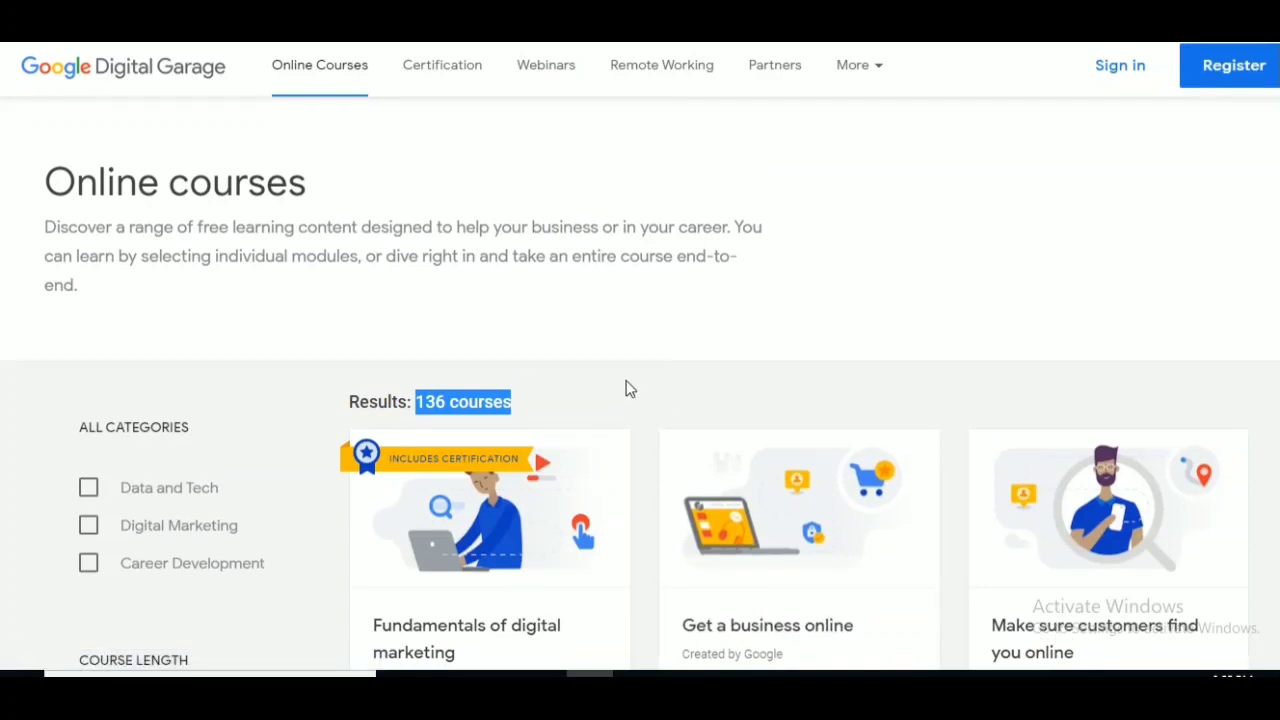
scroll("down", 3)
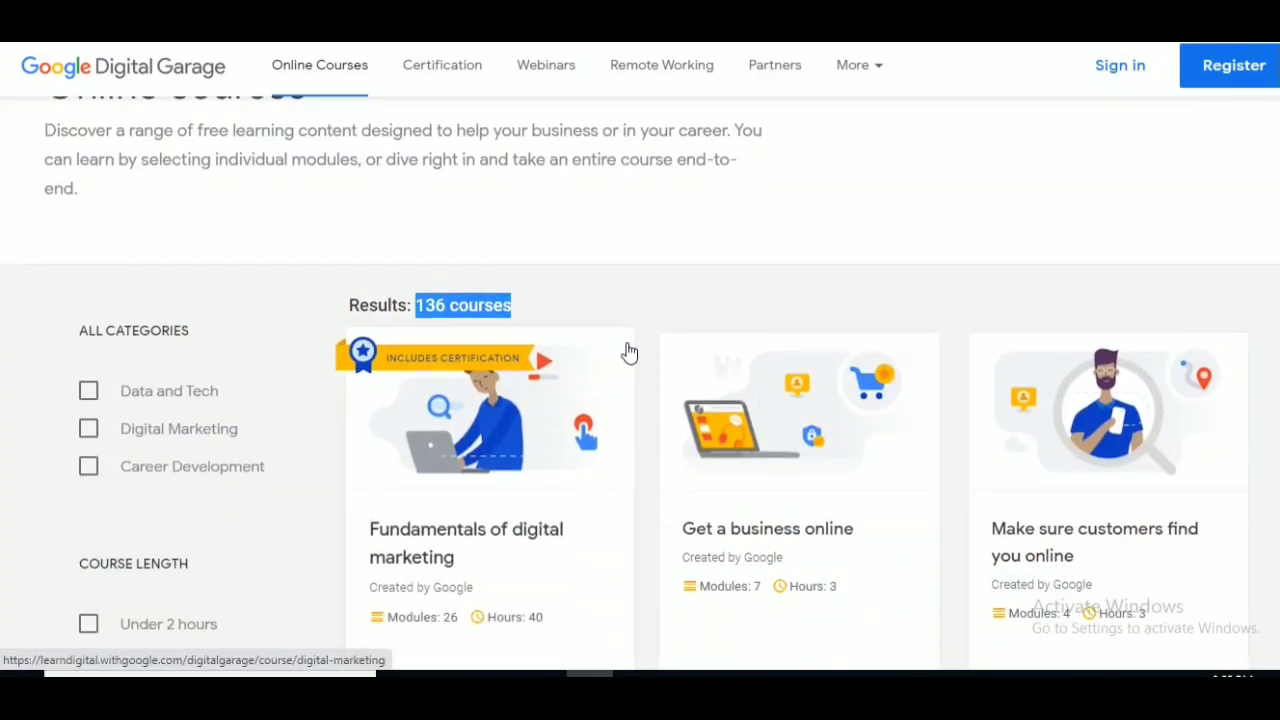
mouse_move(608, 362)
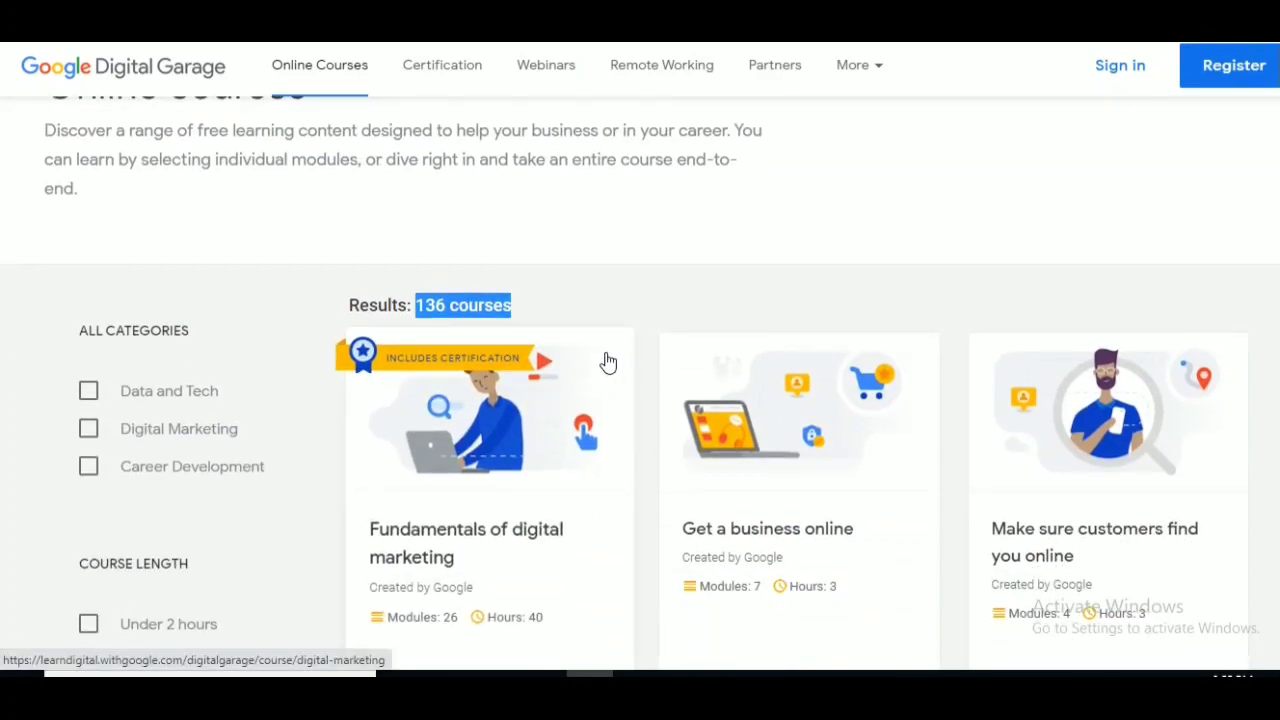
scroll("down", 3)
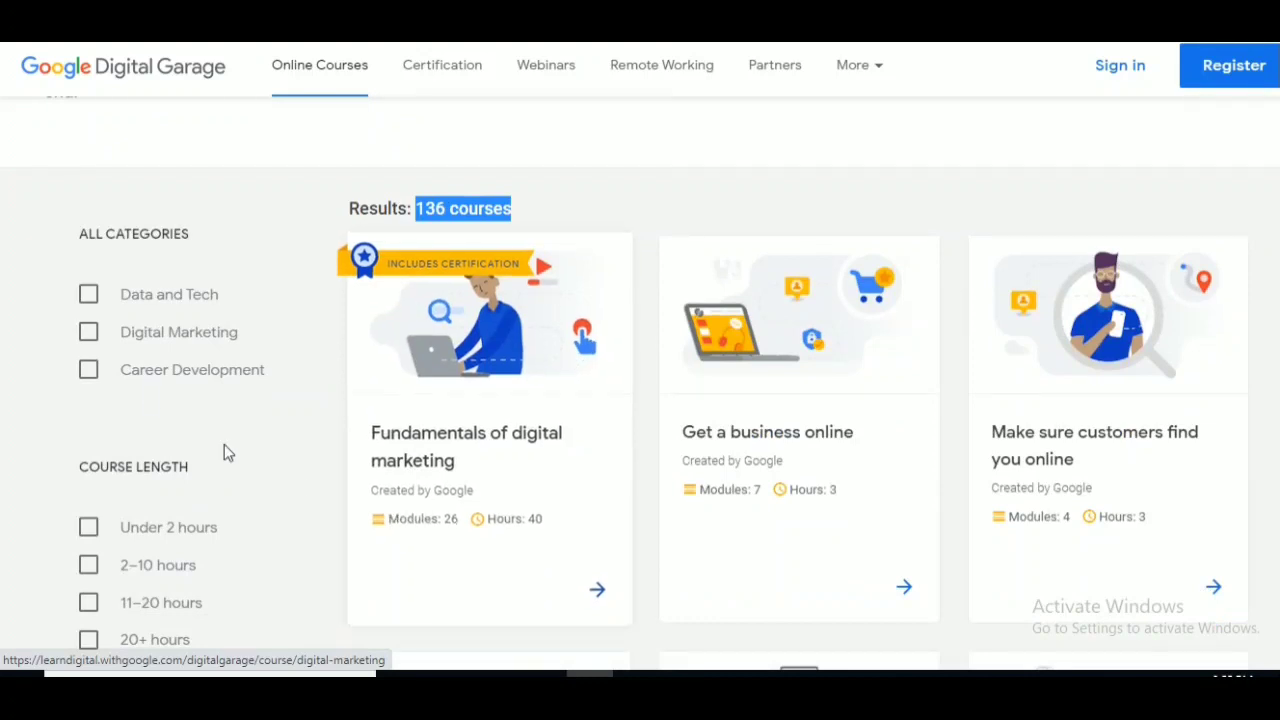
mouse_move(96, 590)
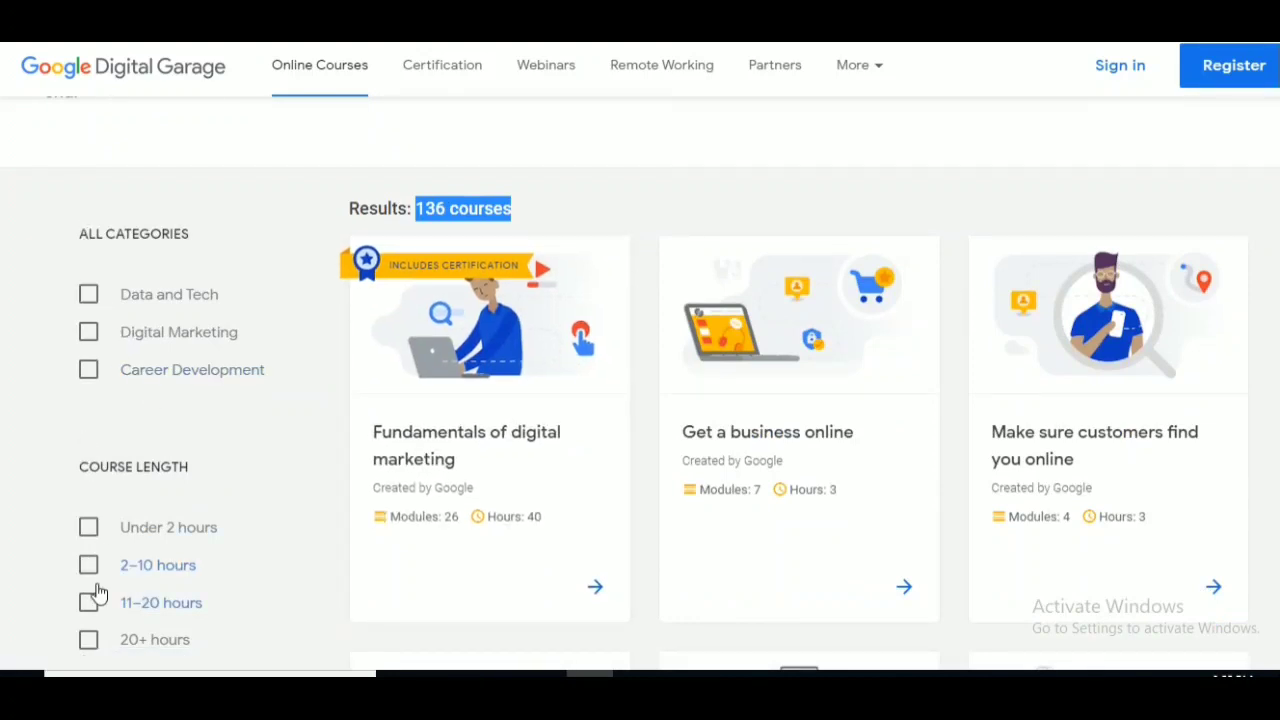
mouse_move(108, 578)
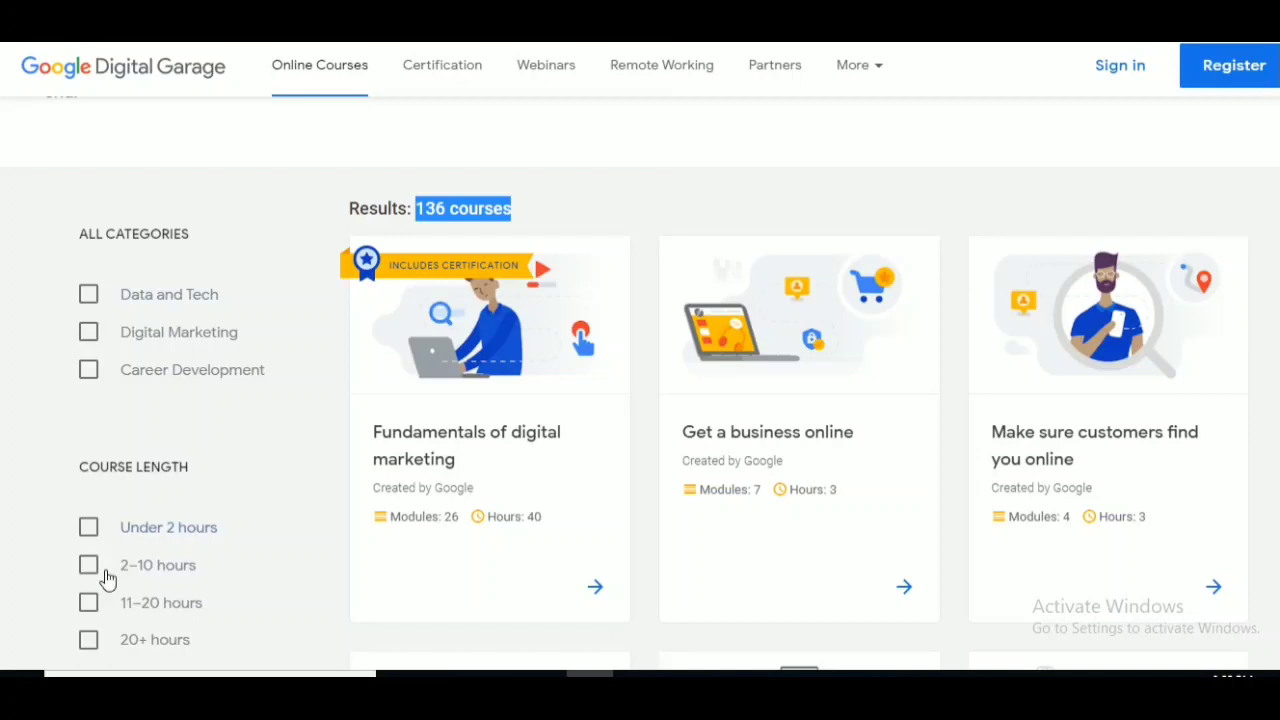
mouse_move(92, 350)
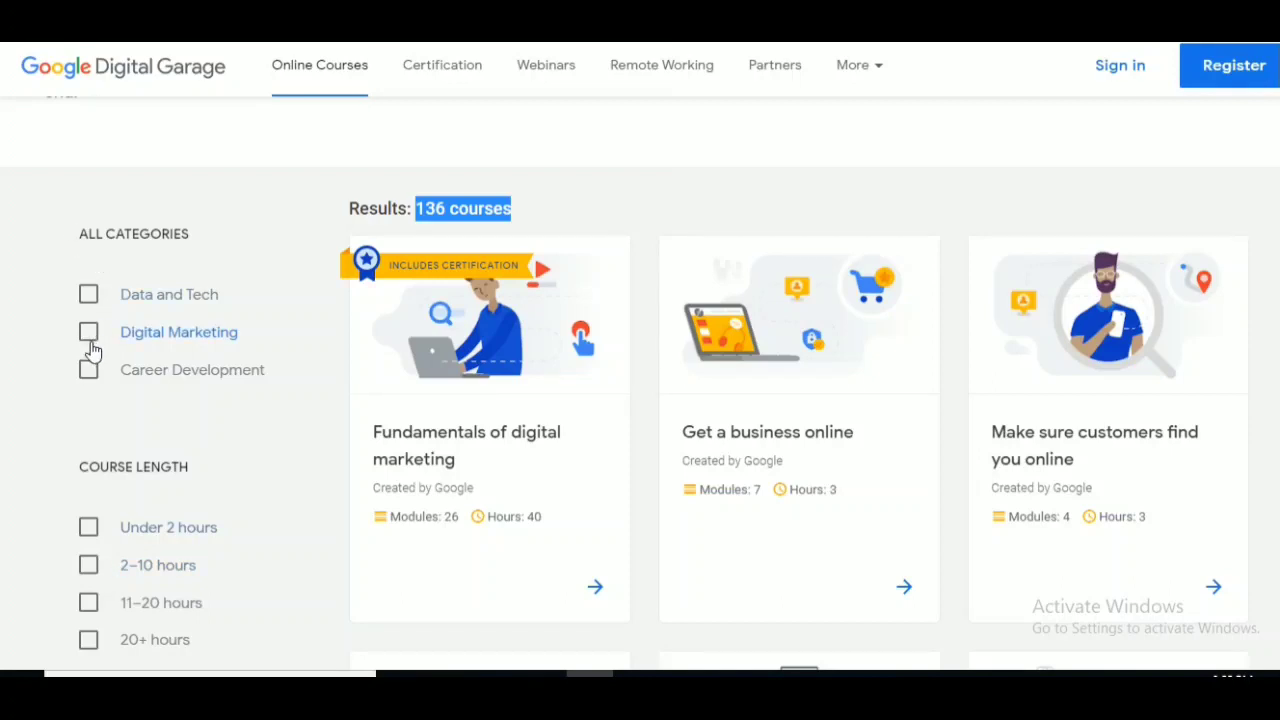
Filter the catalogue to Data and Tech, highlighting the '50 courses' result count
left_click(88, 294)
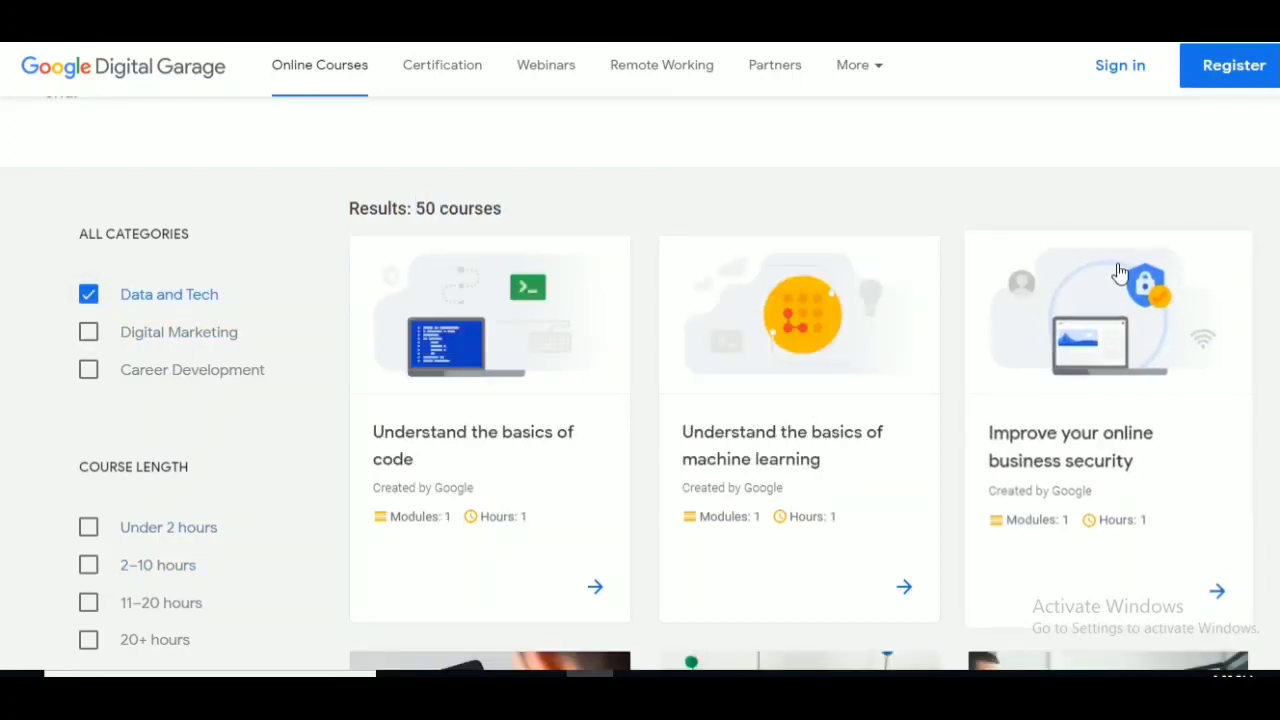
mouse_move(1236, 534)
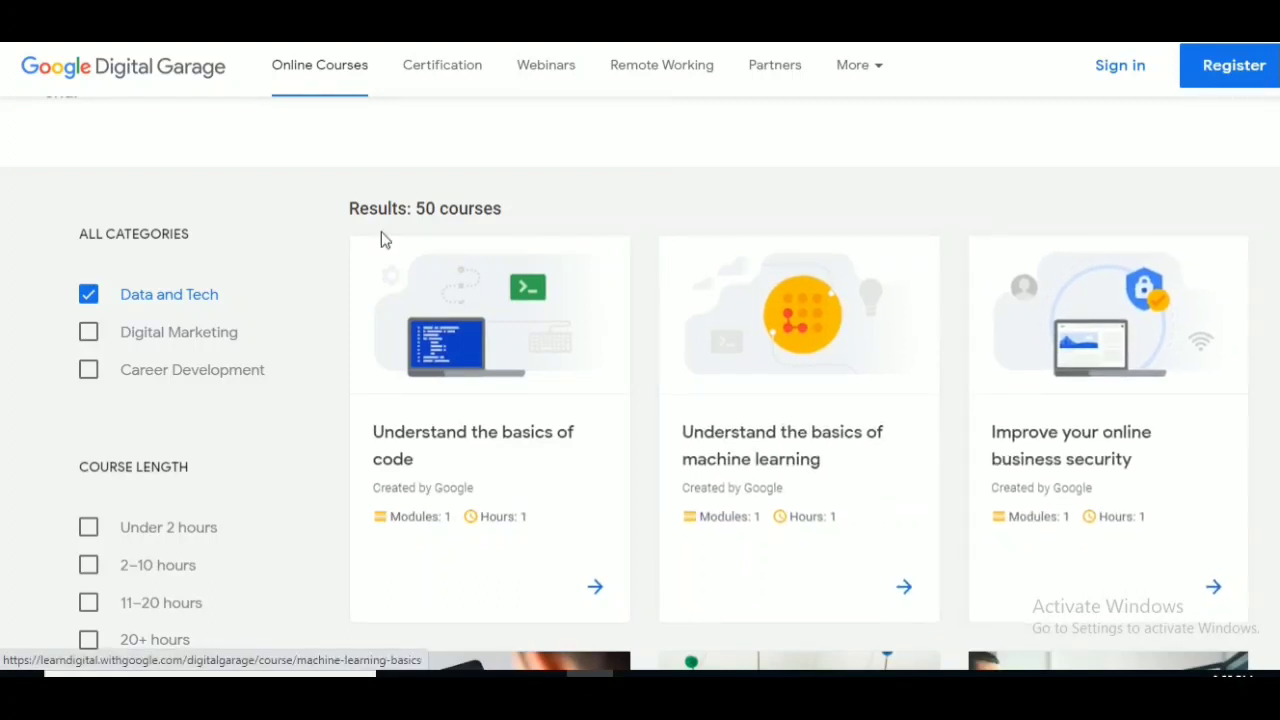
double_click(456, 210)
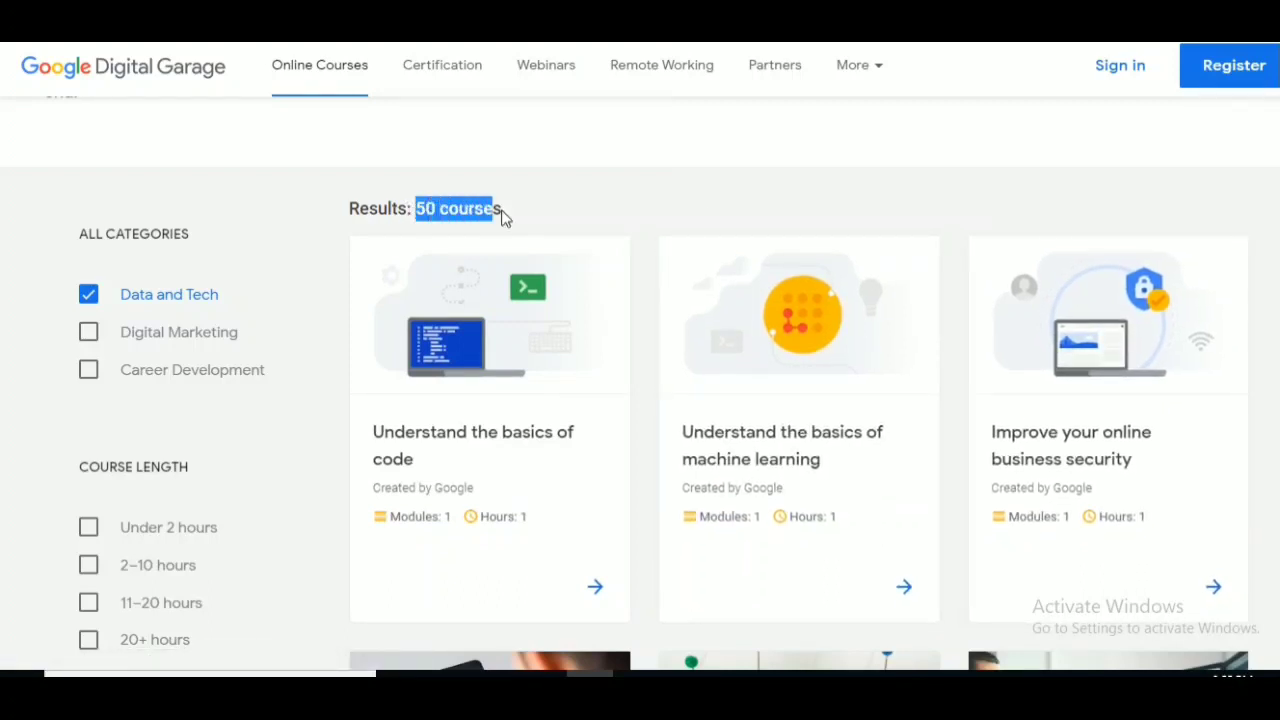
mouse_move(484, 444)
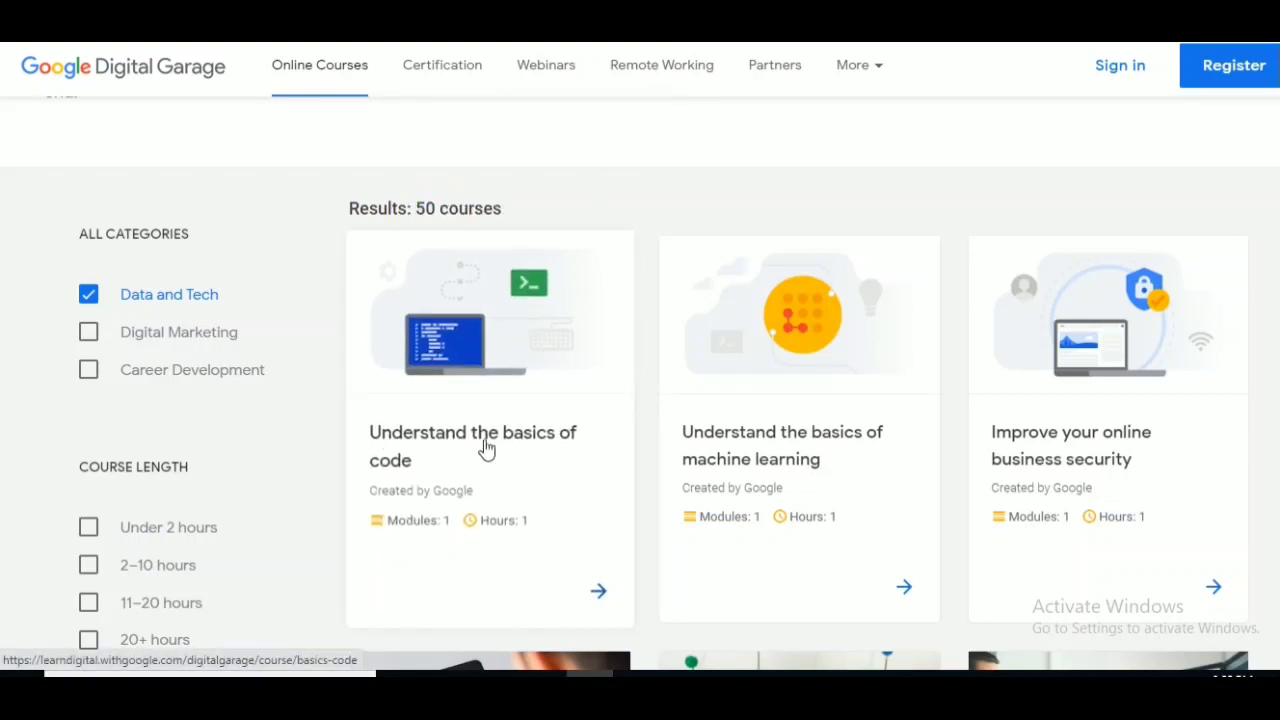
mouse_move(380, 500)
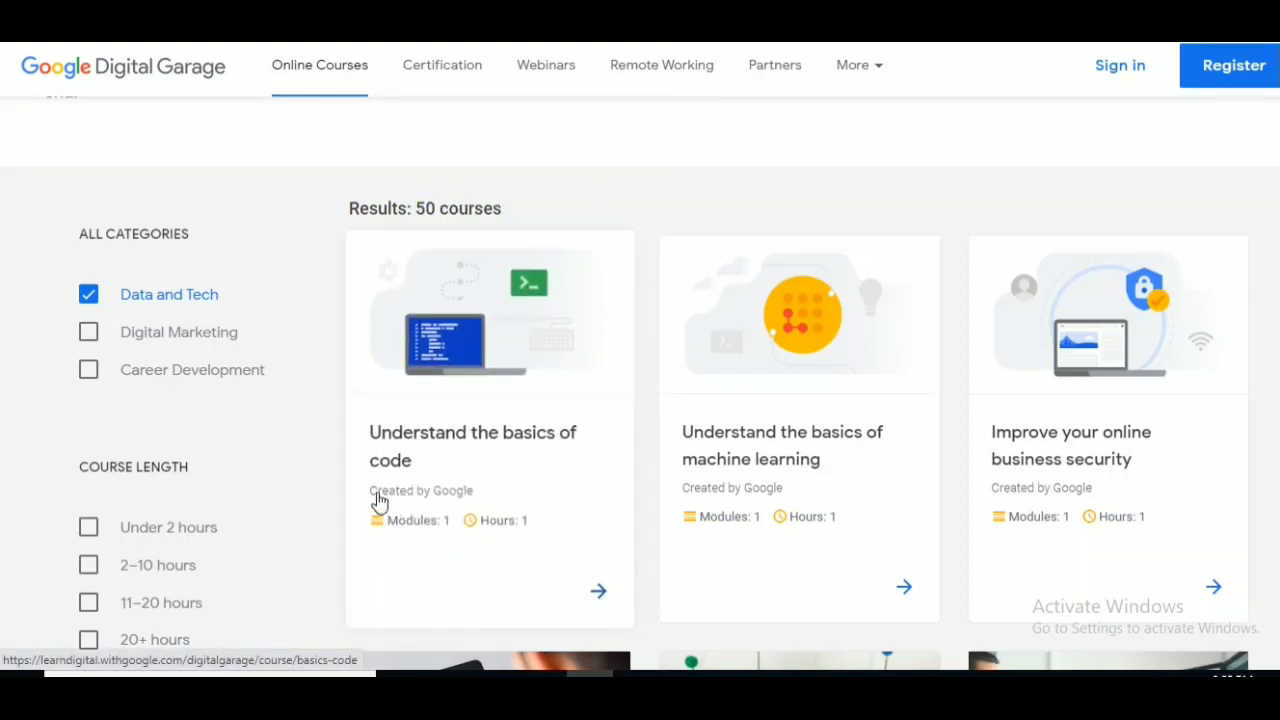
mouse_move(464, 500)
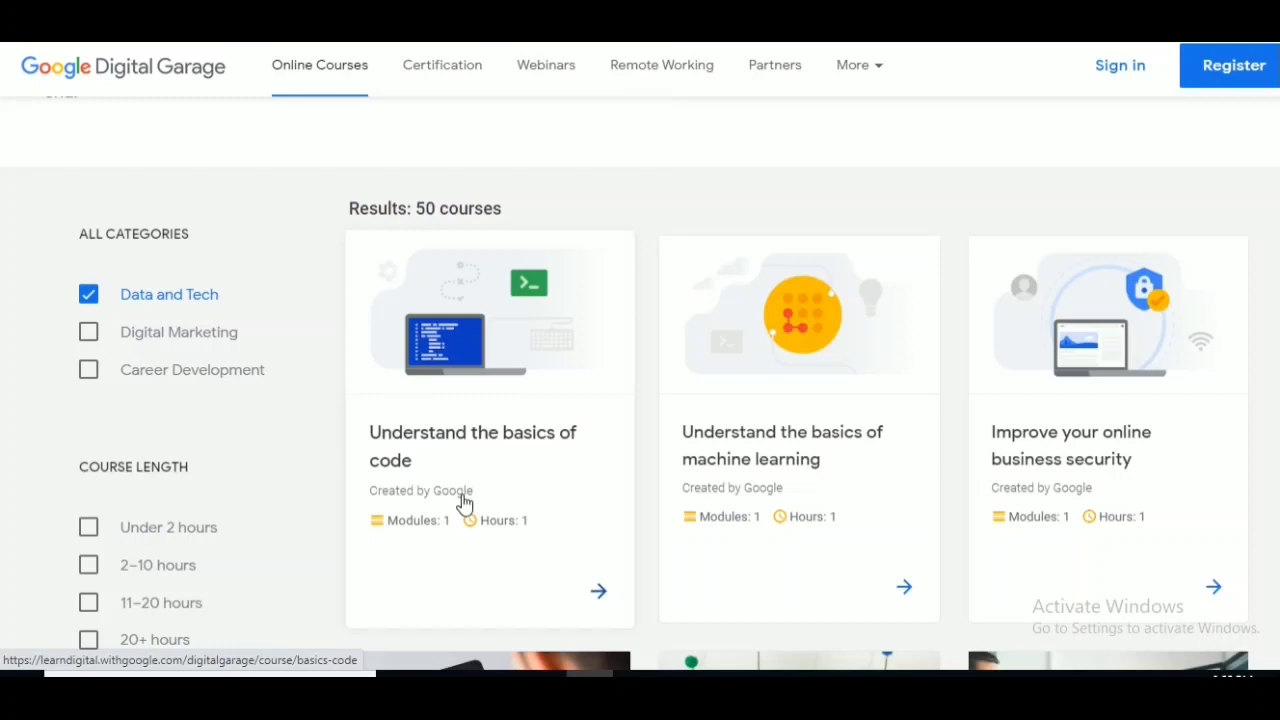
mouse_move(384, 526)
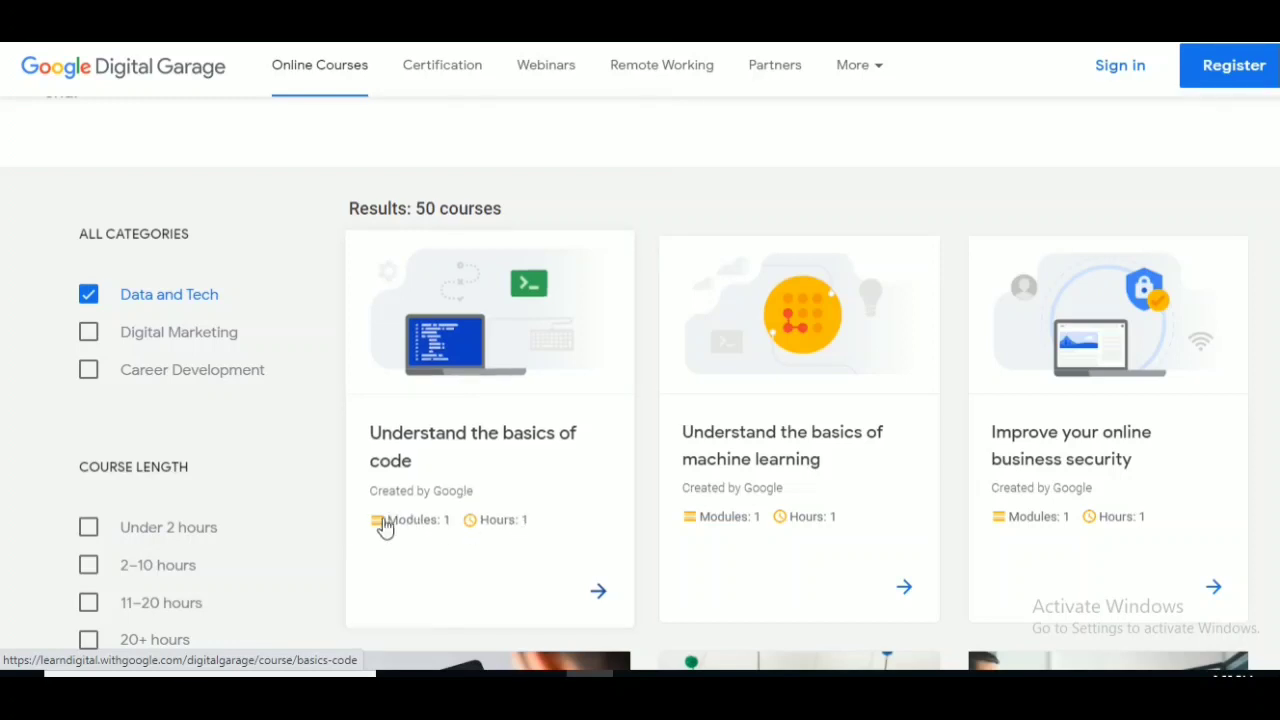
mouse_move(490, 524)
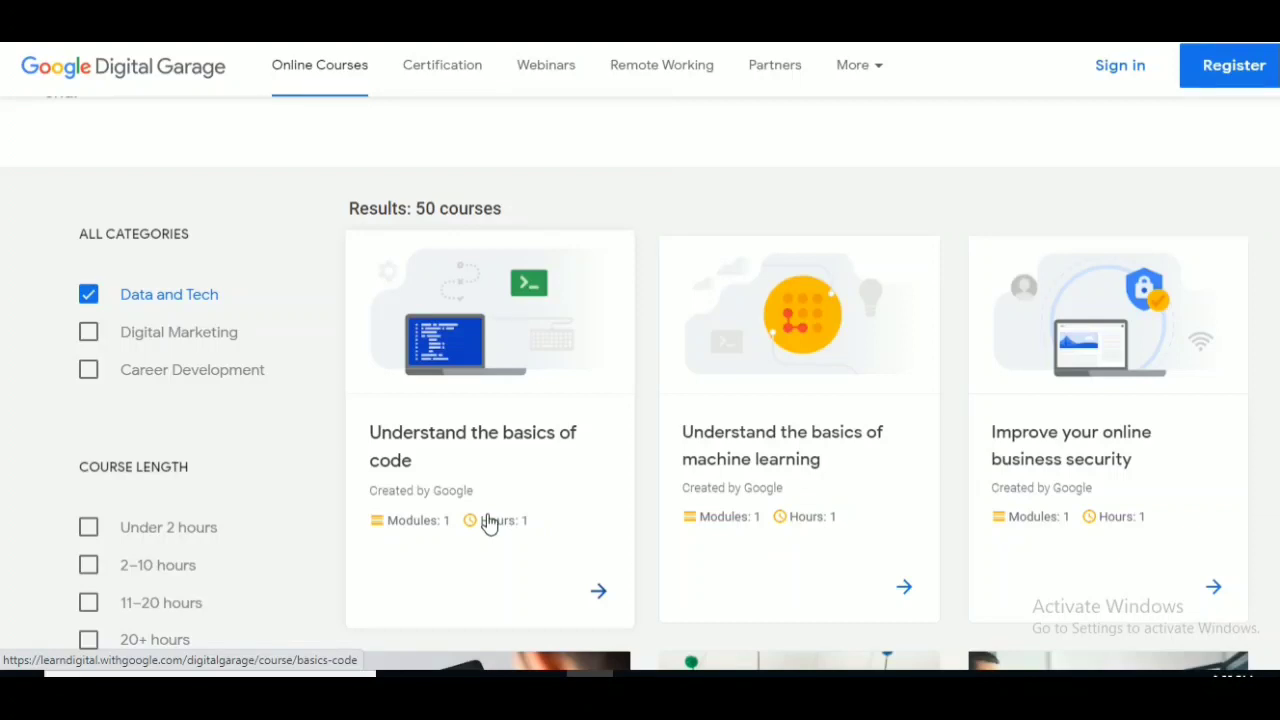
mouse_move(336, 496)
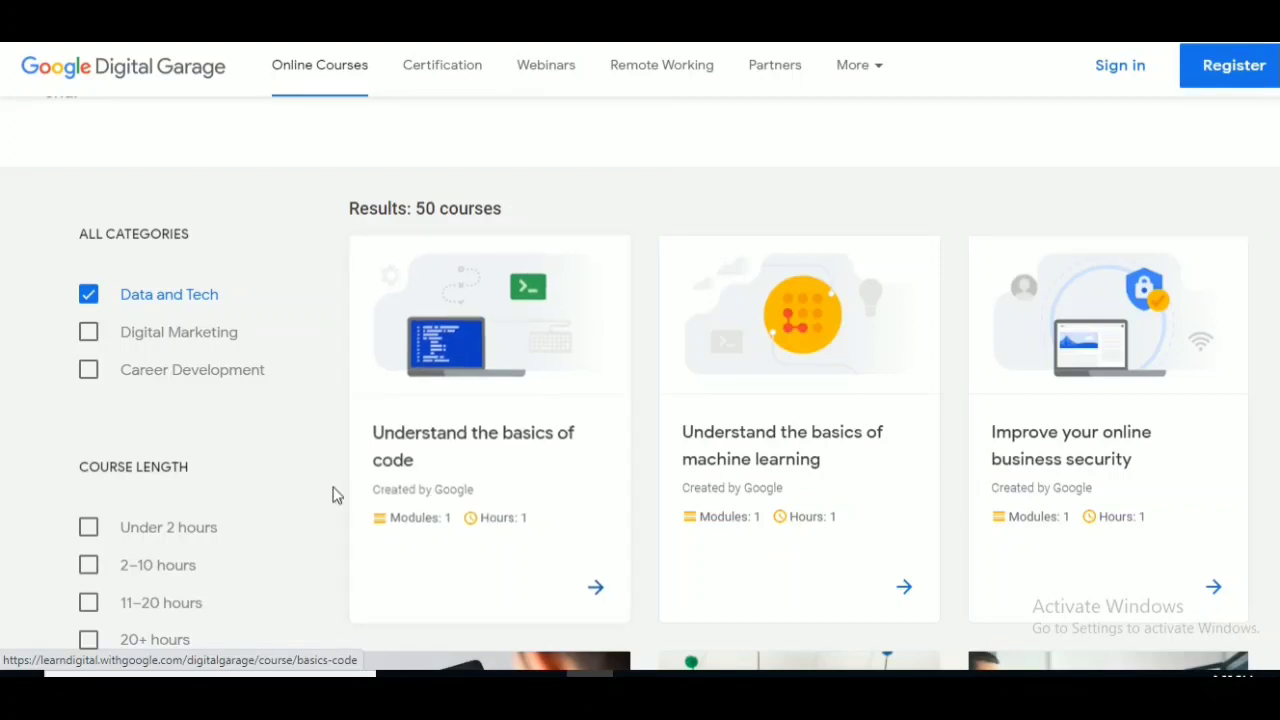
mouse_move(428, 444)
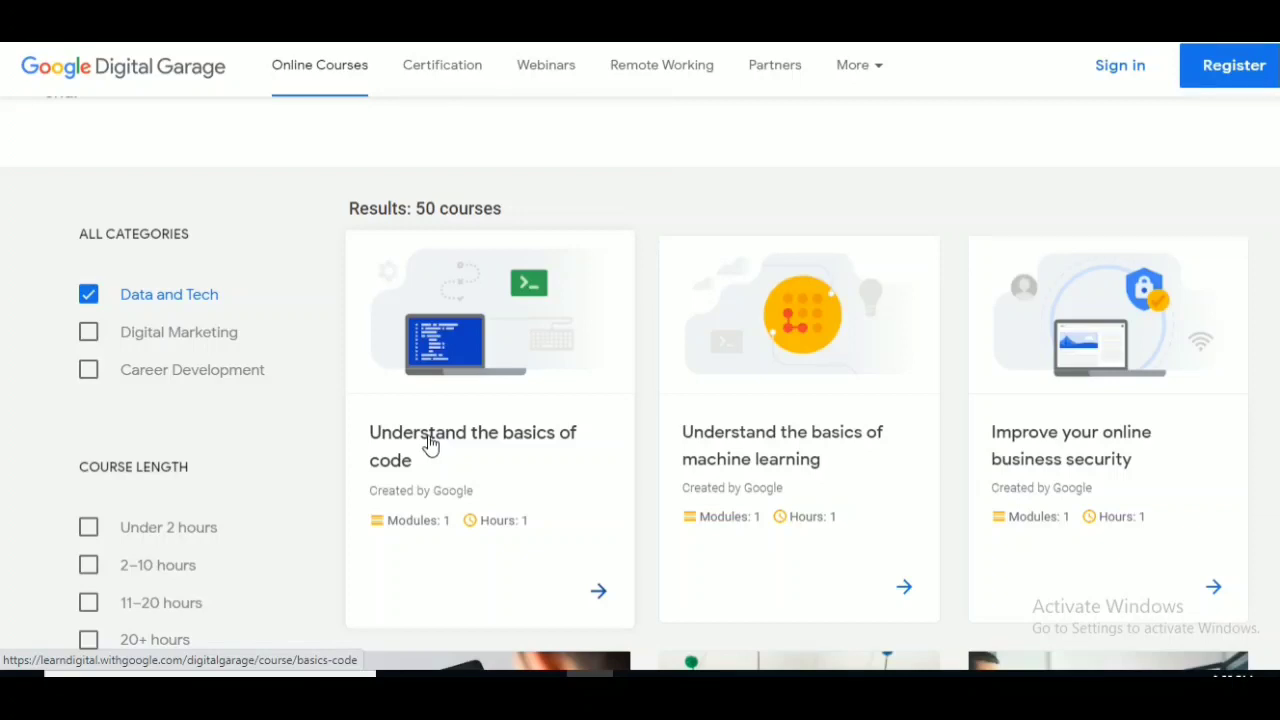
mouse_move(810, 490)
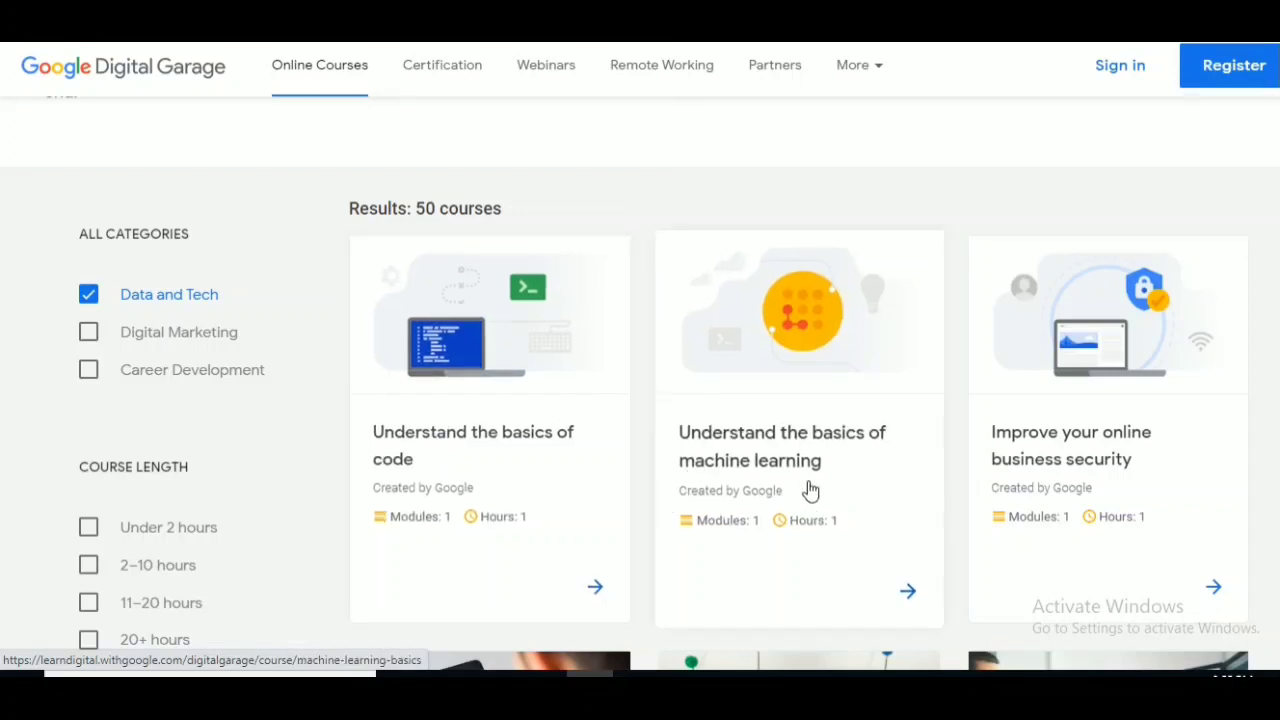
scroll("down", 3)
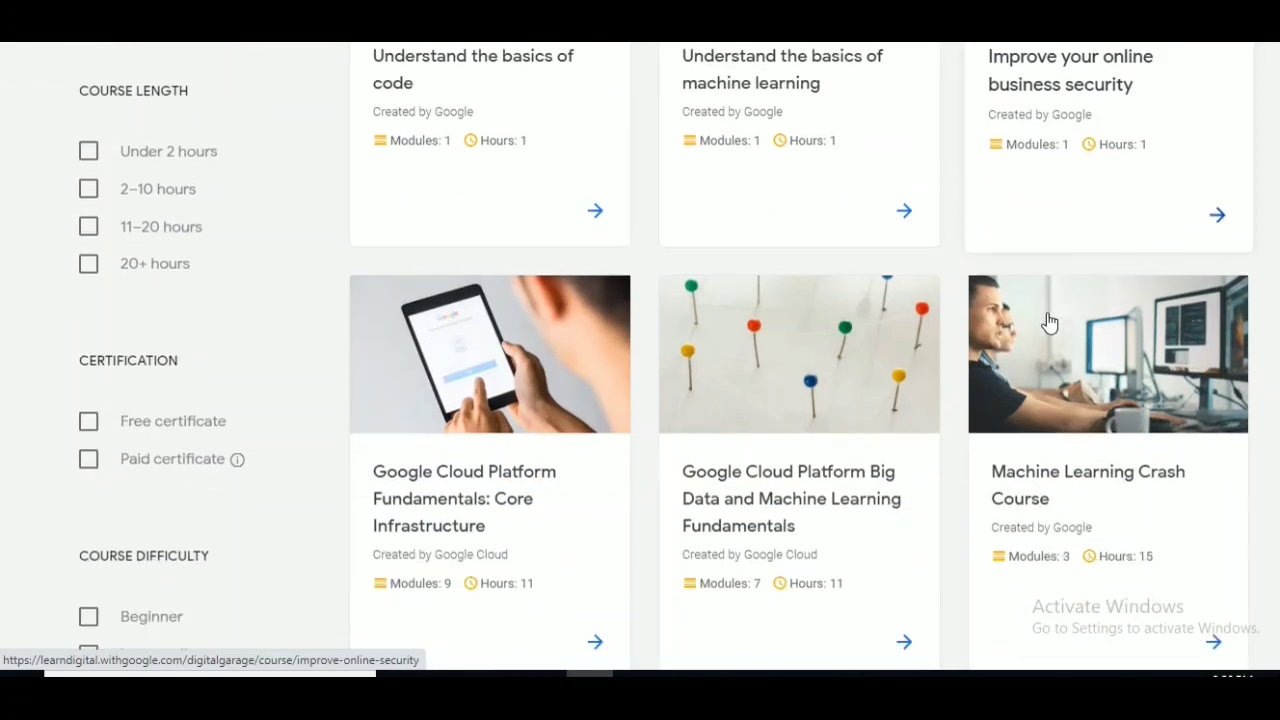
scroll("down", 3)
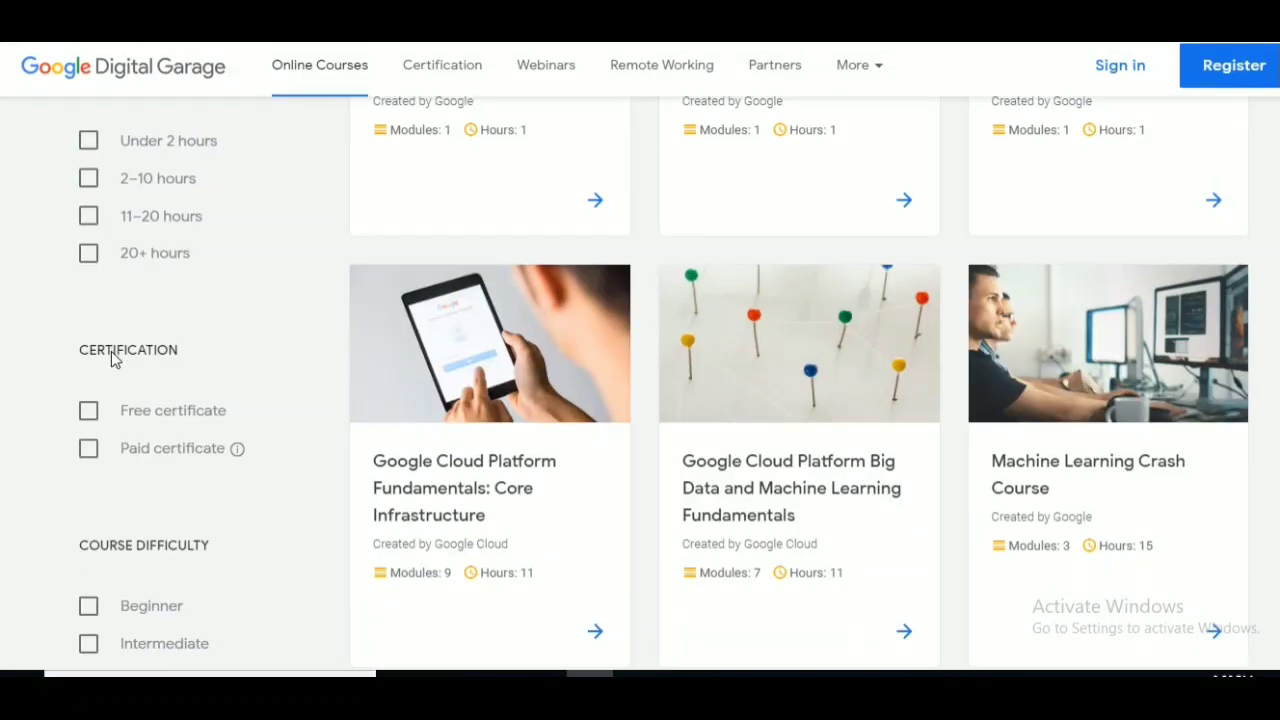
scroll("up", 3)
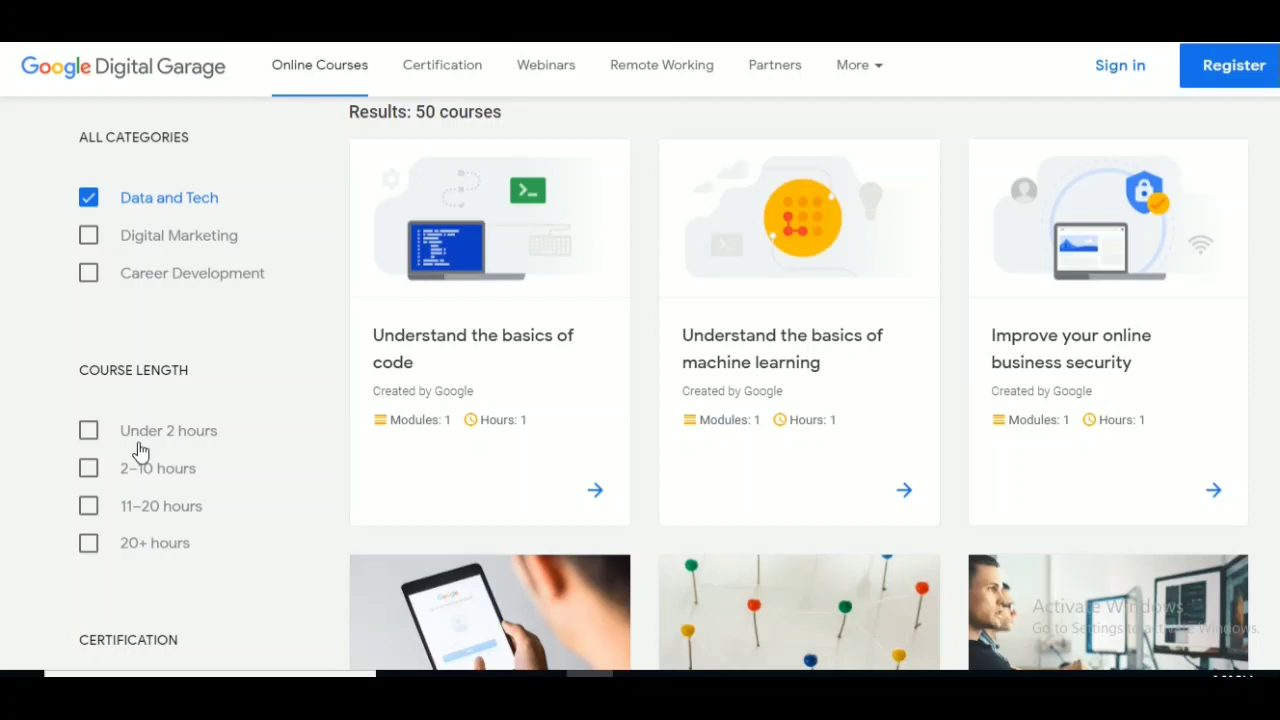
Clear the Data and Tech filter and select Free certificate plus Paid certificate under Certification
left_click(88, 198)
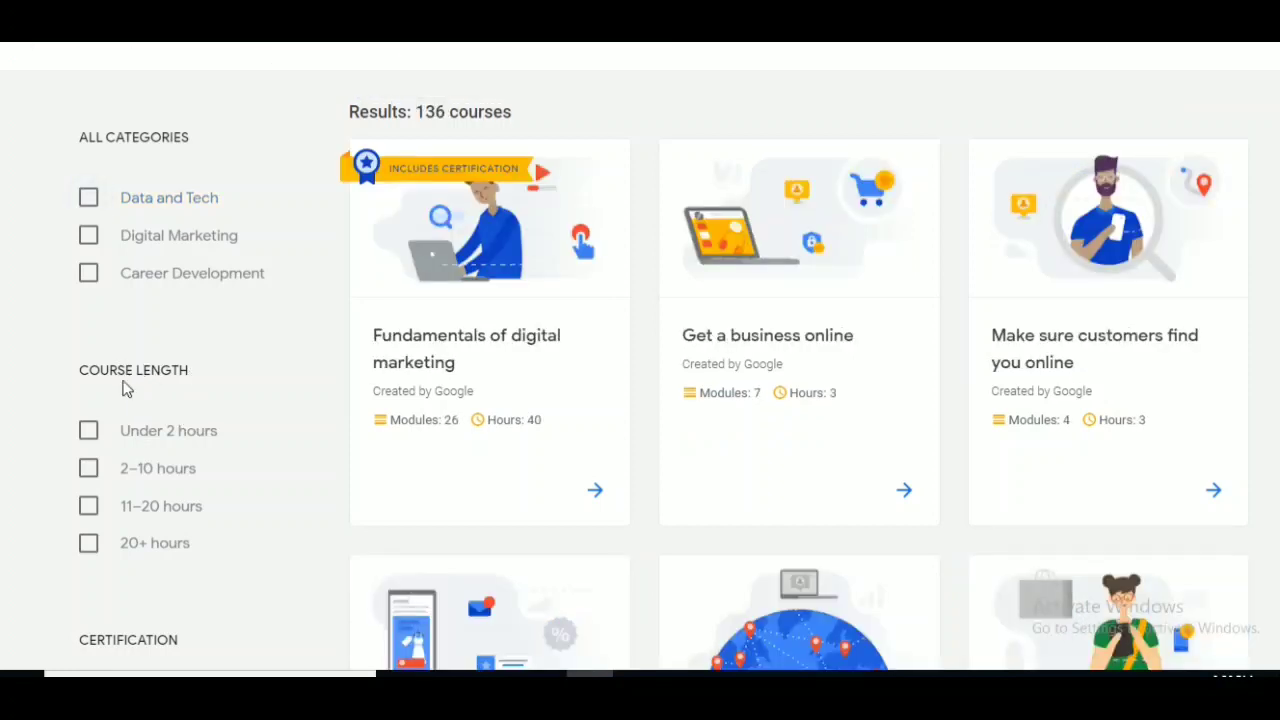
mouse_move(278, 482)
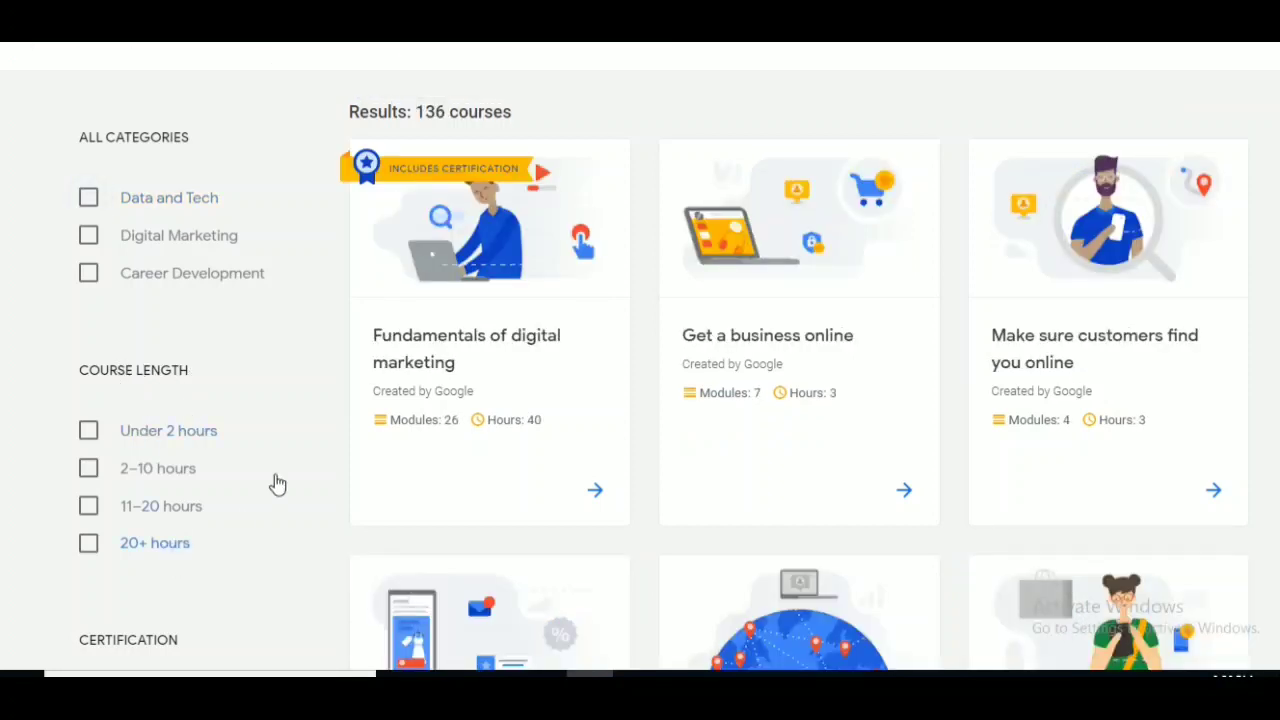
scroll("down", 3)
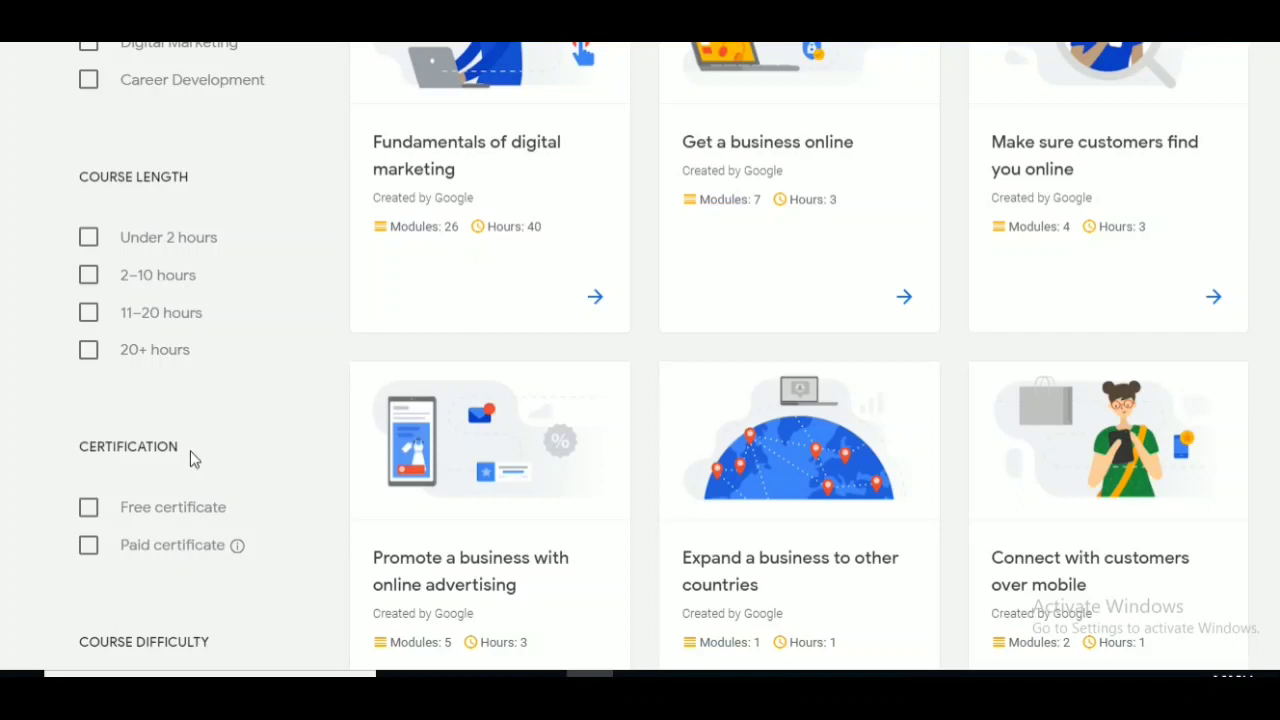
mouse_move(76, 498)
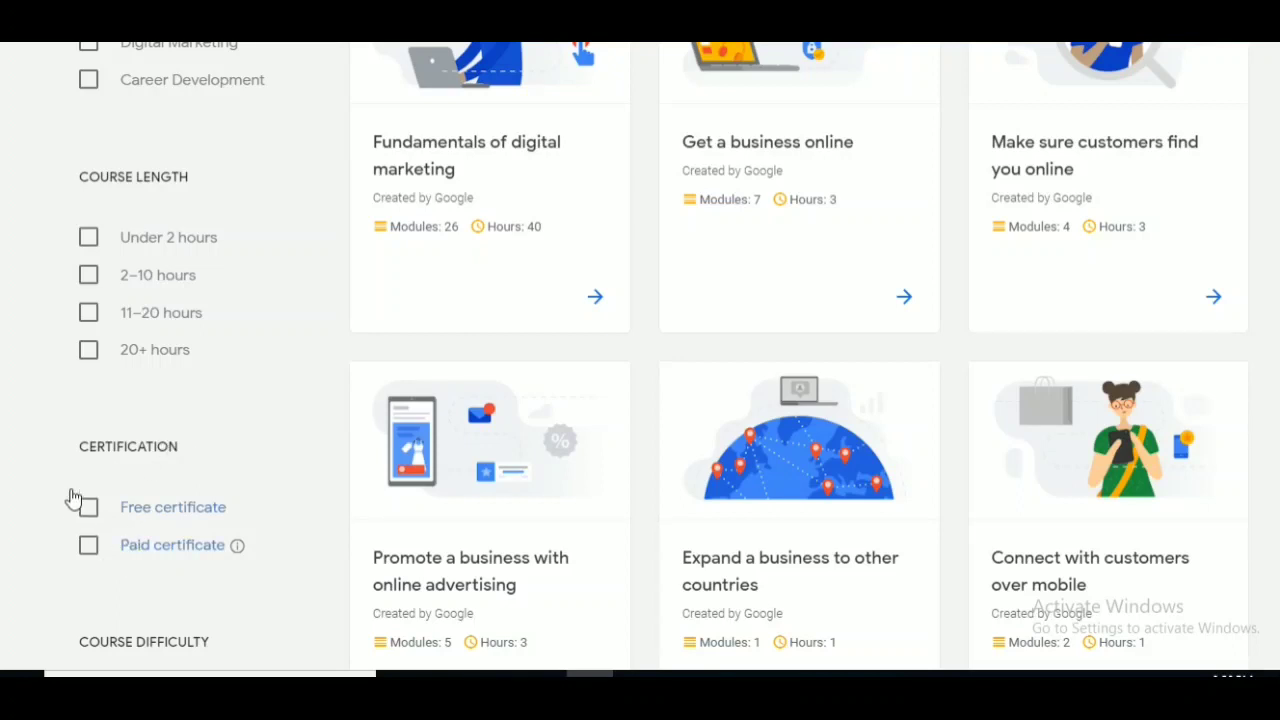
left_click(88, 508)
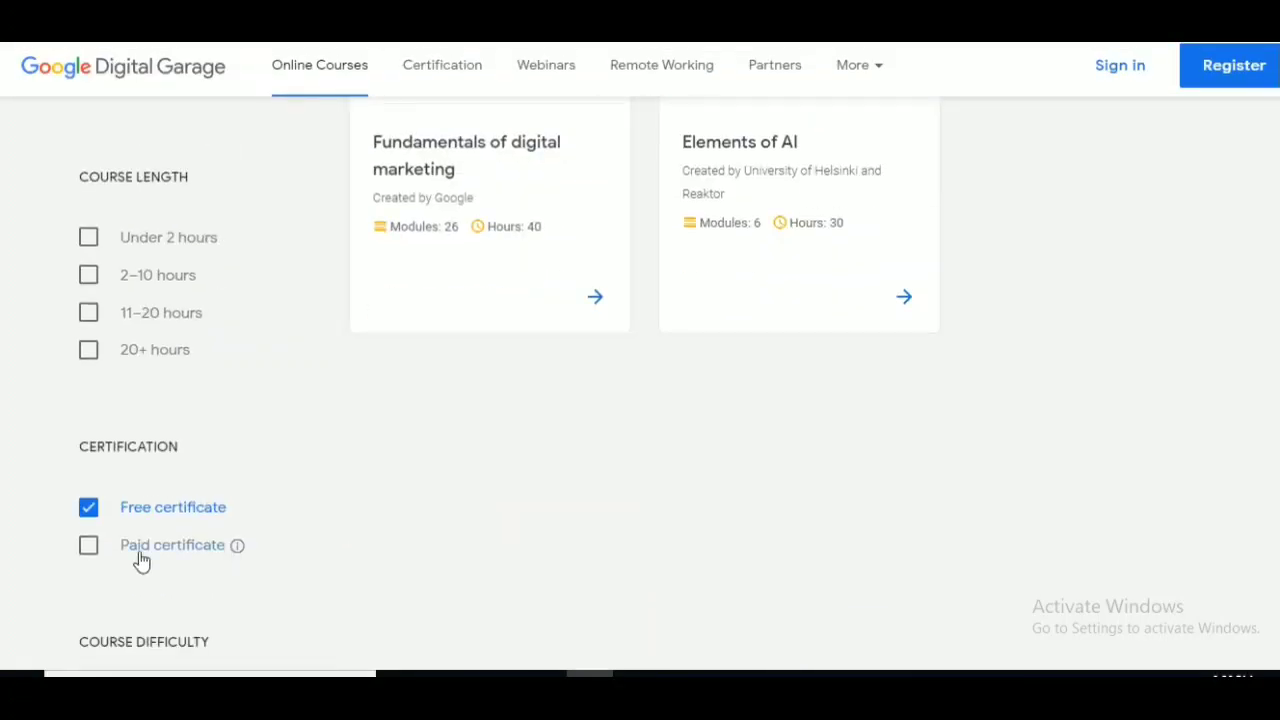
left_click(88, 544)
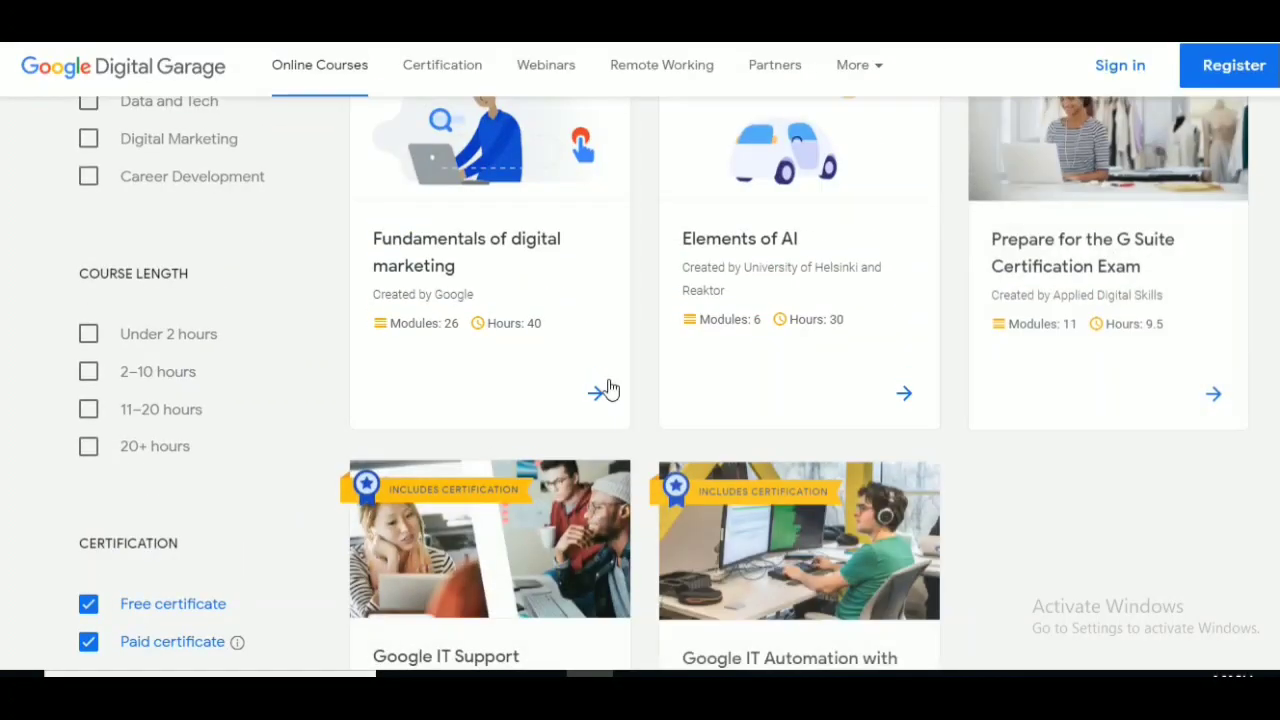
Scroll through the certificate-filtered course results to review them
scroll("up", 3)
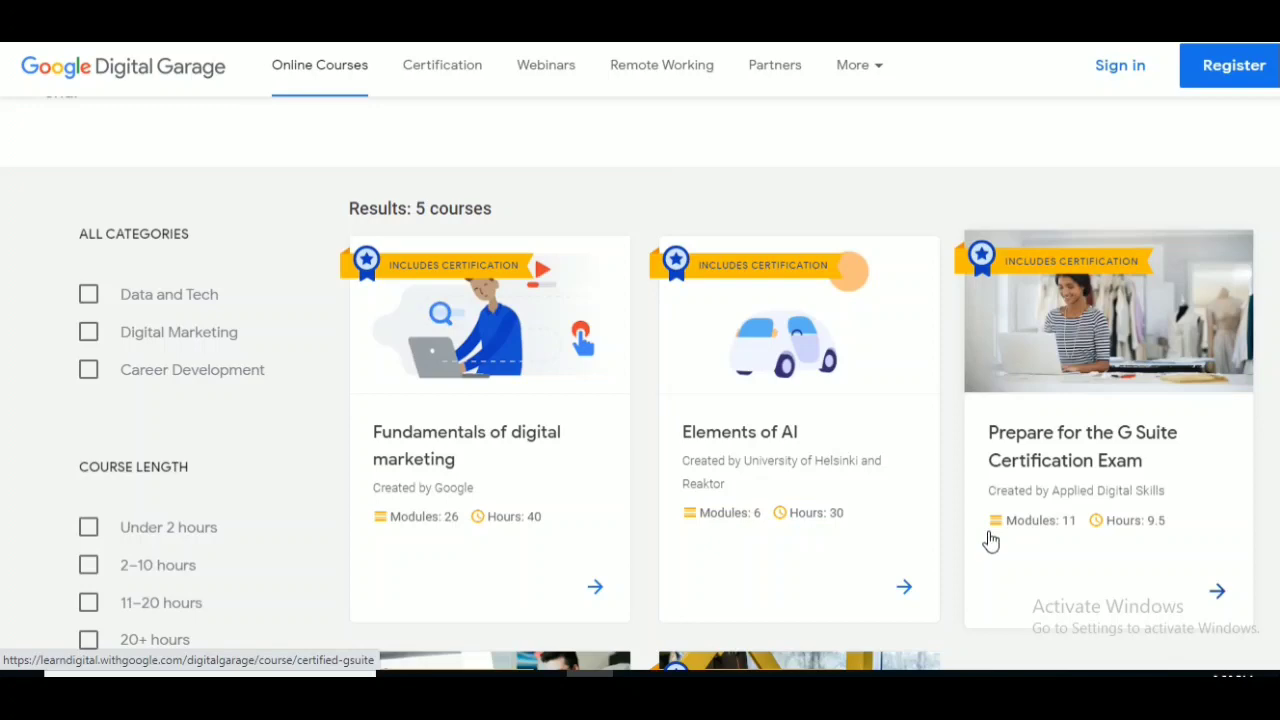
mouse_move(988, 502)
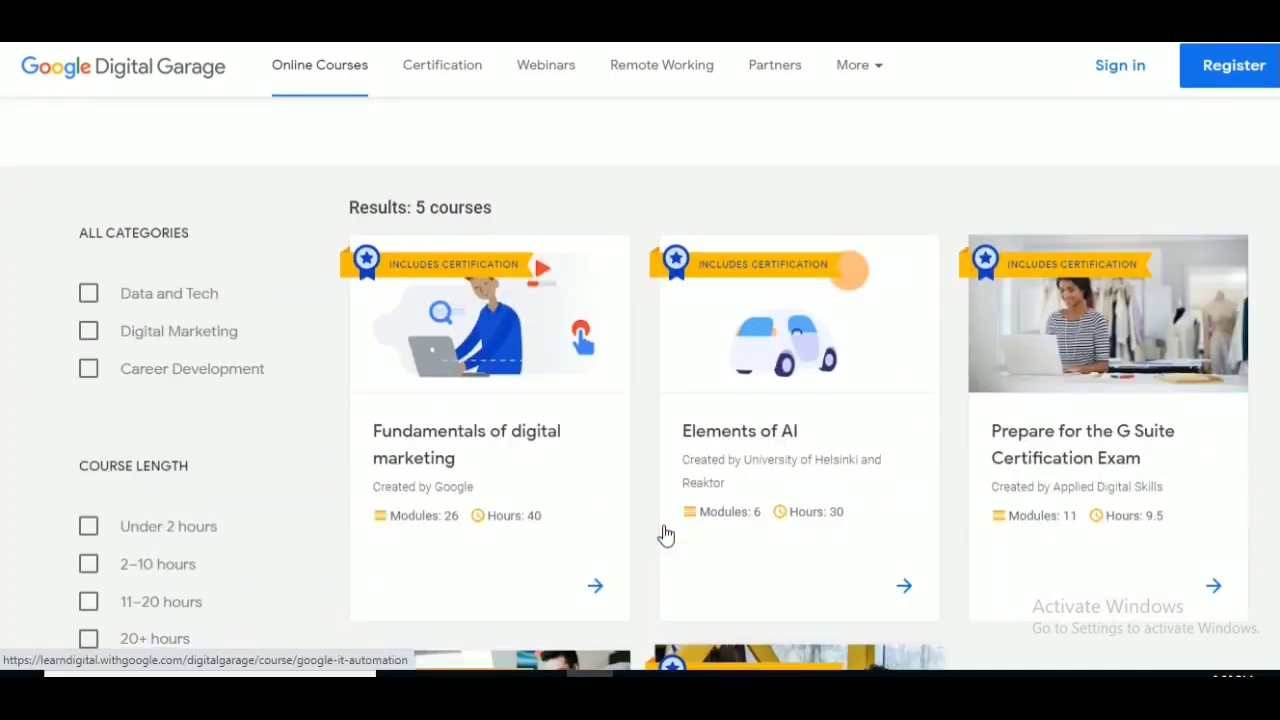
scroll("down", 3)
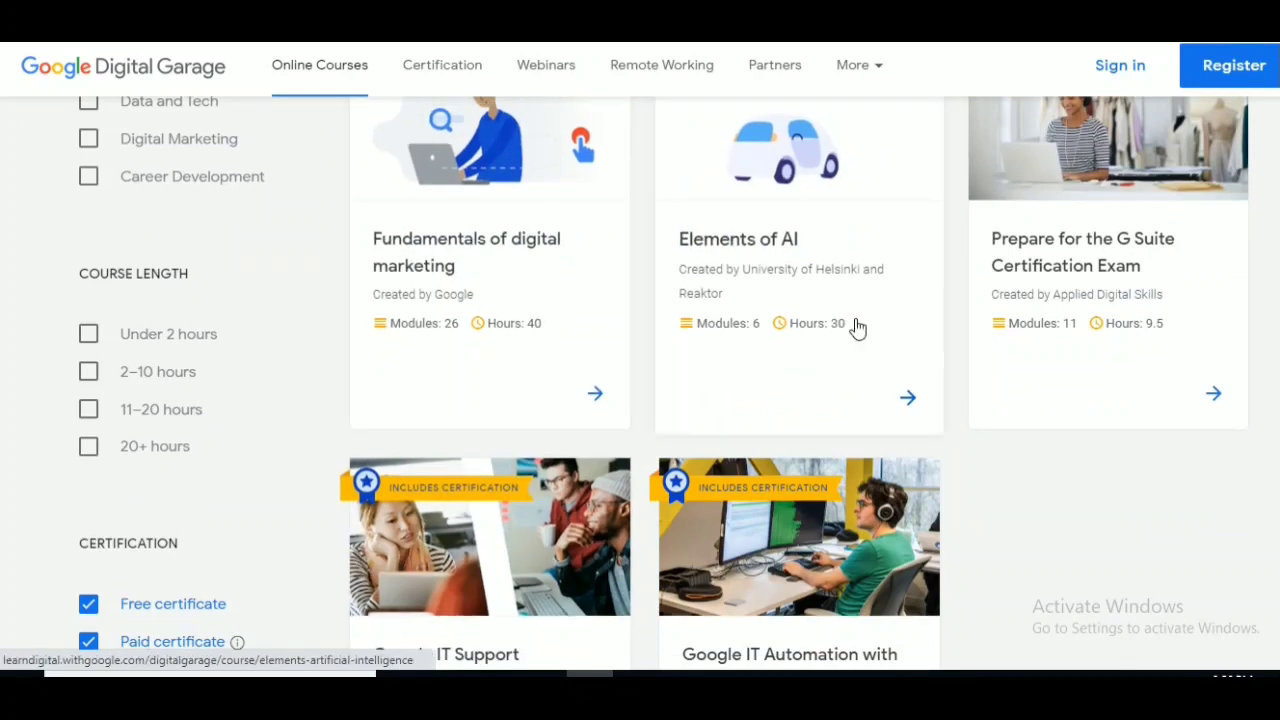
scroll("up", 3)
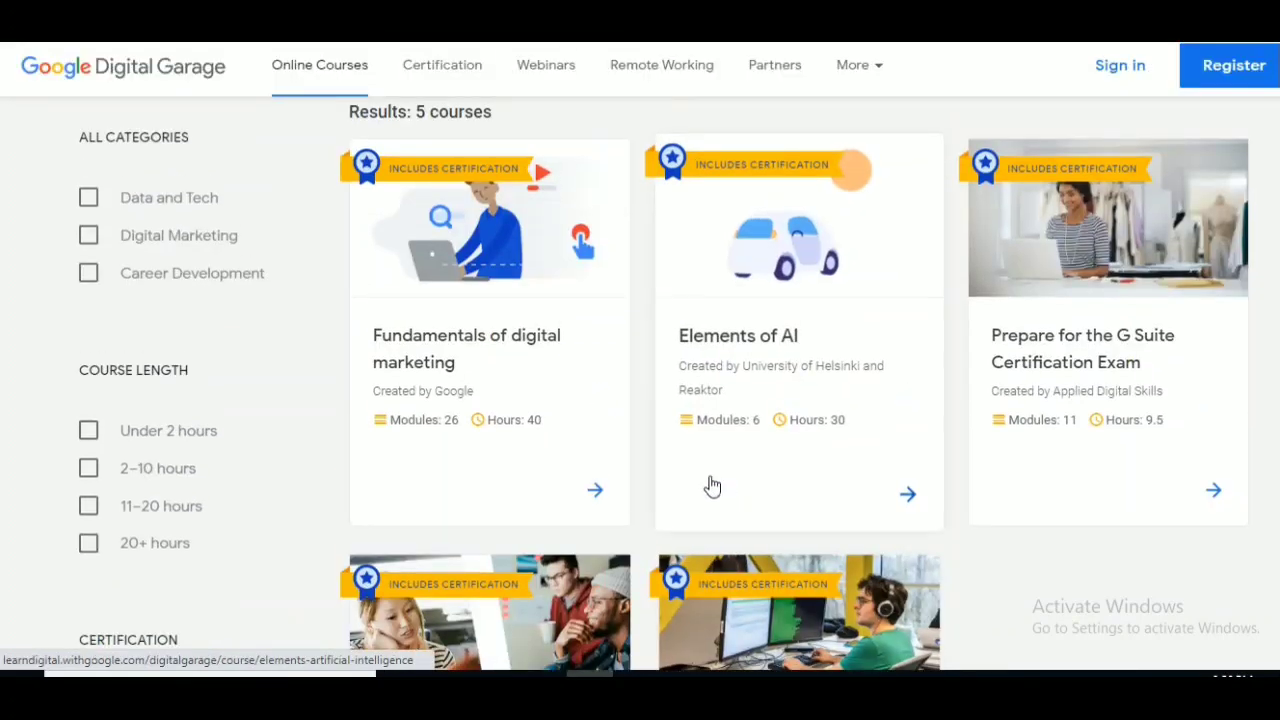
scroll("down", 3)
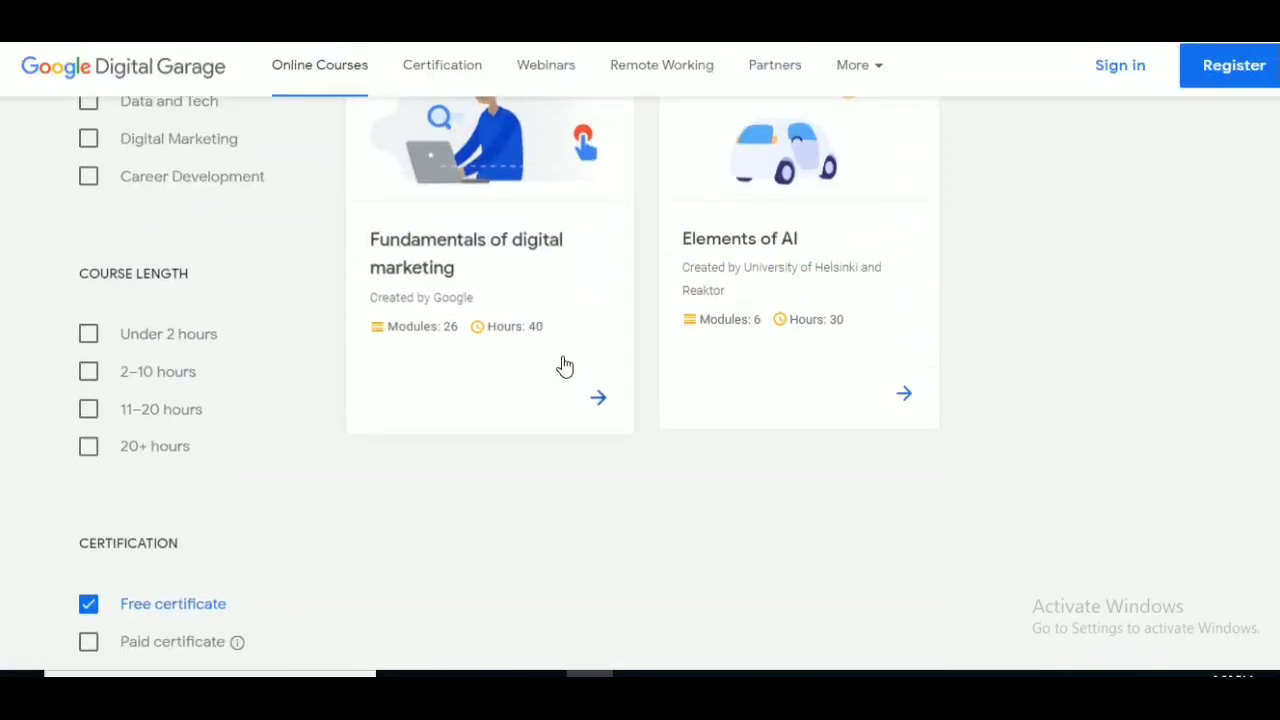
scroll("up", 3)
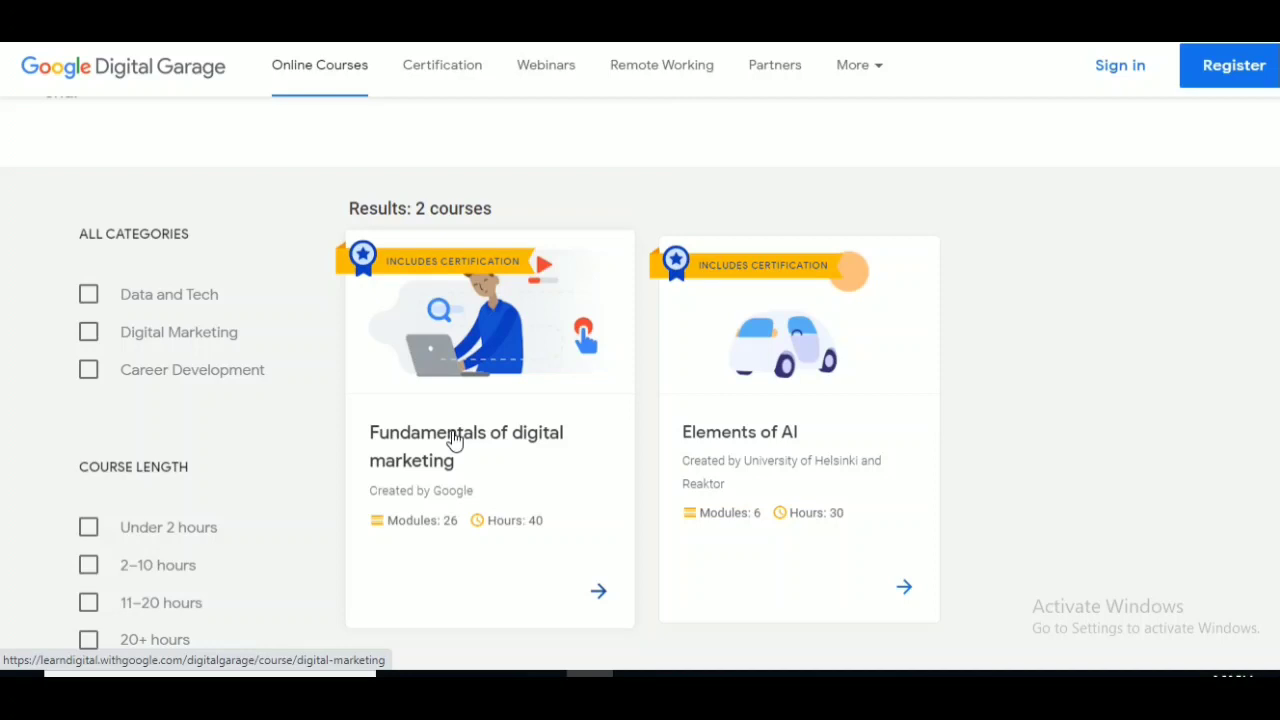
mouse_move(810, 440)
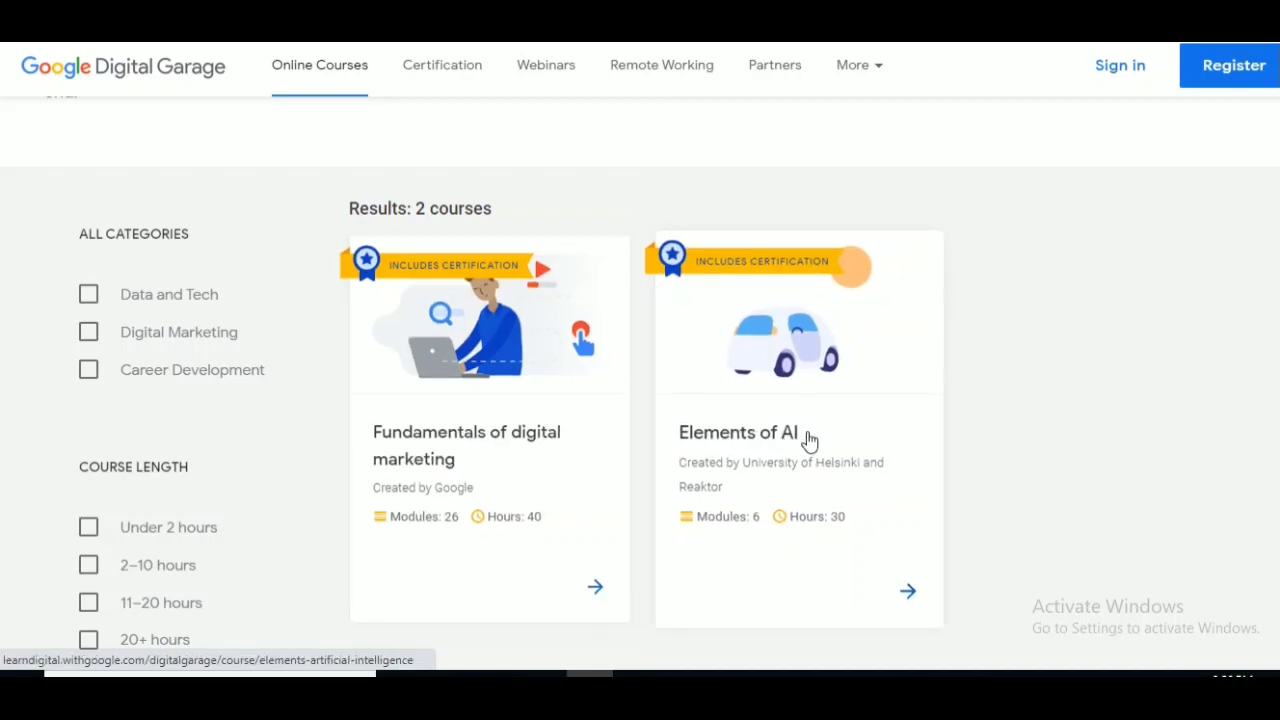
scroll("down", 3)
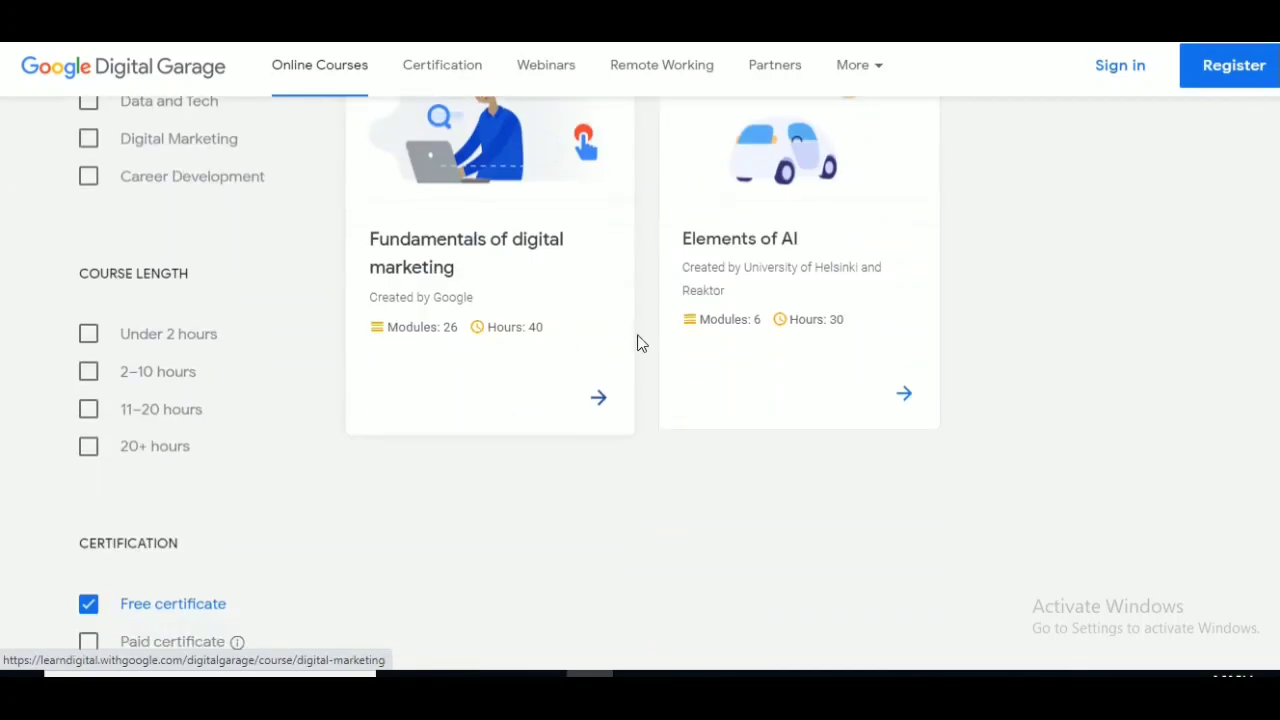
Re-add paid-certificate courses and look through the combined results
left_click(88, 640)
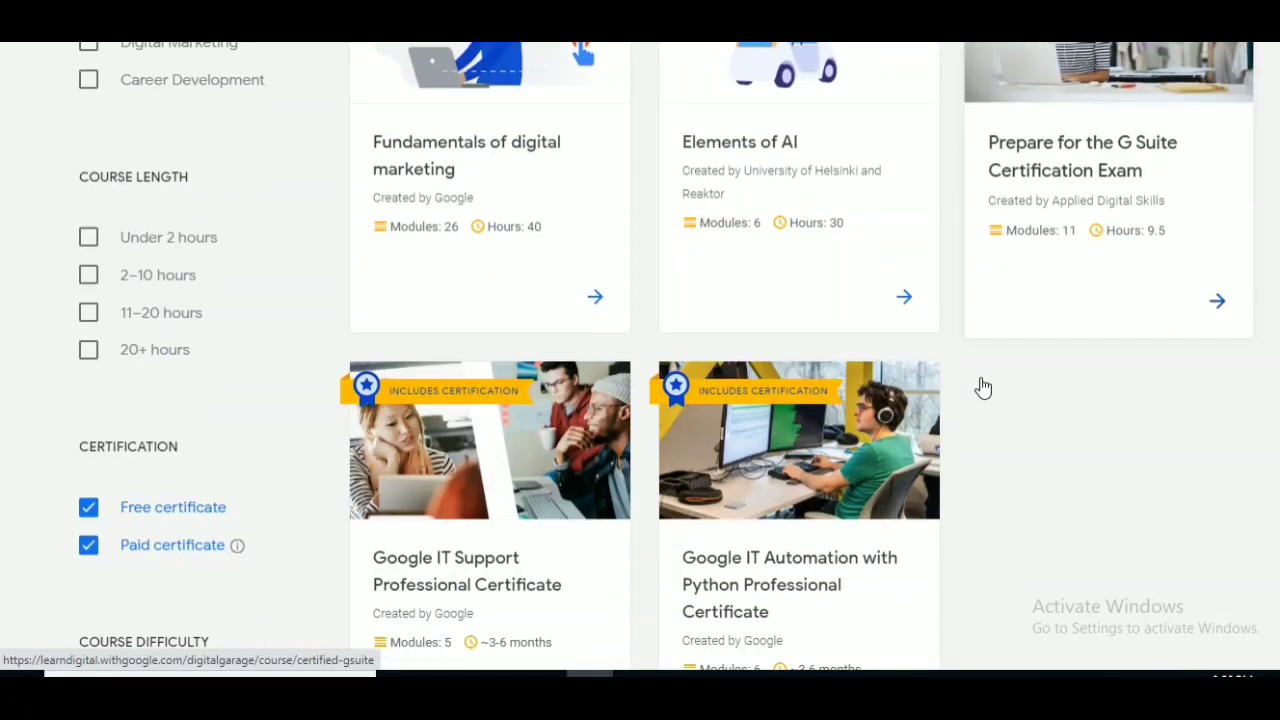
mouse_move(996, 218)
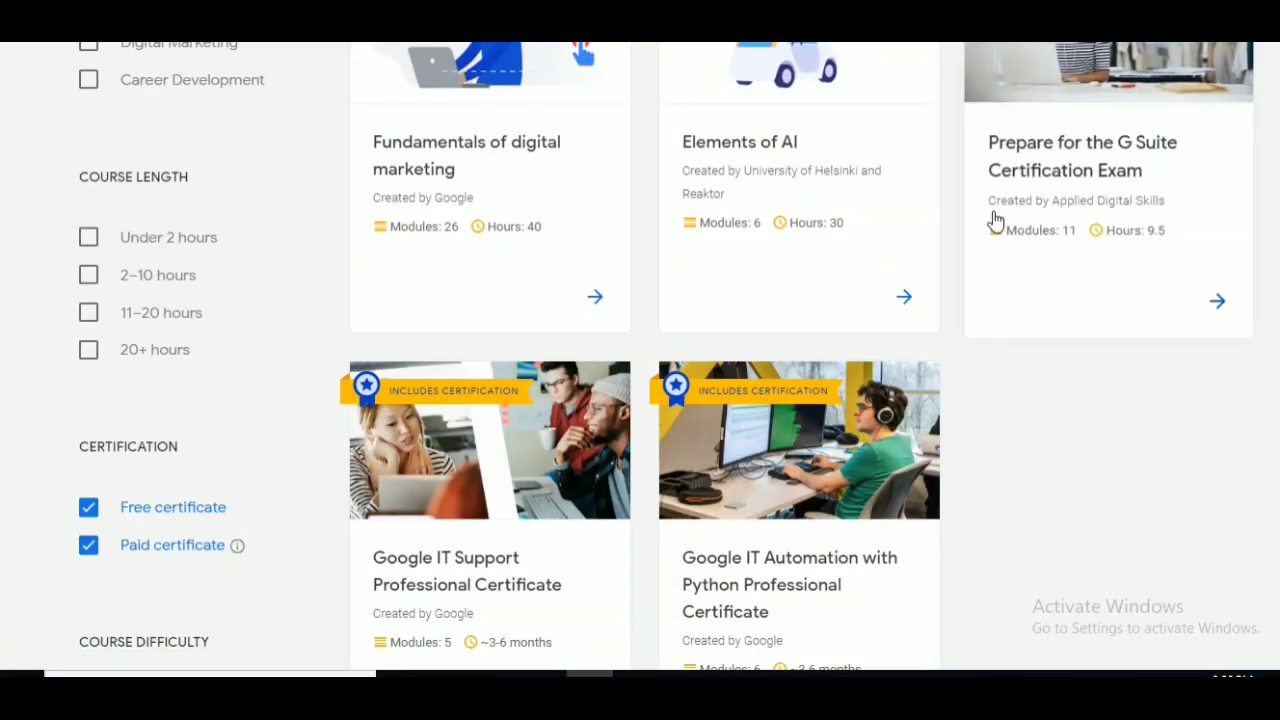
mouse_move(512, 576)
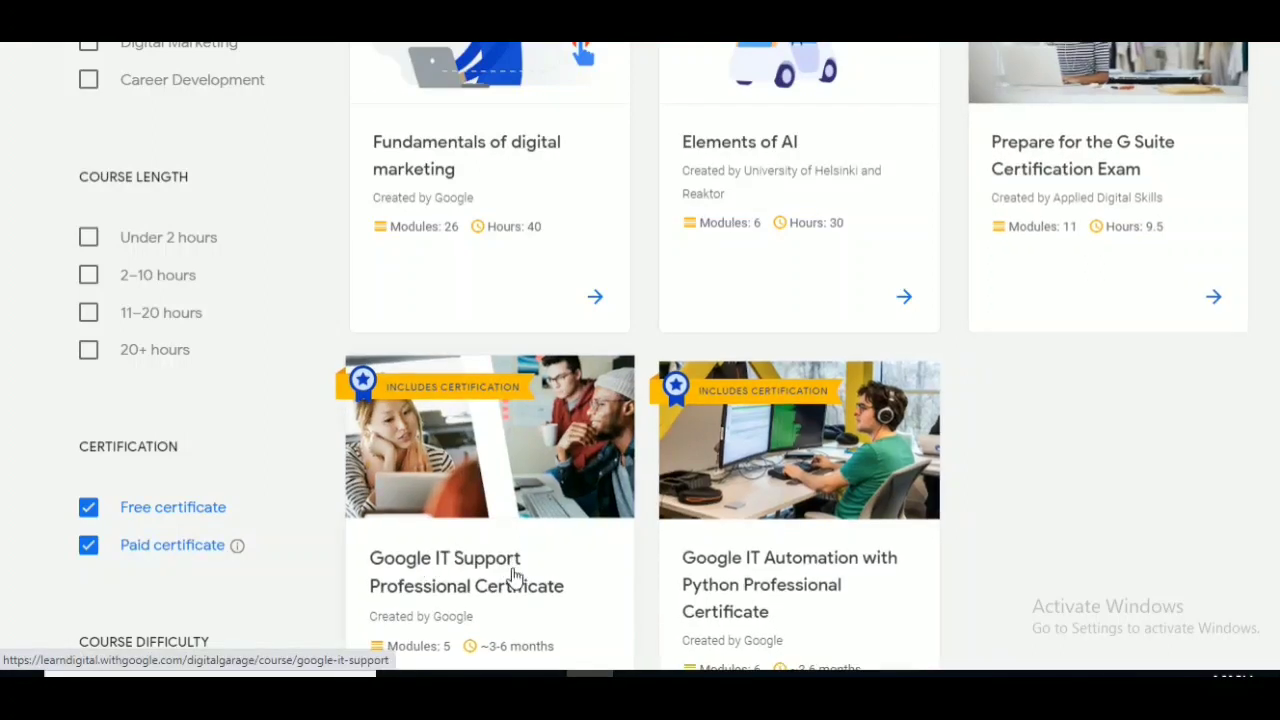
scroll("down", 3)
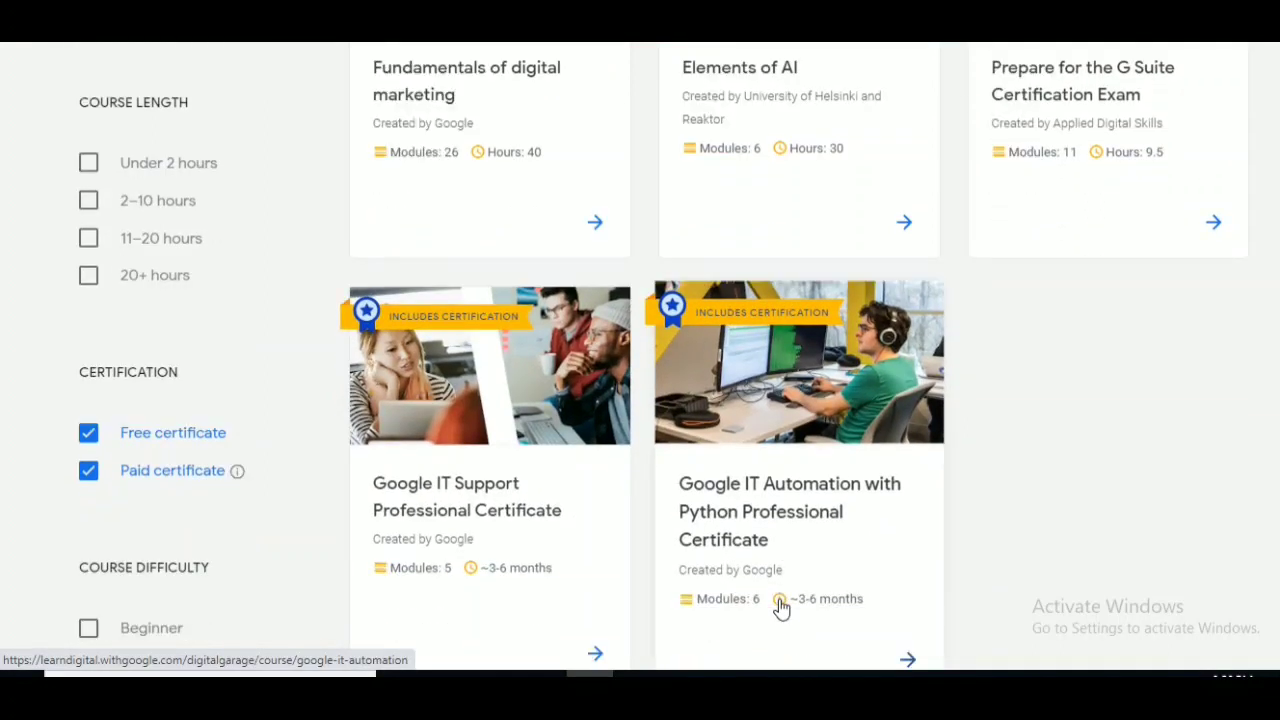
scroll("down", 3)
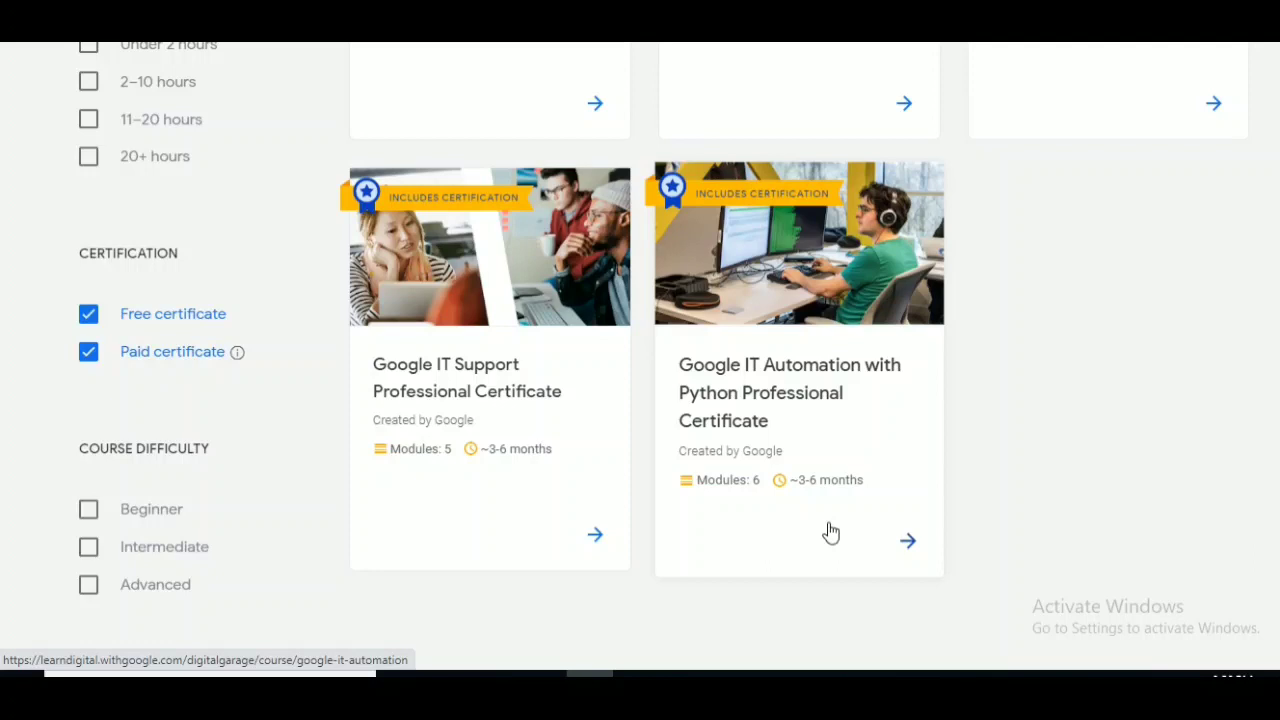
scroll("up", 3)
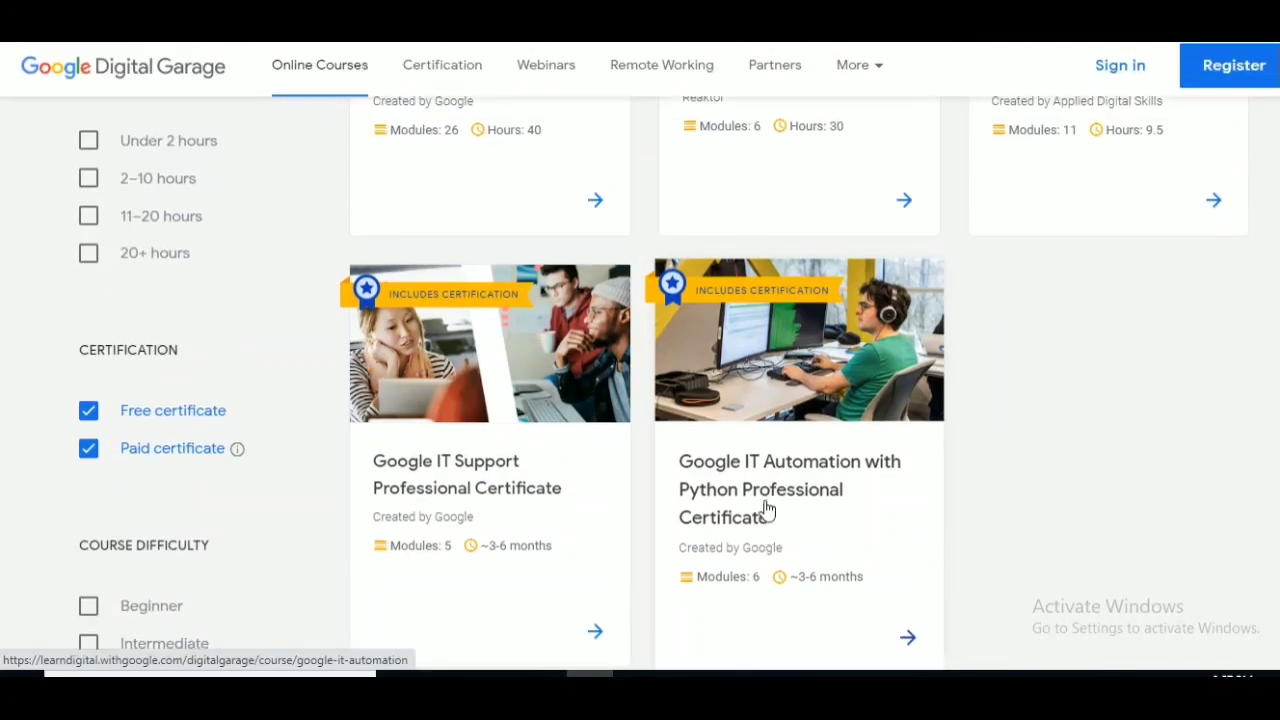
scroll("up", 3)
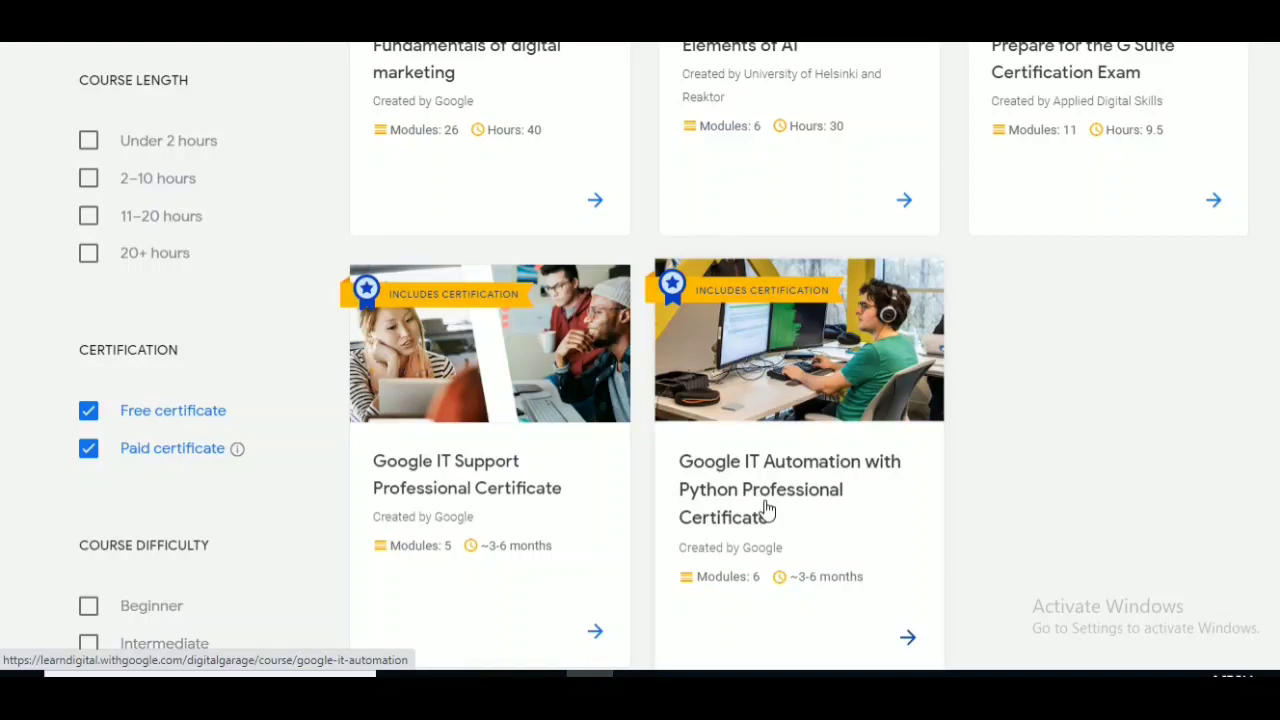
mouse_move(760, 512)
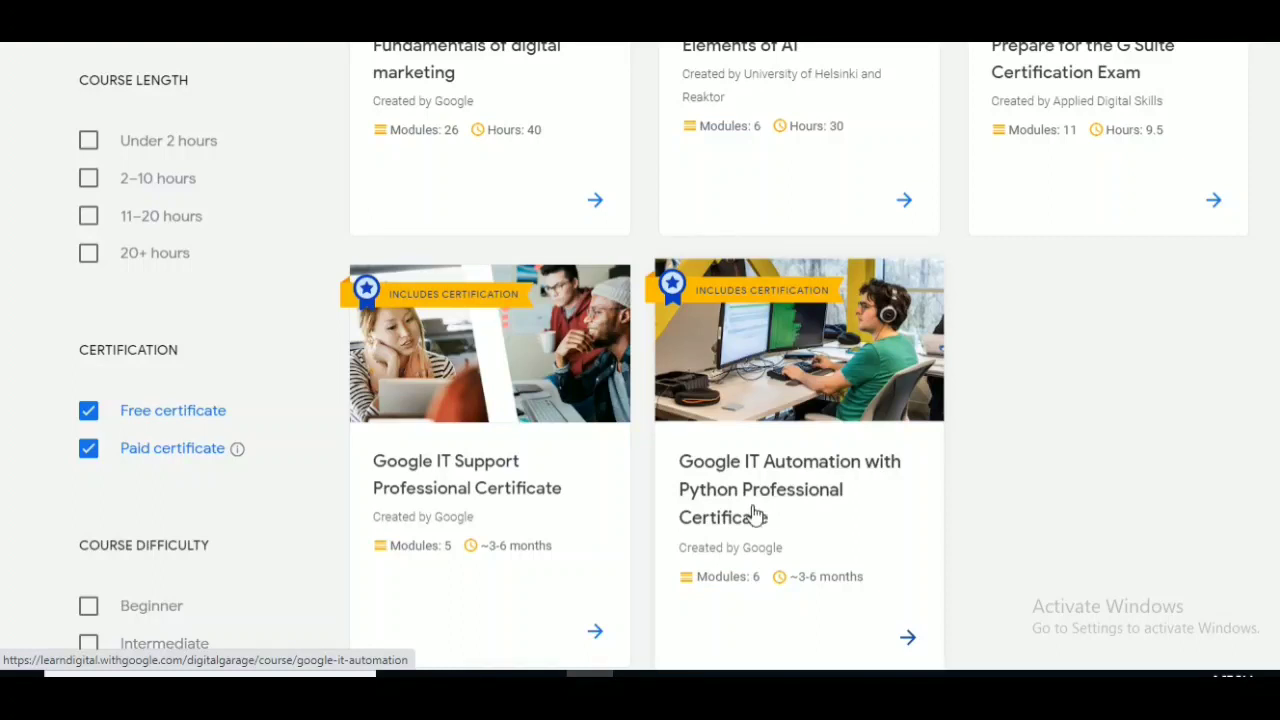
mouse_move(488, 444)
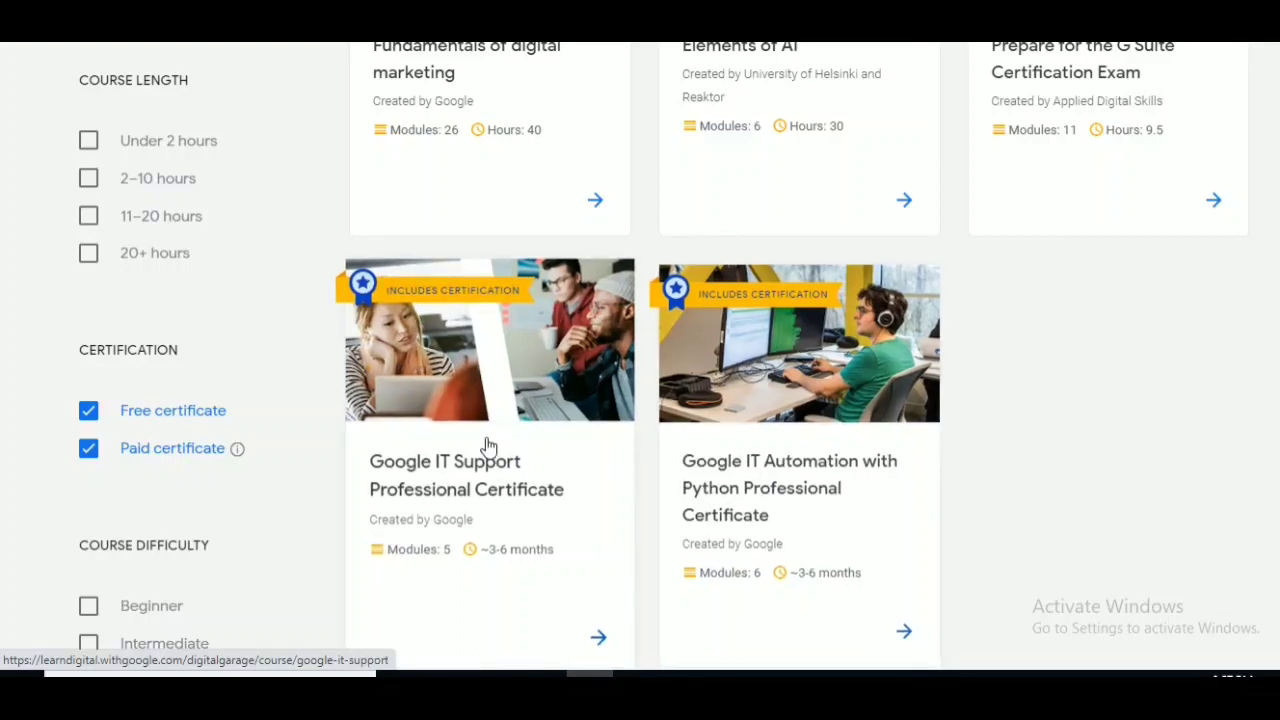
mouse_move(748, 438)
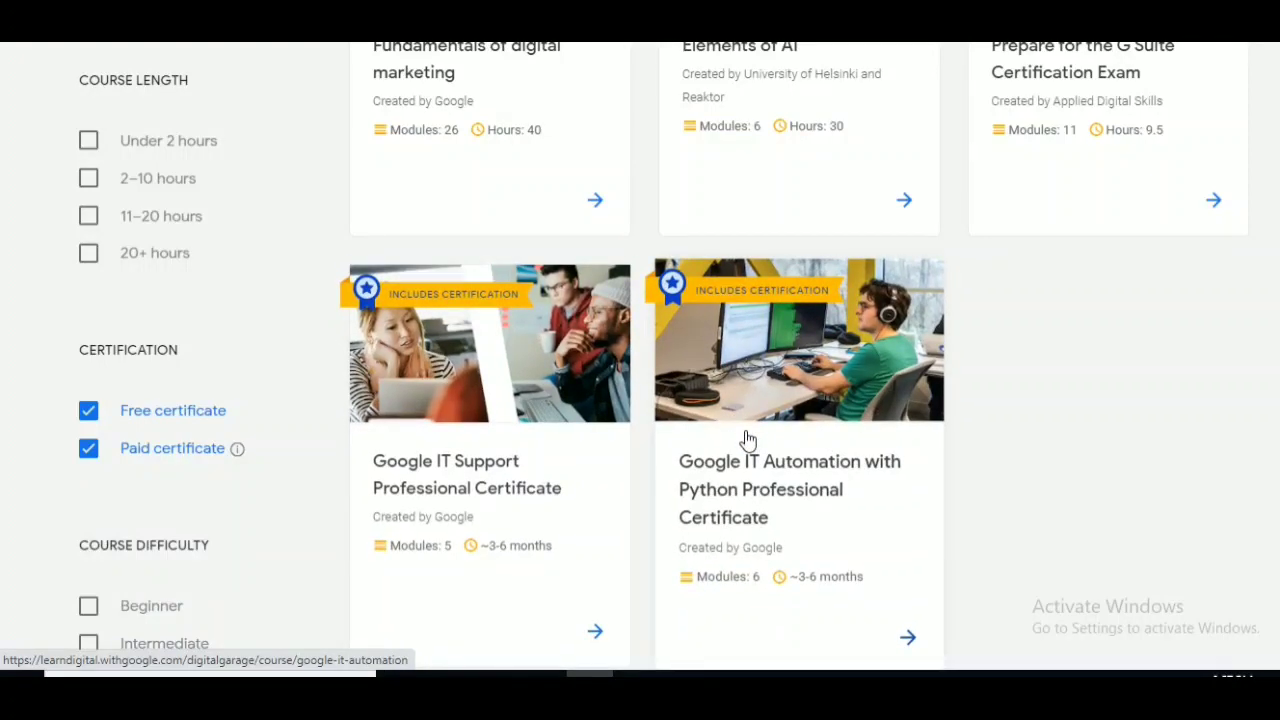
Remove the Paid certificate filter again, leaving Fundamentals of digital marketing and Elements of AI in view
scroll("up", 3)
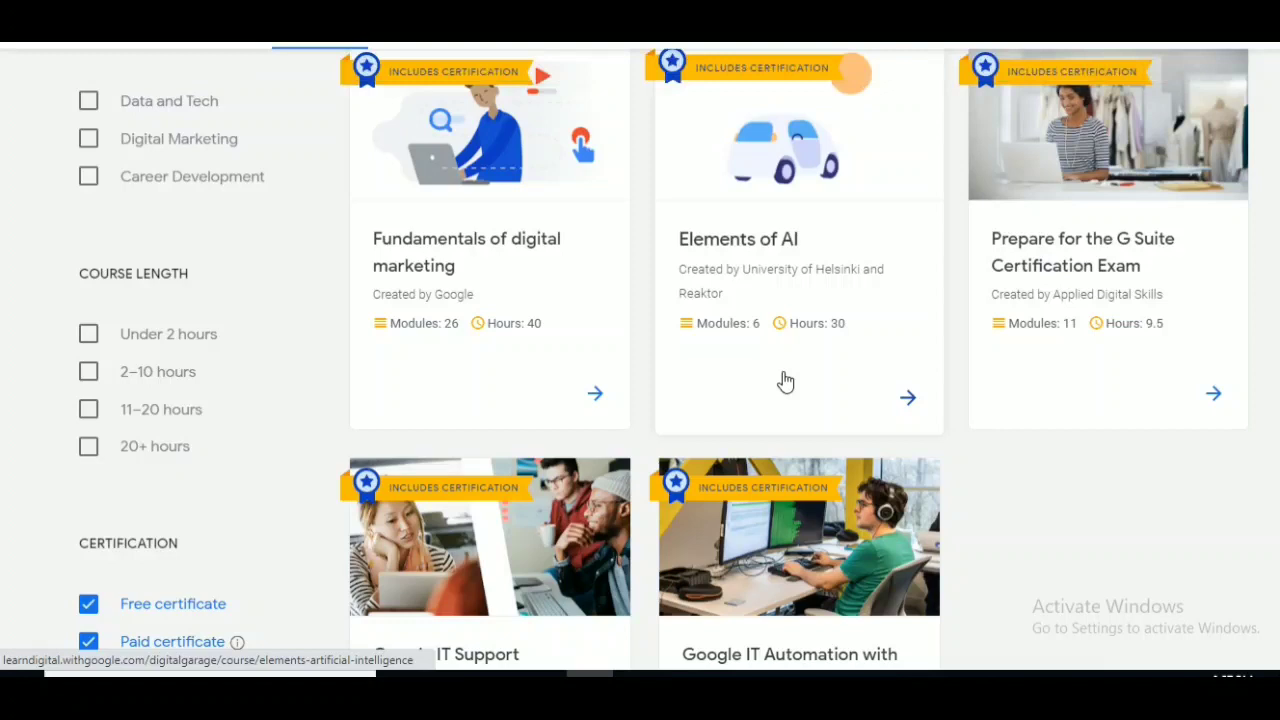
scroll("down", 3)
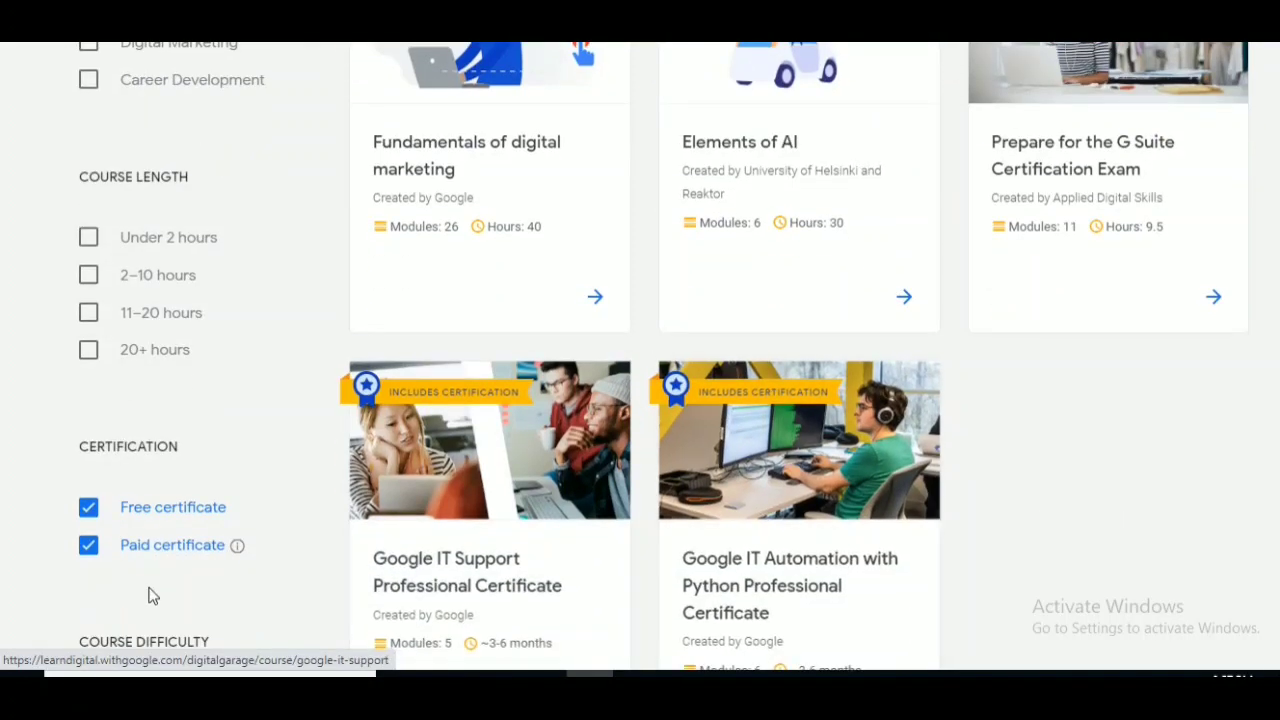
left_click(88, 544)
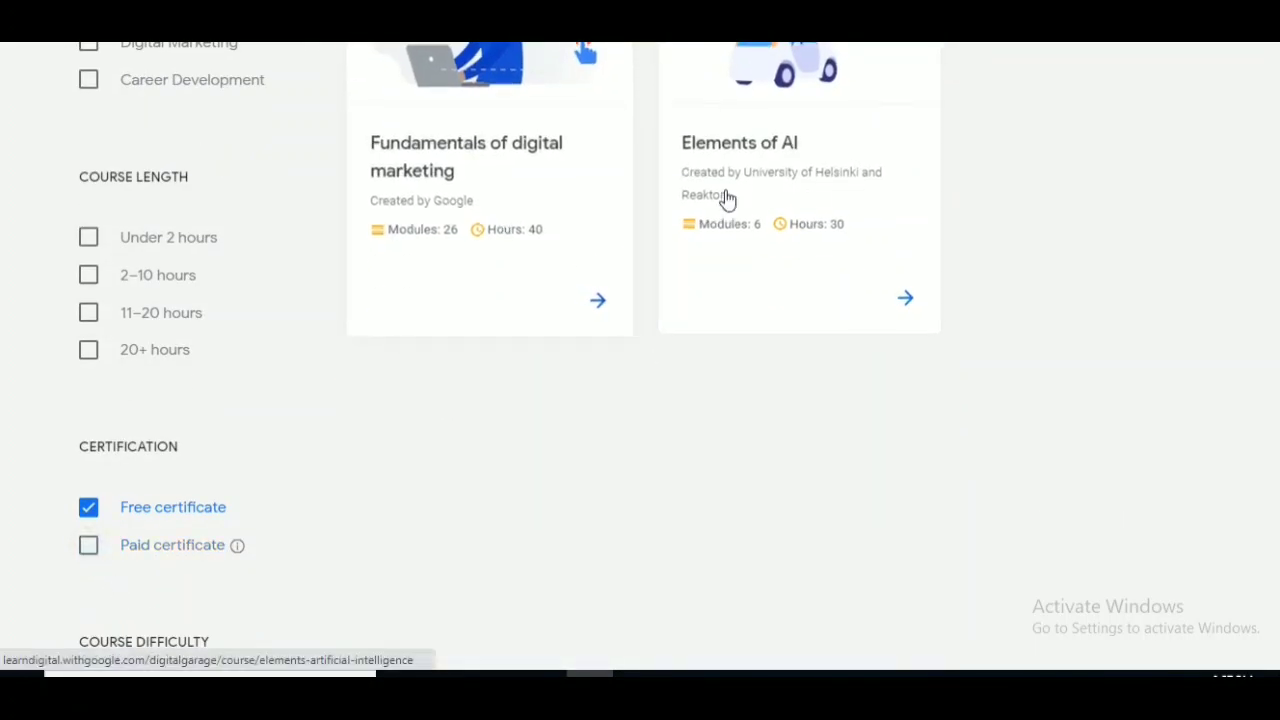
scroll("up", 3)
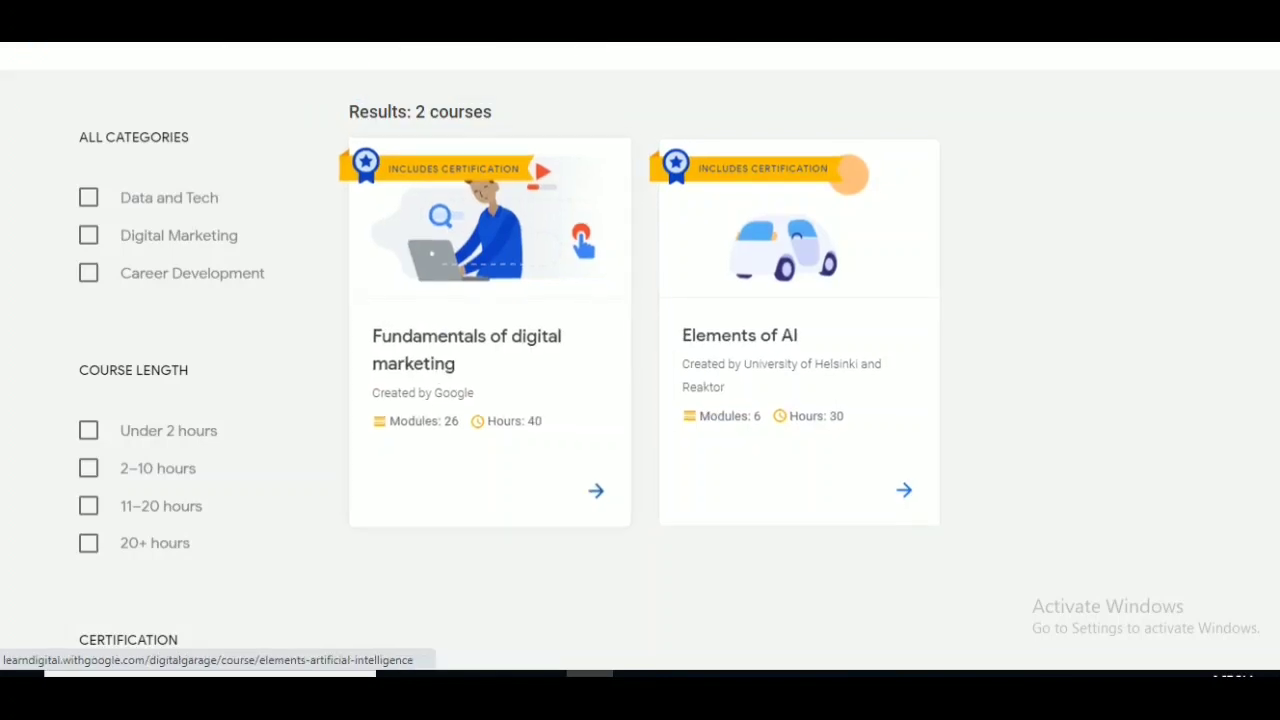
mouse_move(364, 376)
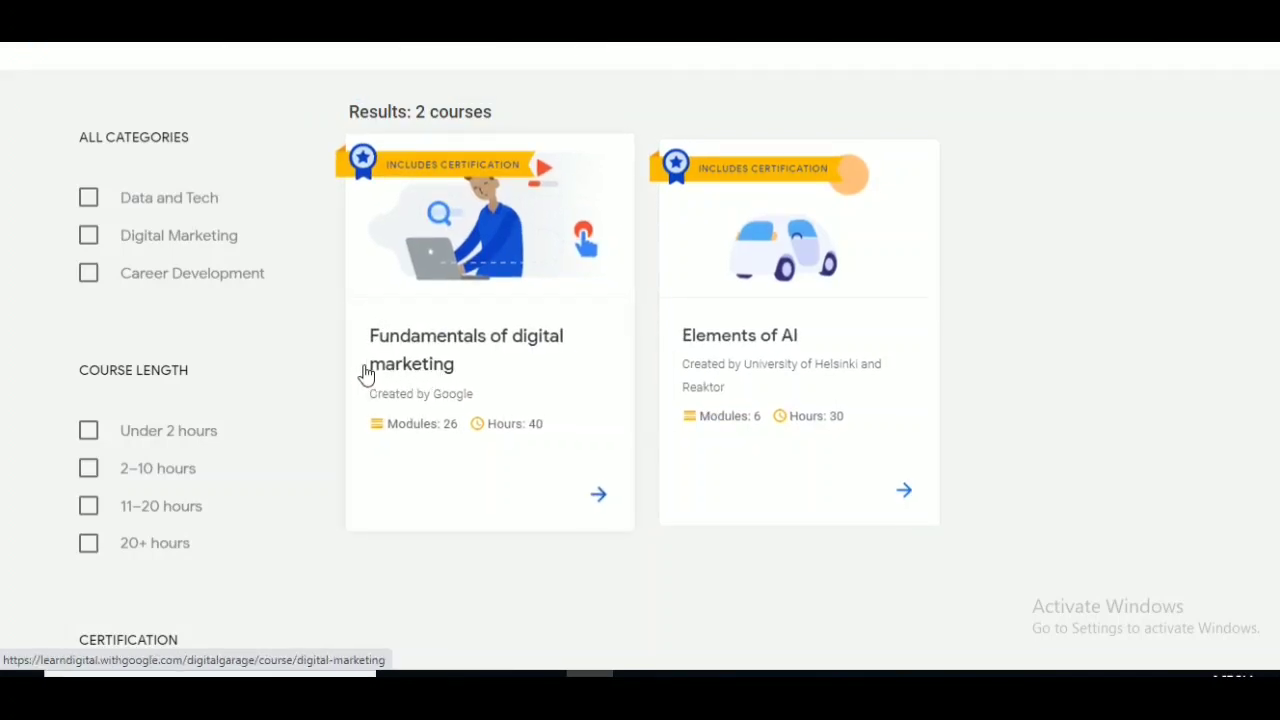
scroll("up", 3)
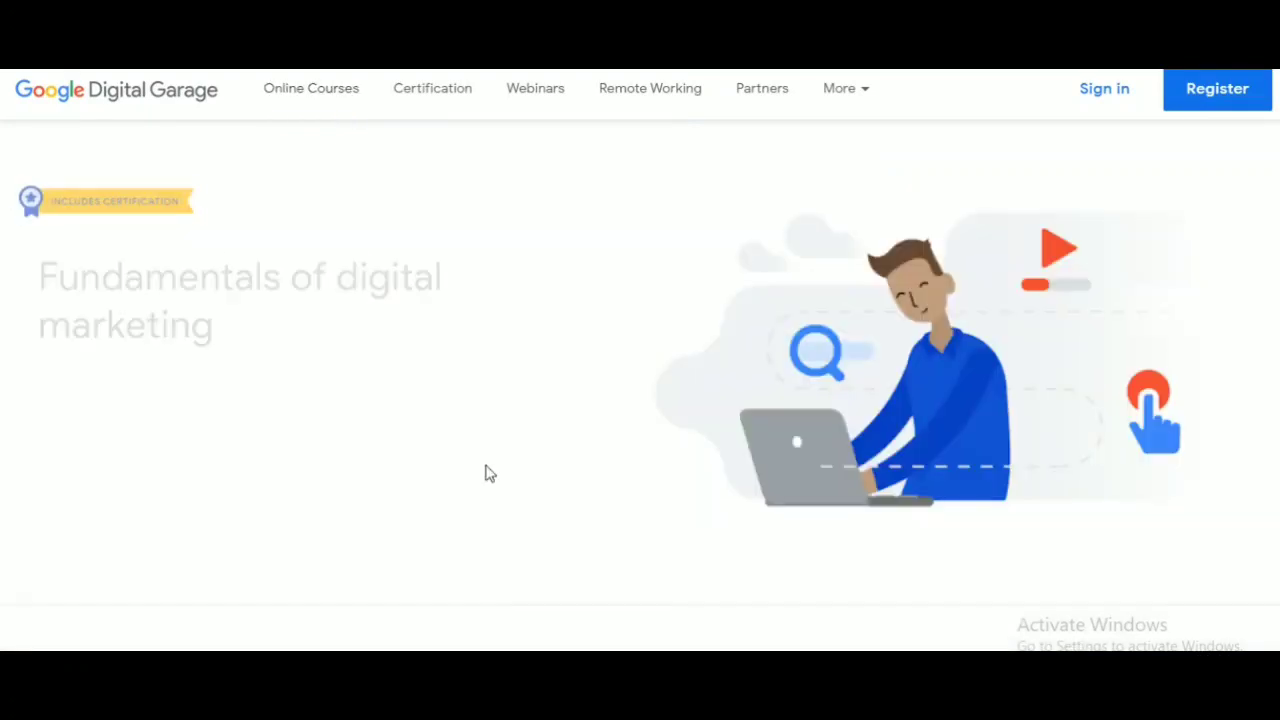
Start the Fundamentals of digital marketing course, which returns an error message
scroll("down", 3)
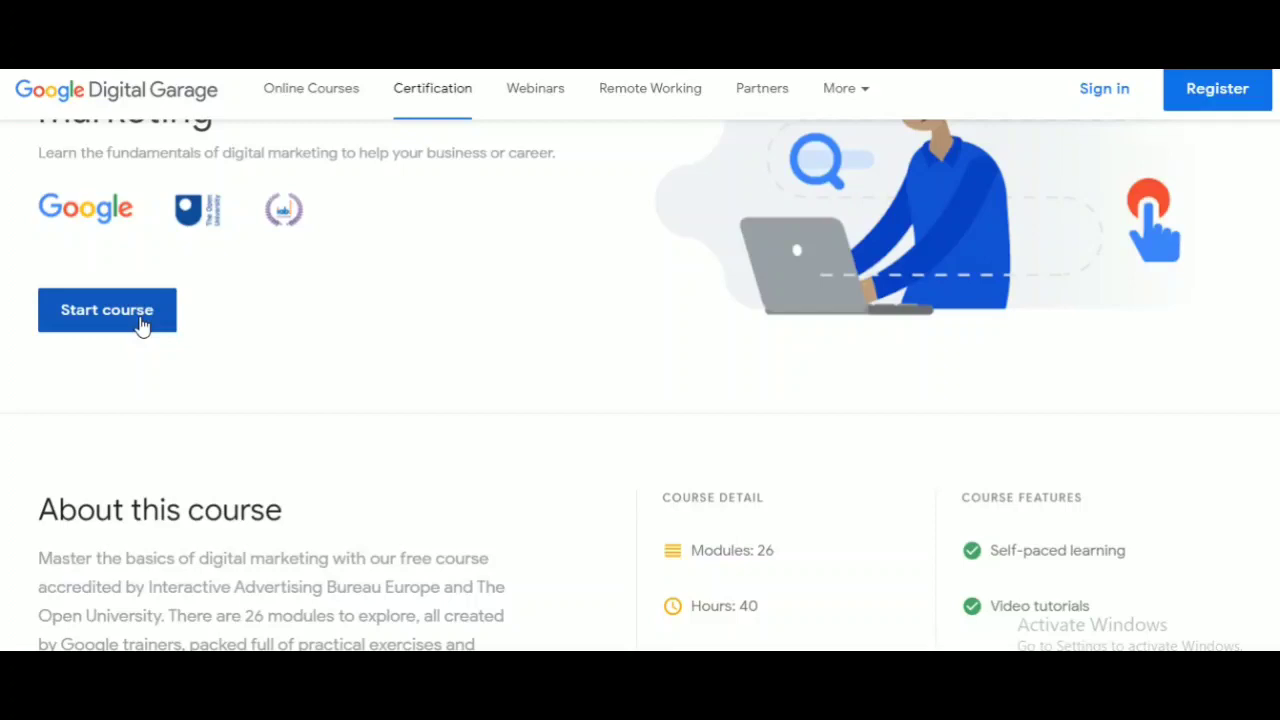
scroll("up", 3)
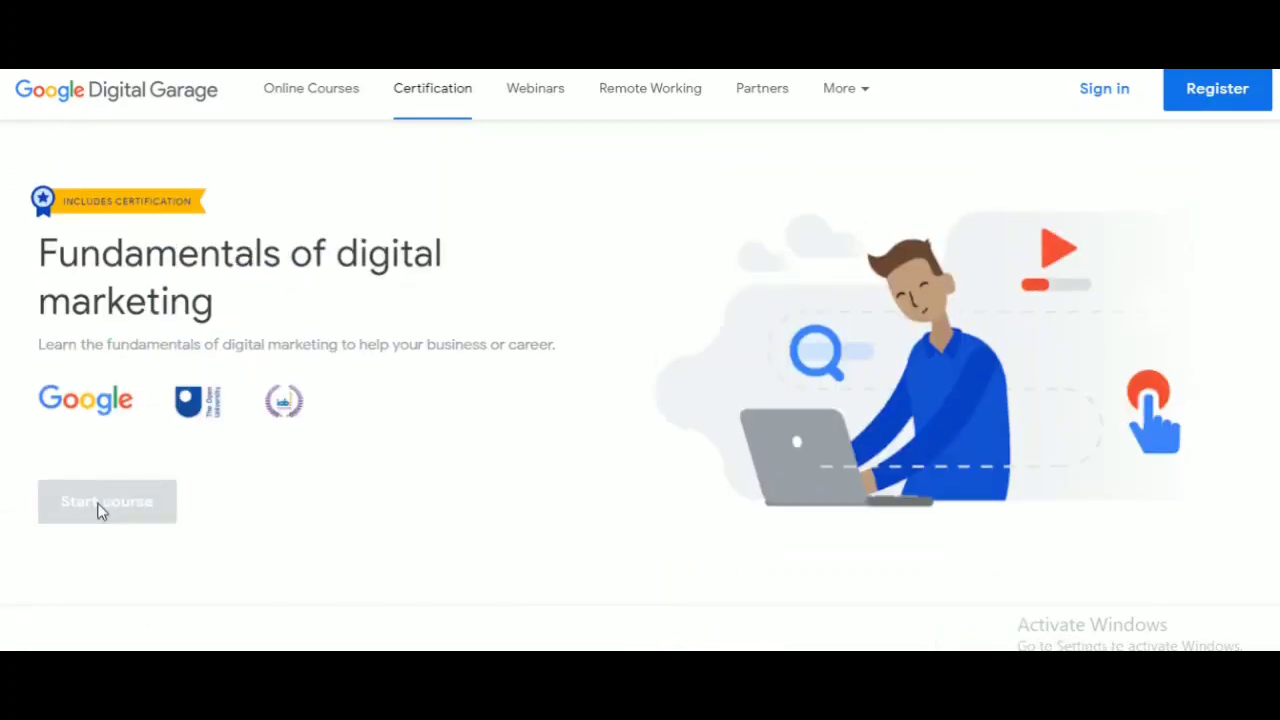
left_click(108, 500)
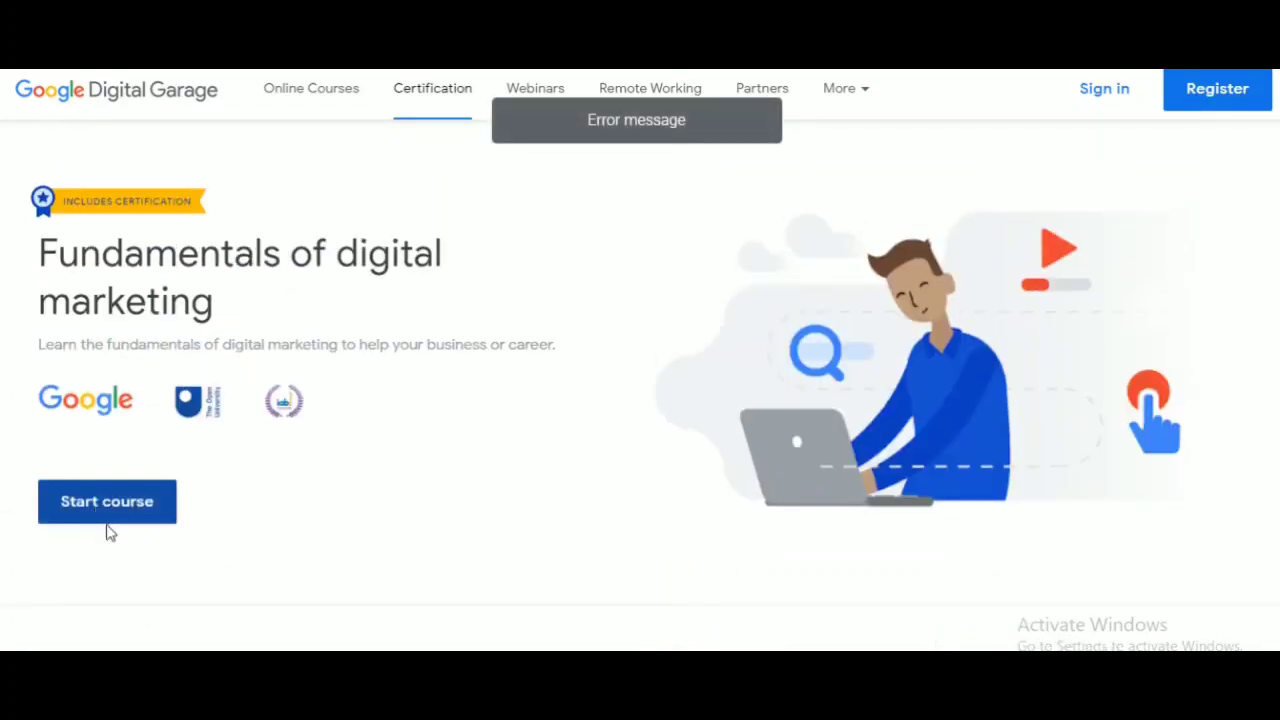
Retry Start course to reach the Login information page, then go to the Webinars list
left_click(106, 500)
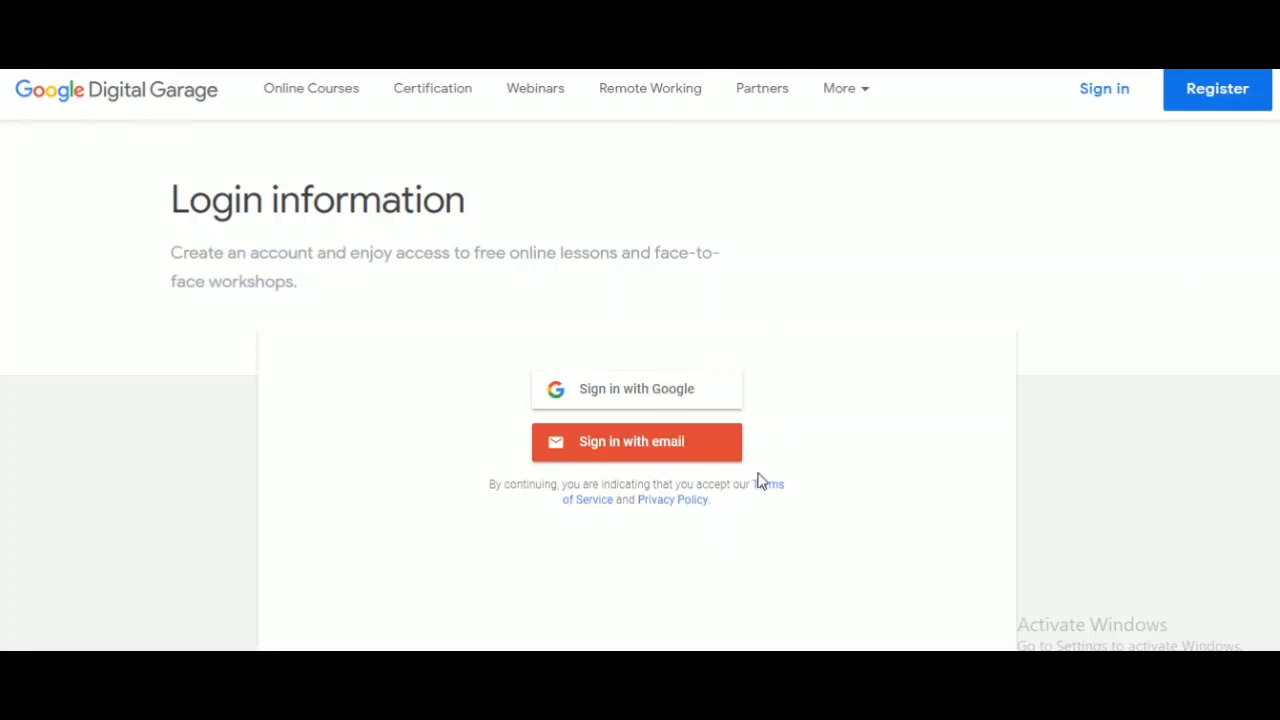
mouse_move(1126, 124)
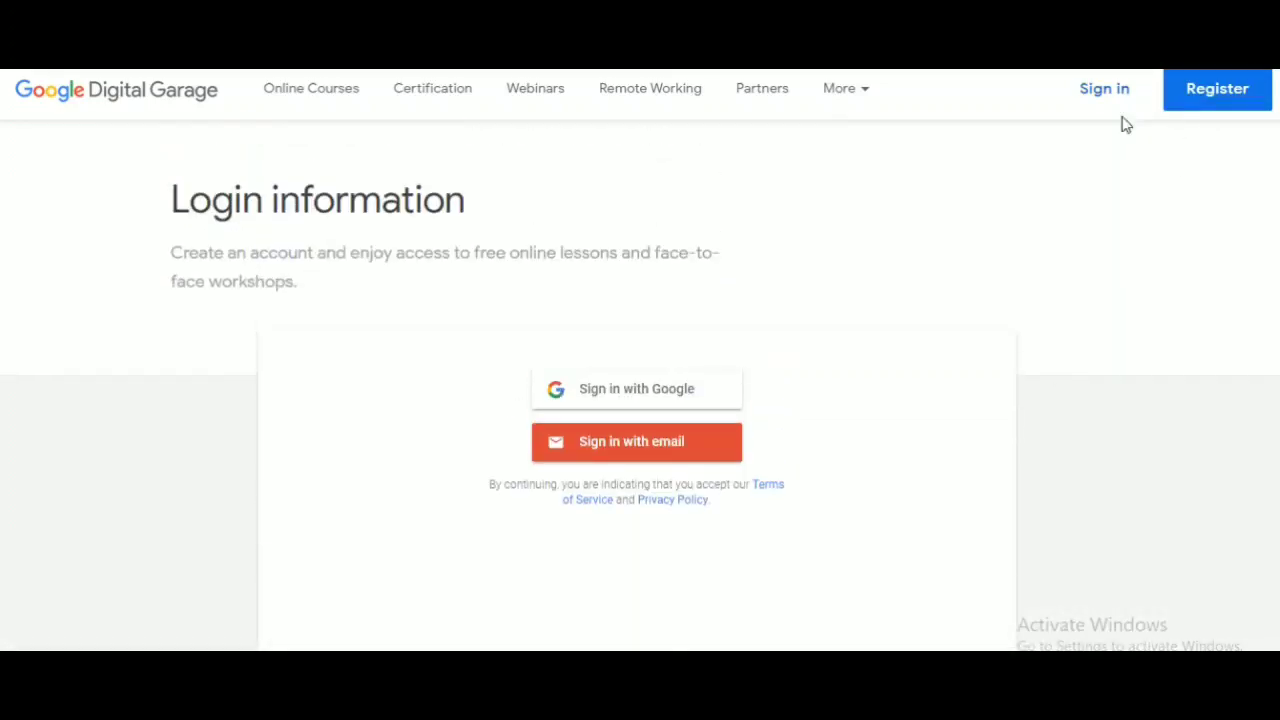
mouse_move(1216, 104)
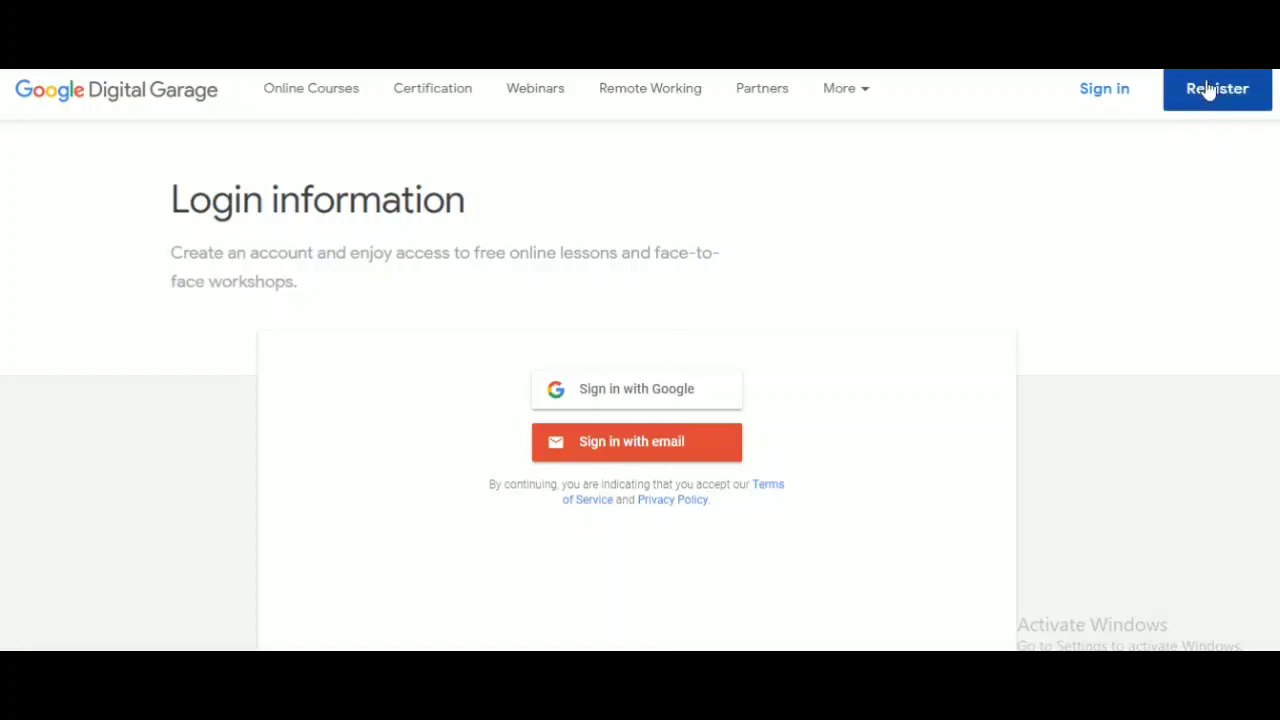
mouse_move(1104, 82)
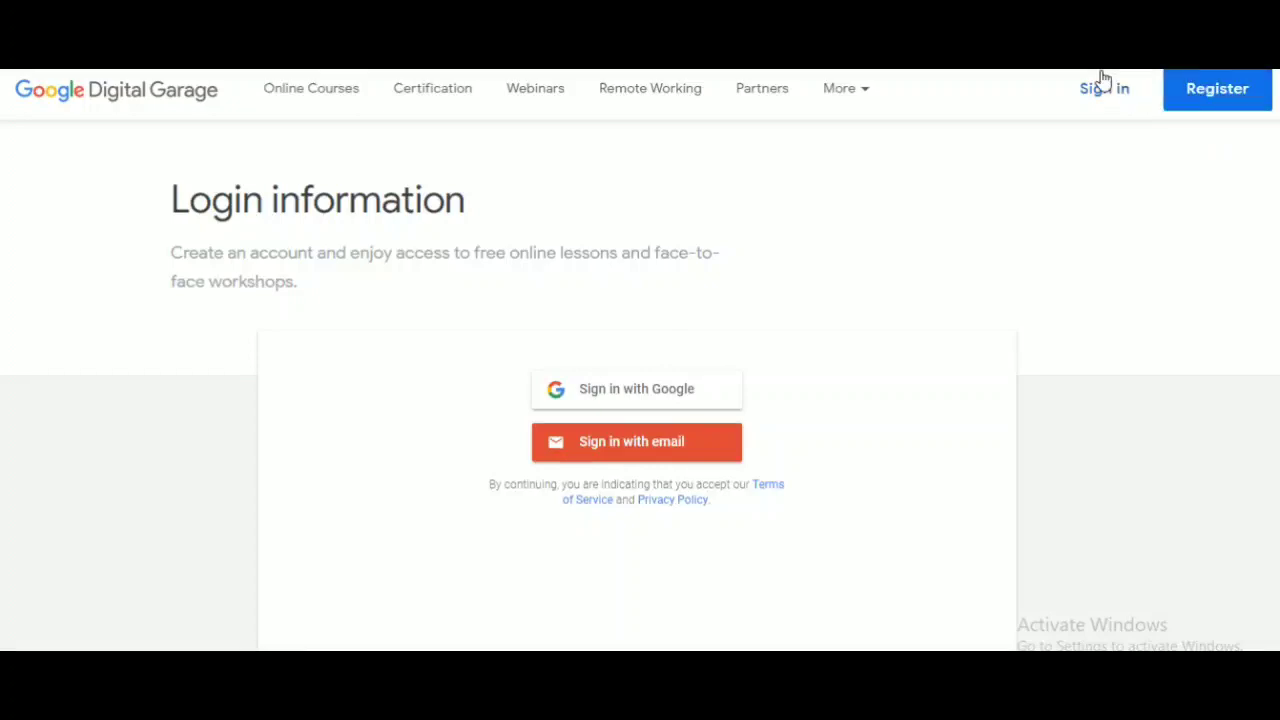
mouse_move(1030, 332)
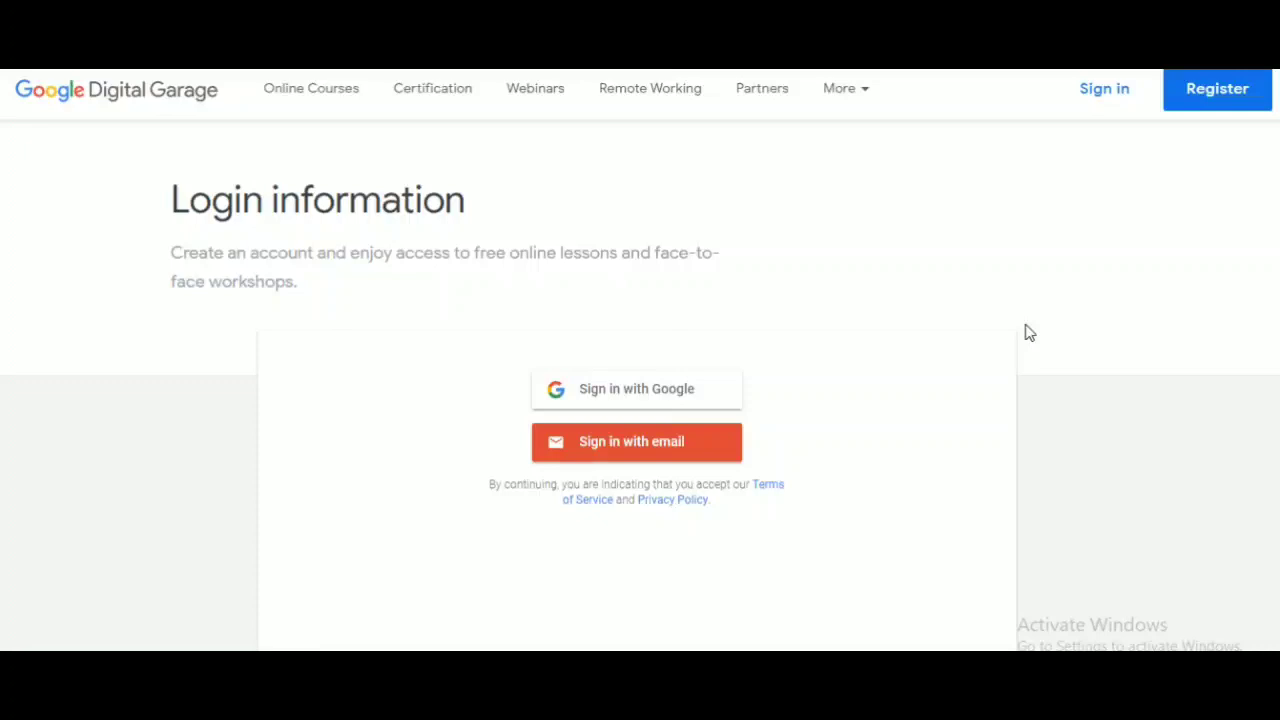
mouse_move(636, 442)
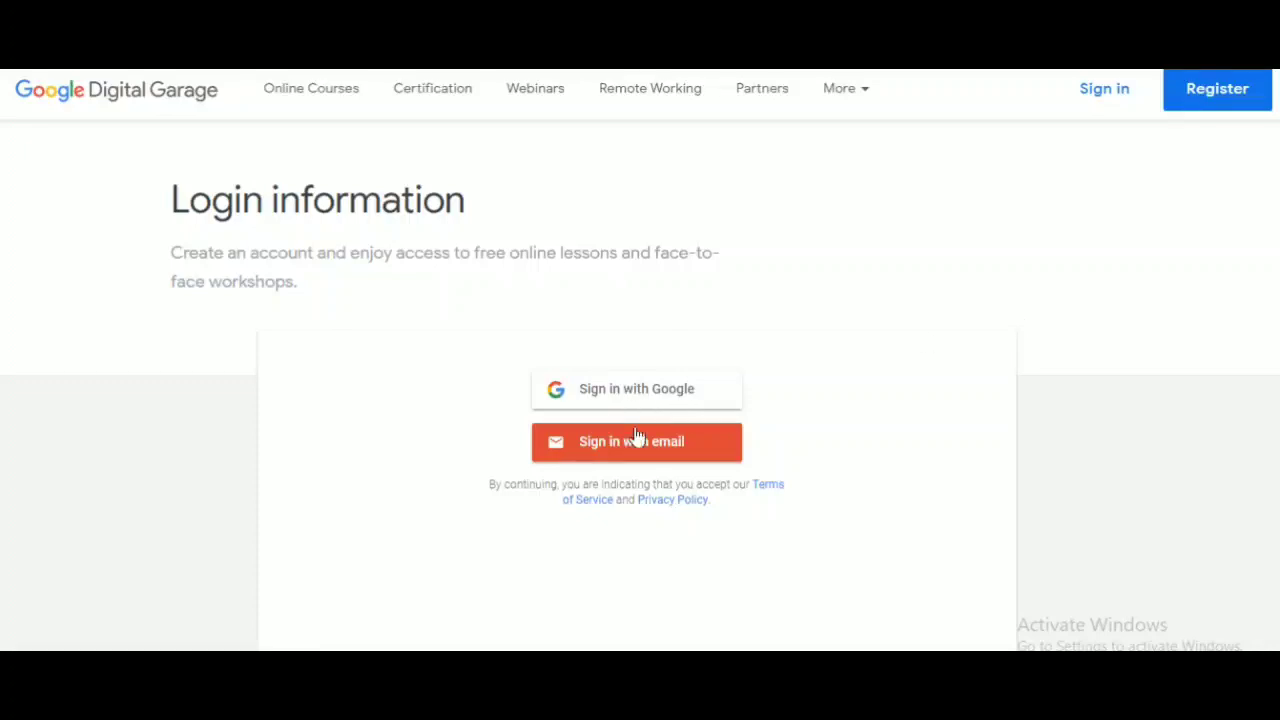
scroll("down", 3)
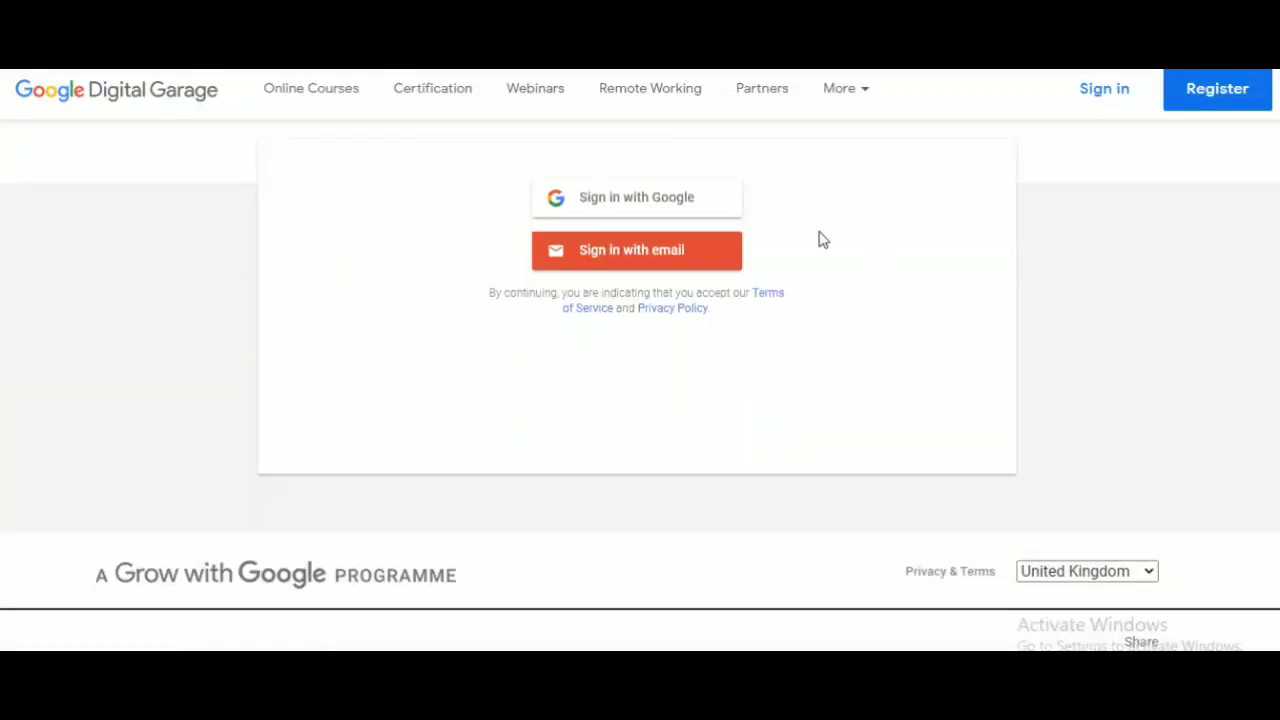
scroll("up", 3)
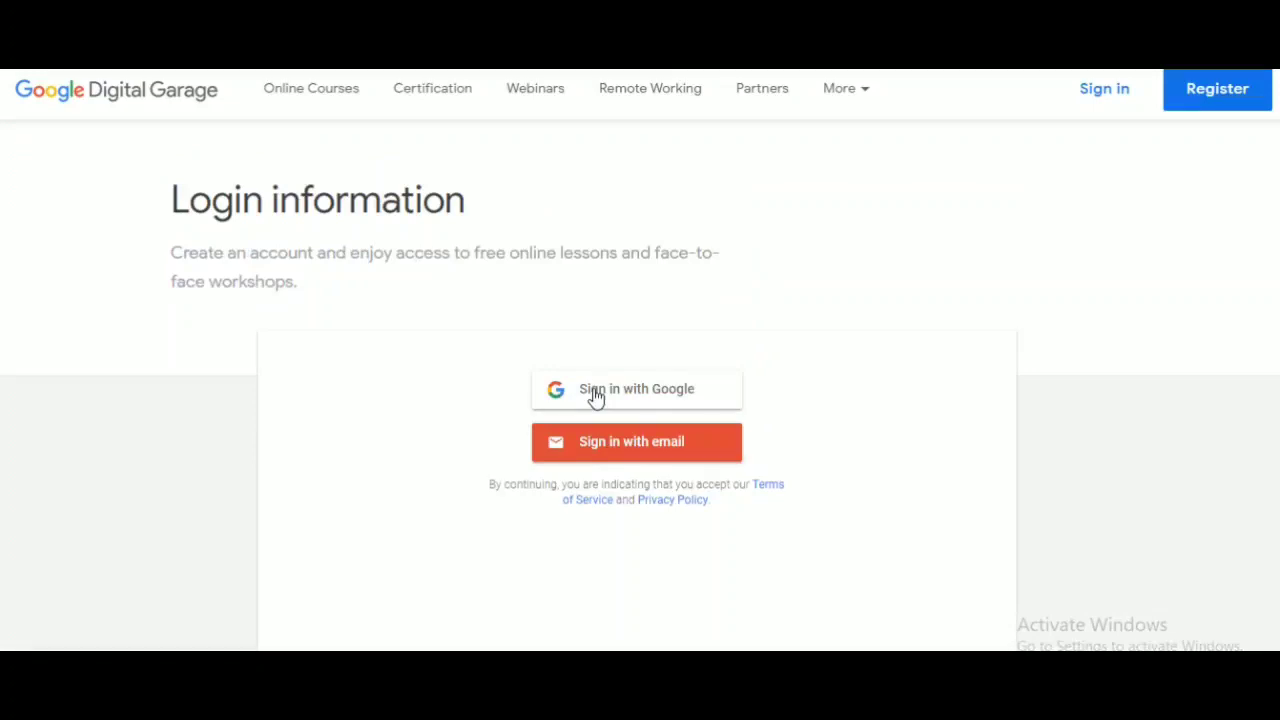
mouse_move(632, 390)
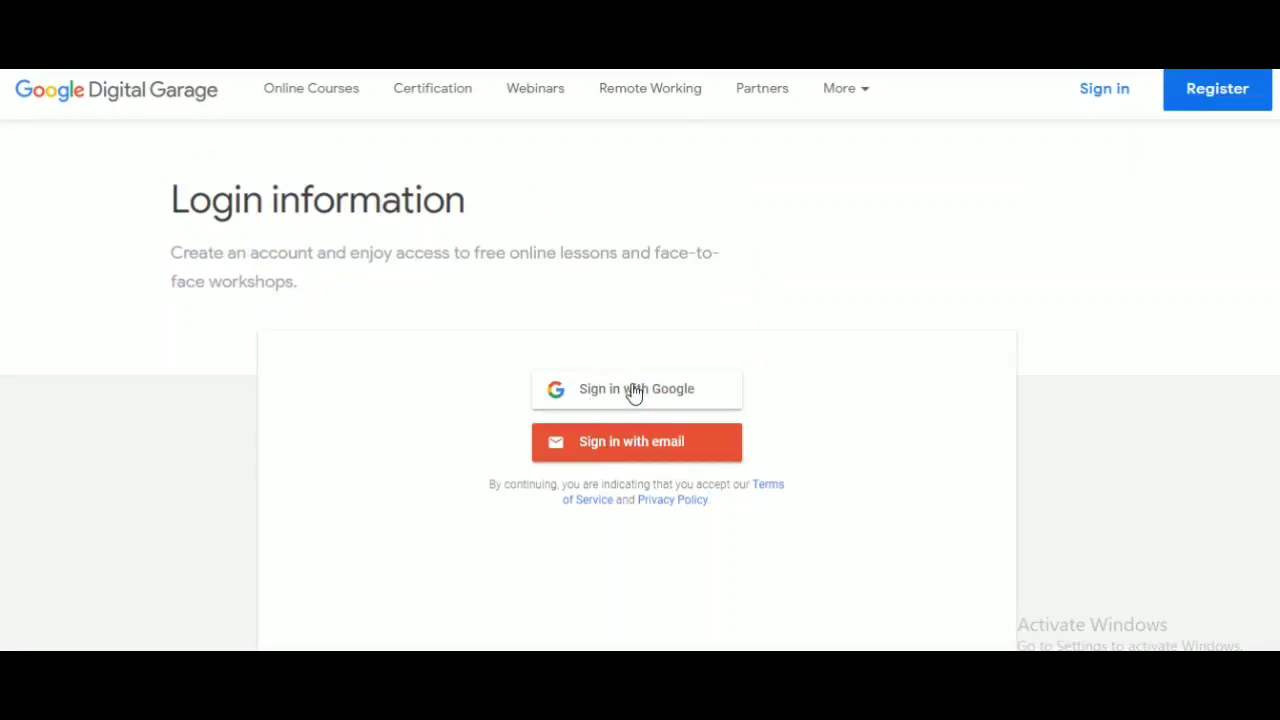
mouse_move(680, 156)
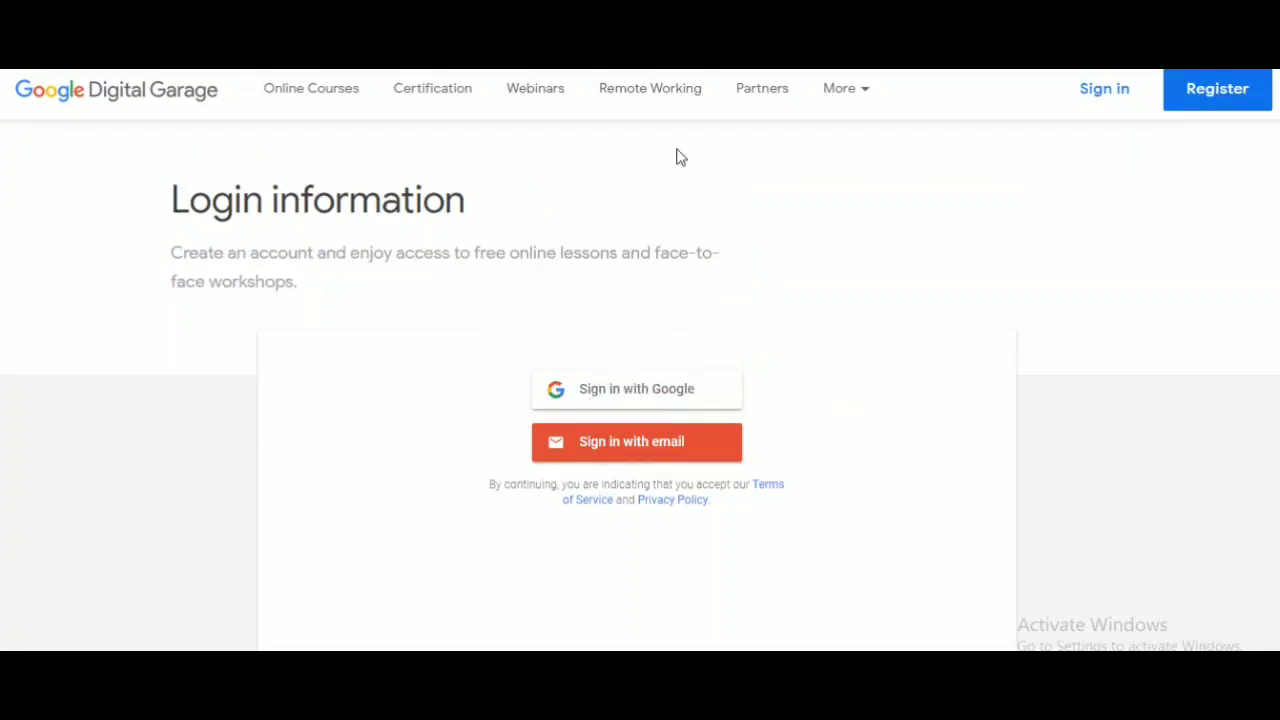
mouse_move(304, 400)
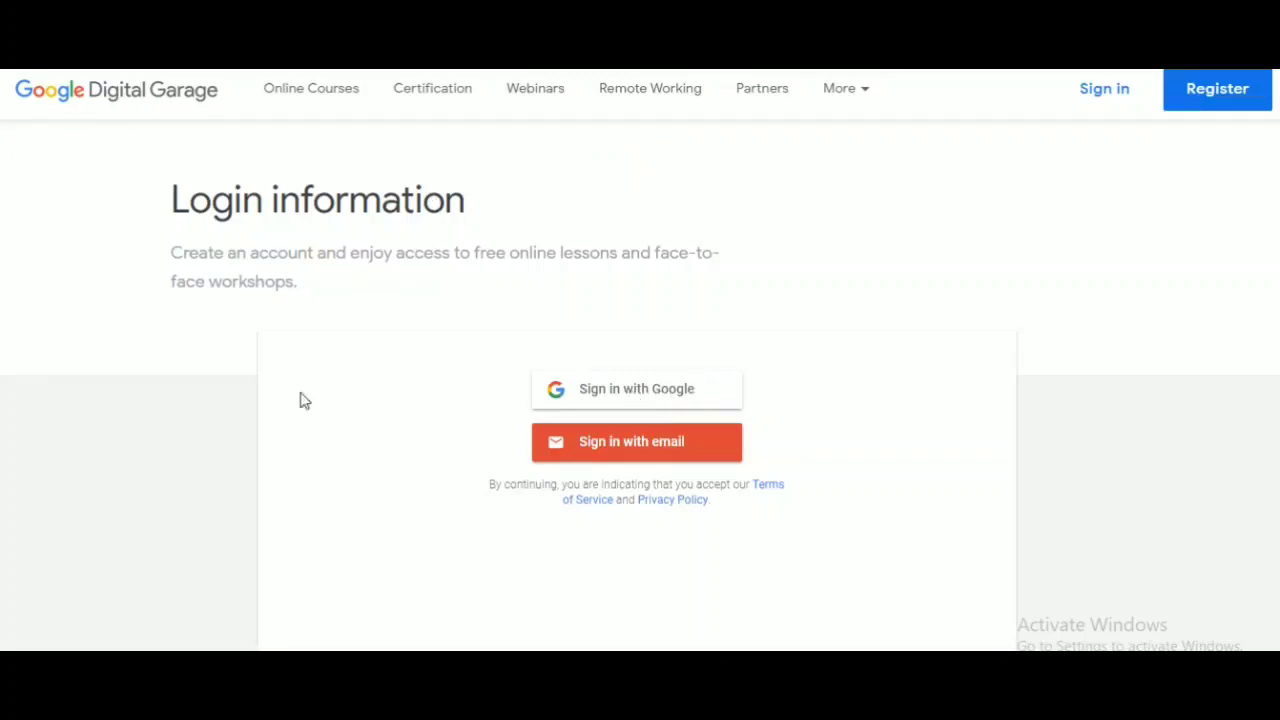
mouse_move(276, 260)
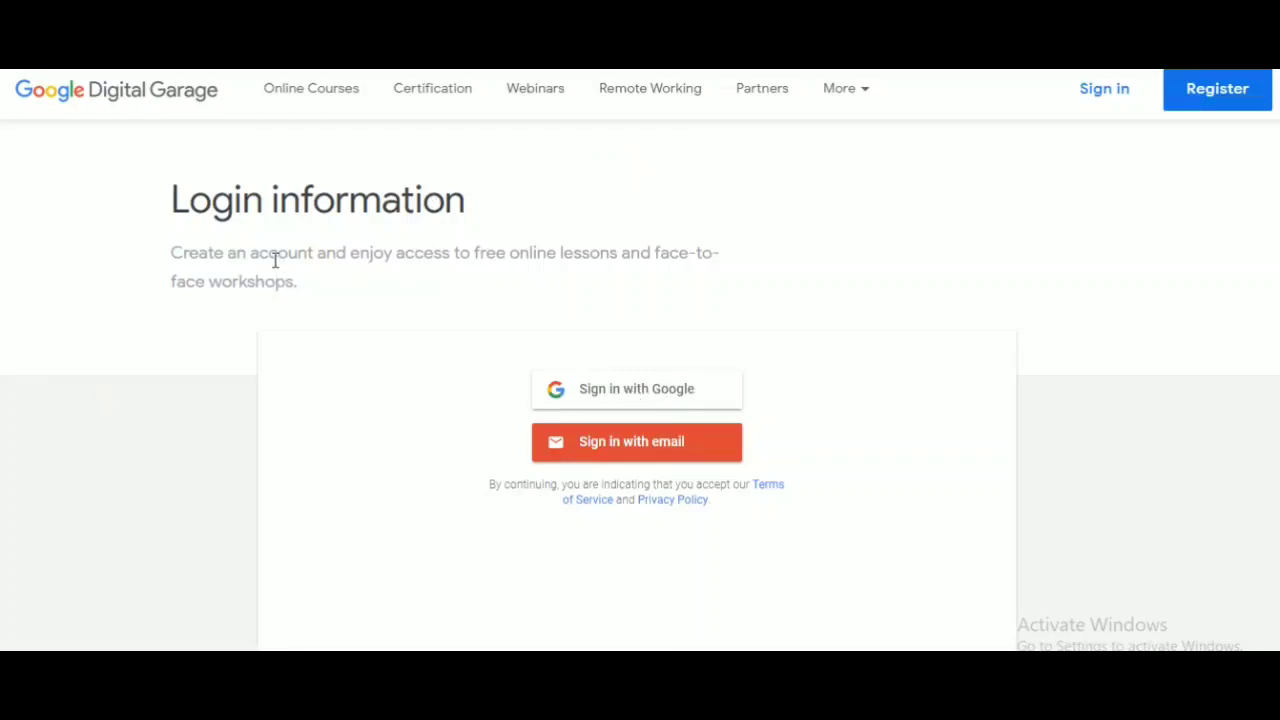
mouse_move(530, 96)
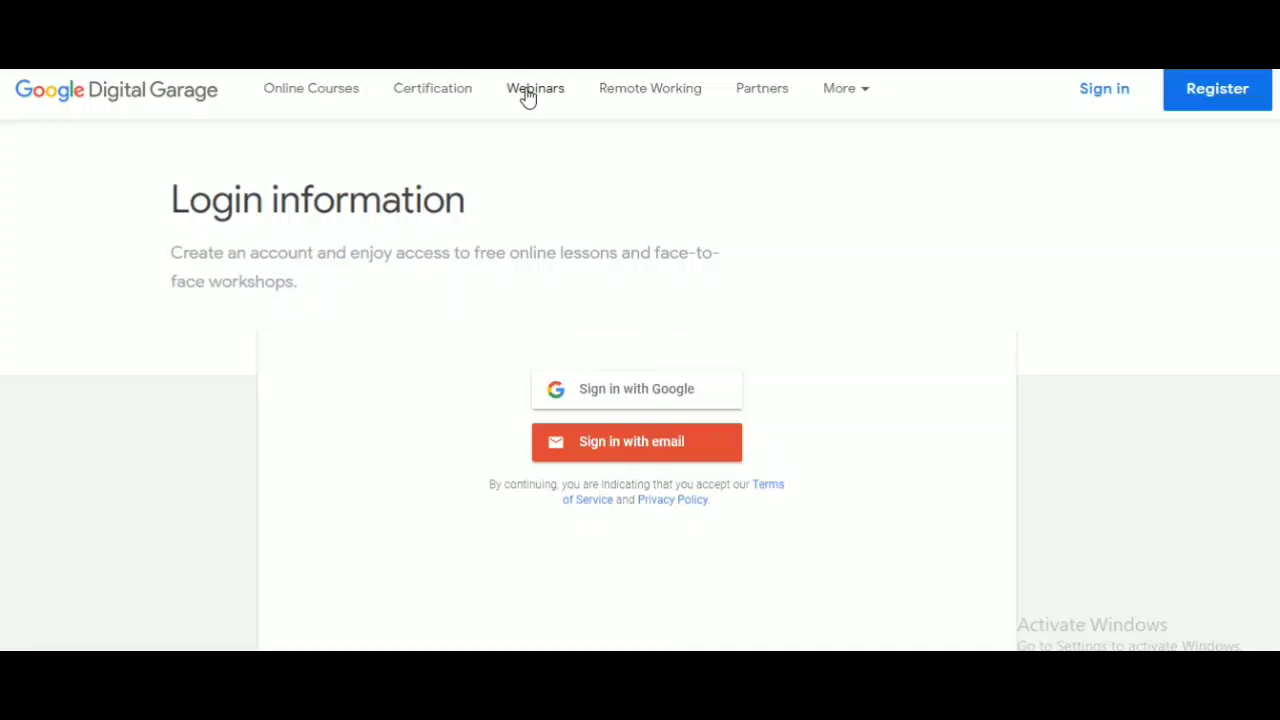
left_click(536, 88)
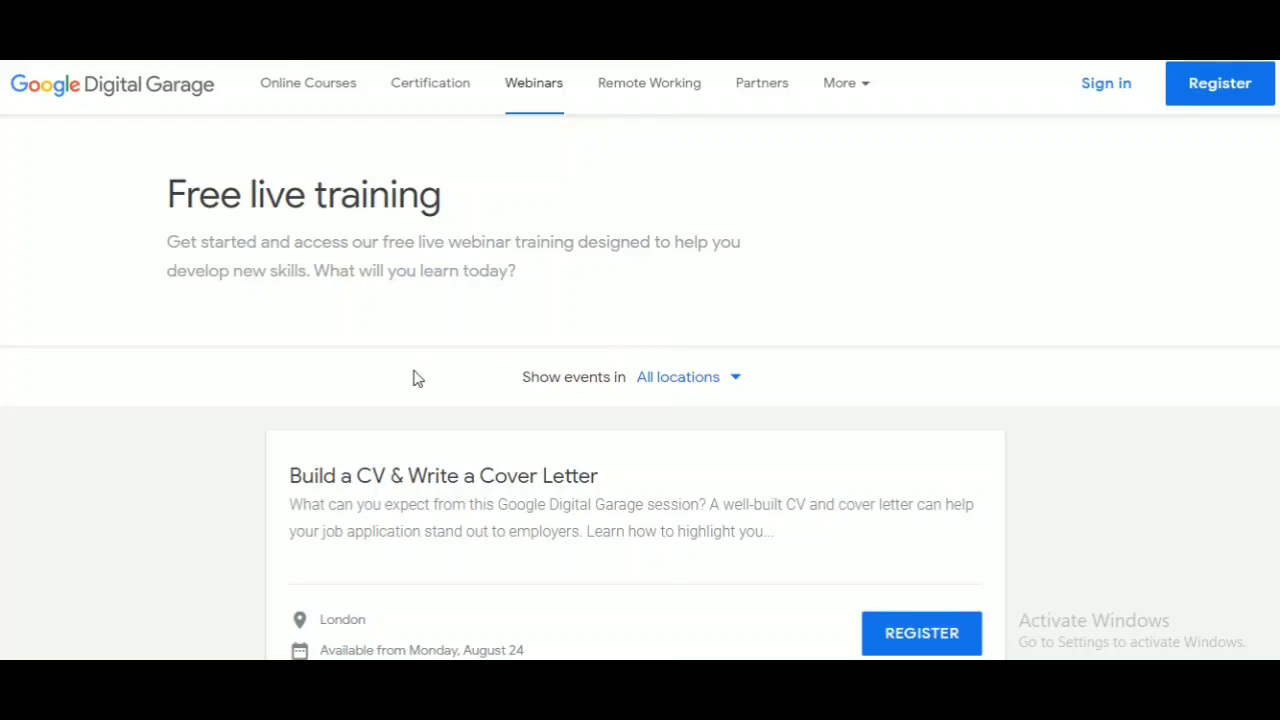
scroll("down", 3)
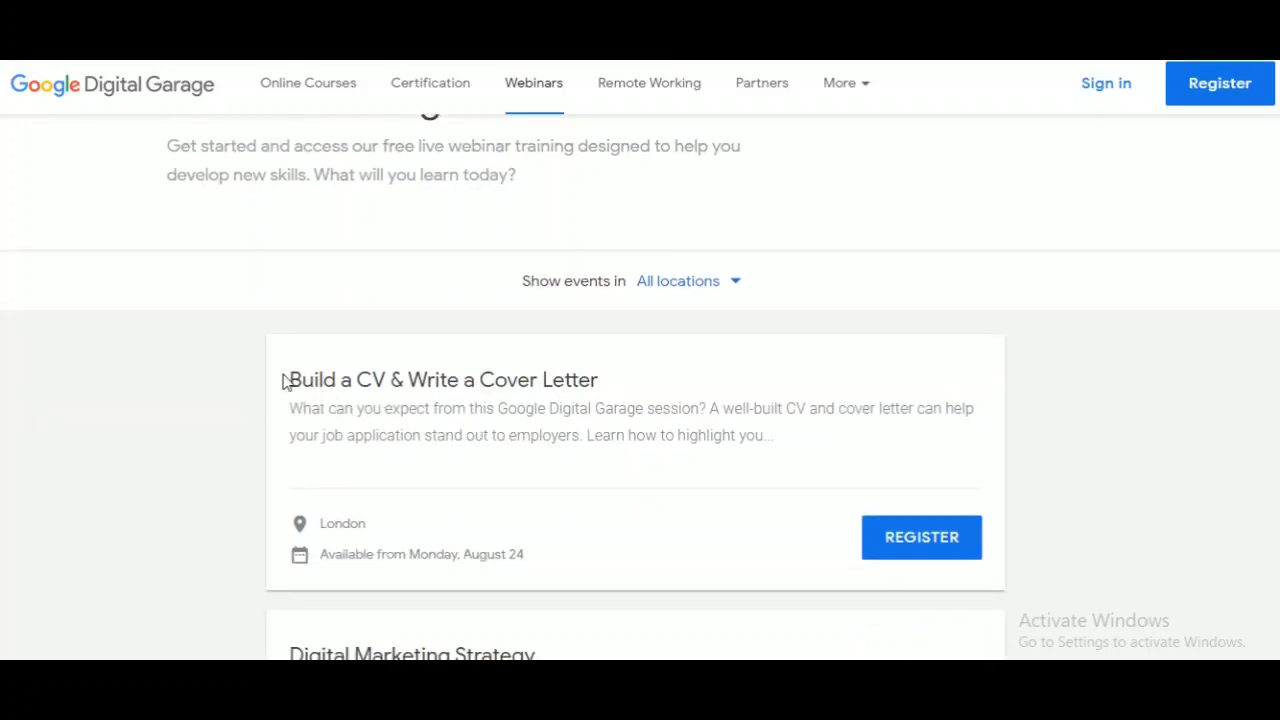
double_click(444, 380)
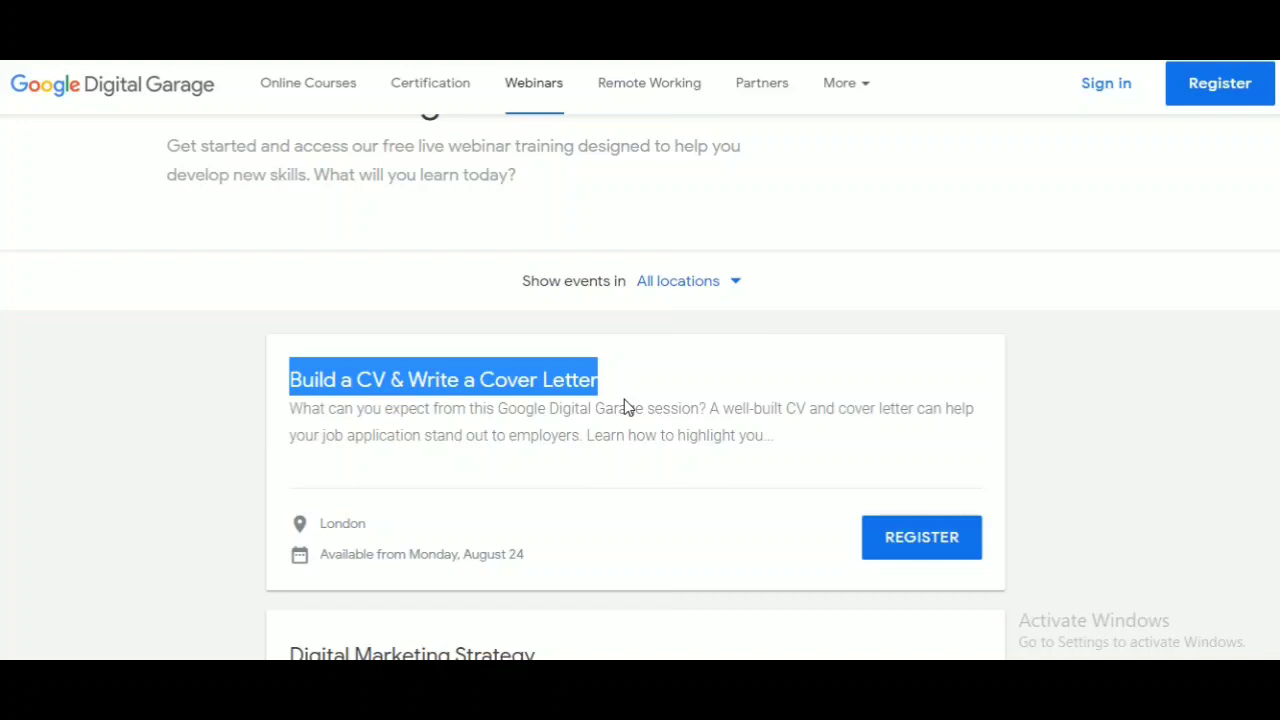
left_click(668, 440)
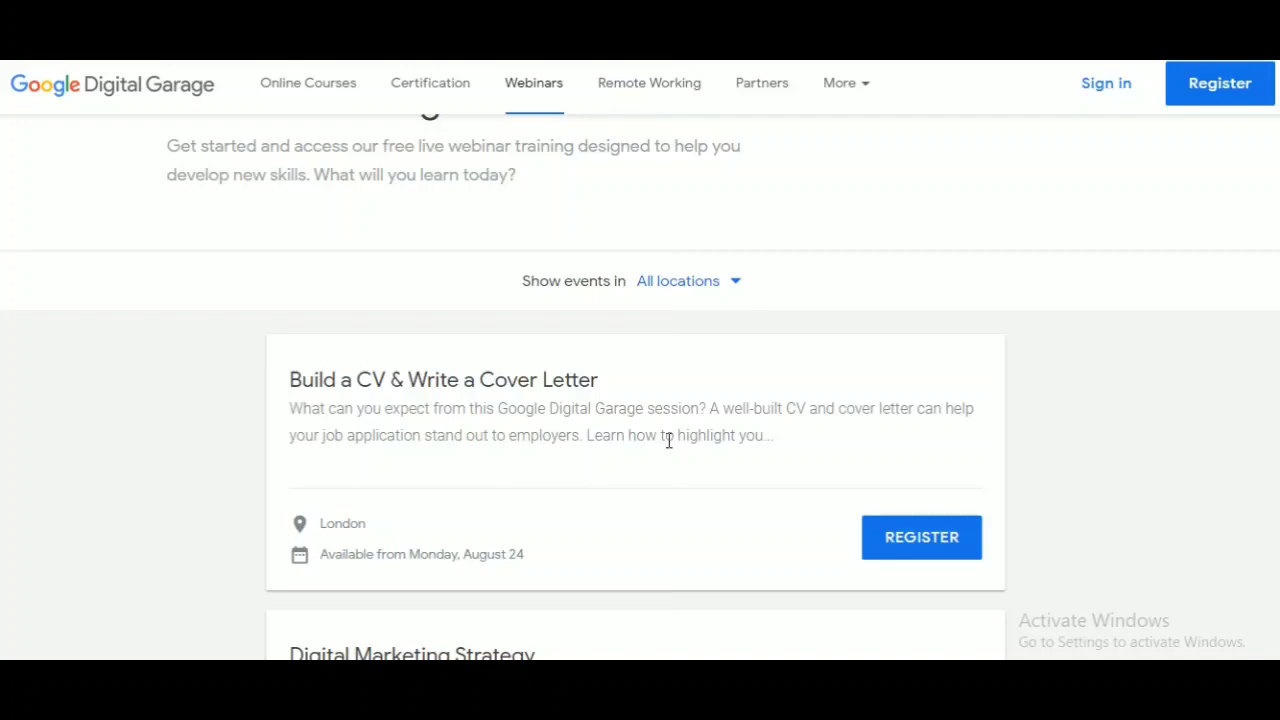
mouse_move(622, 414)
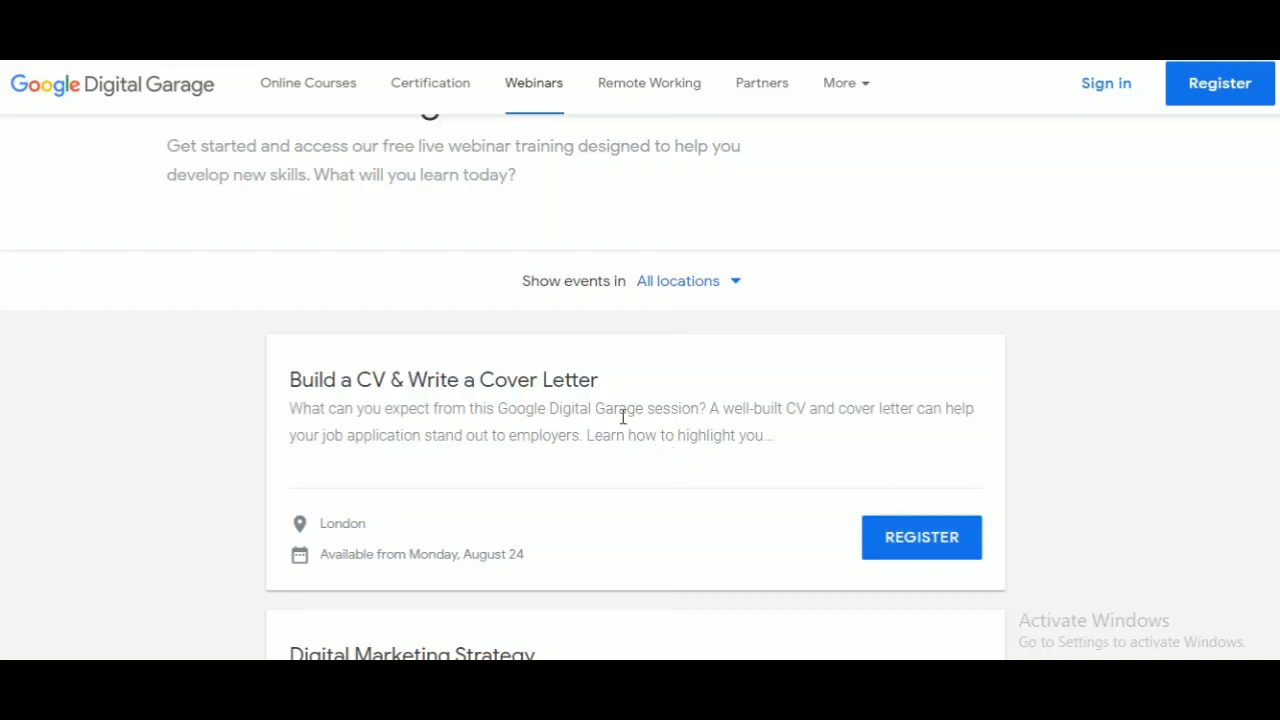
mouse_move(572, 400)
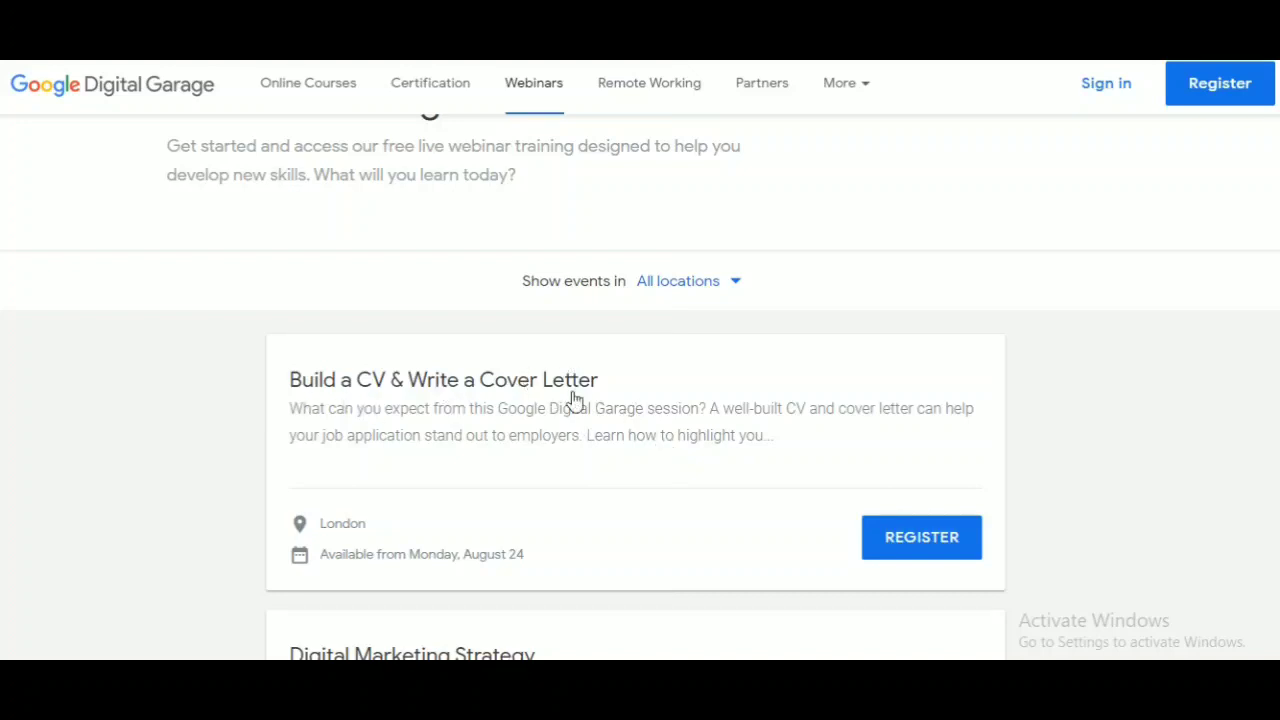
mouse_move(600, 418)
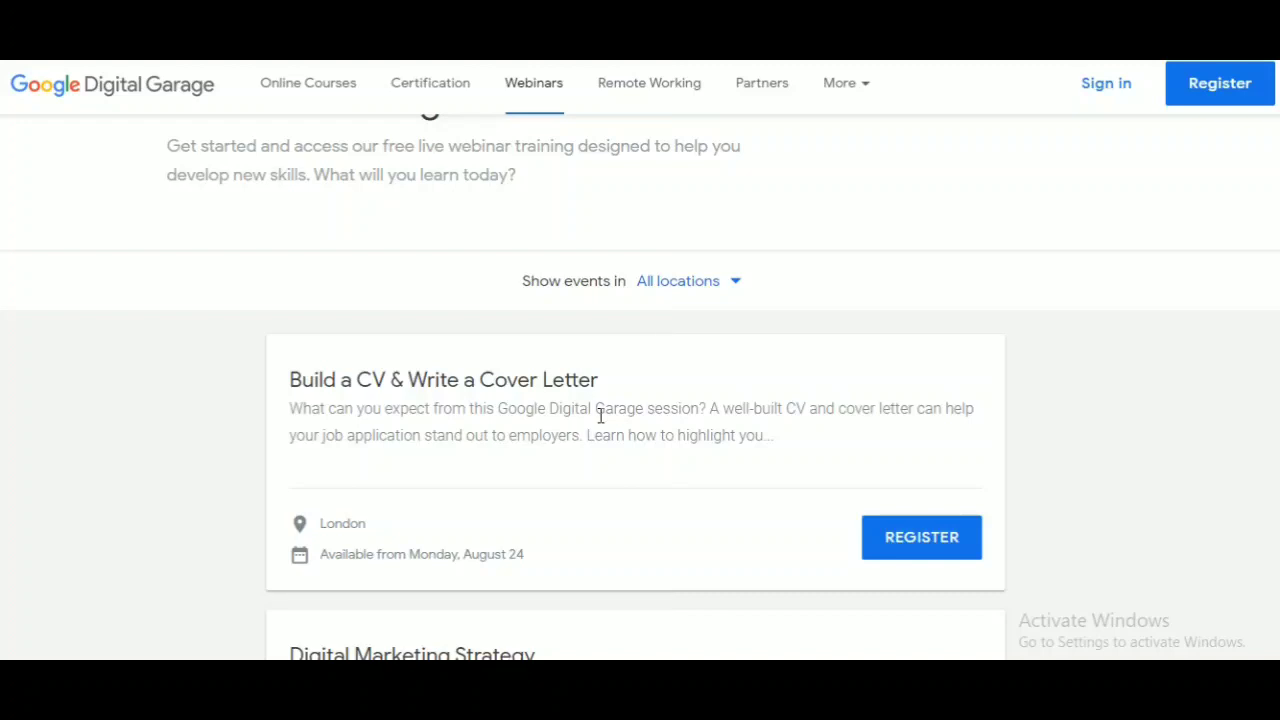
mouse_move(520, 372)
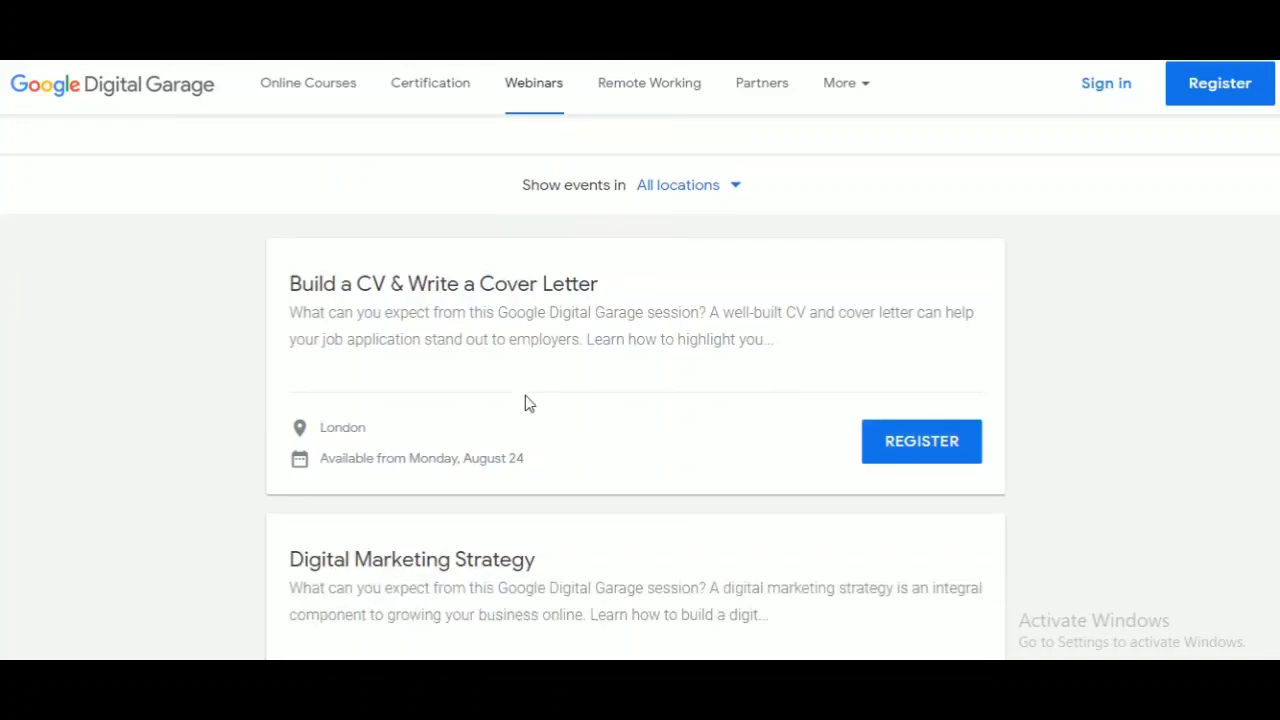
scroll("down", 3)
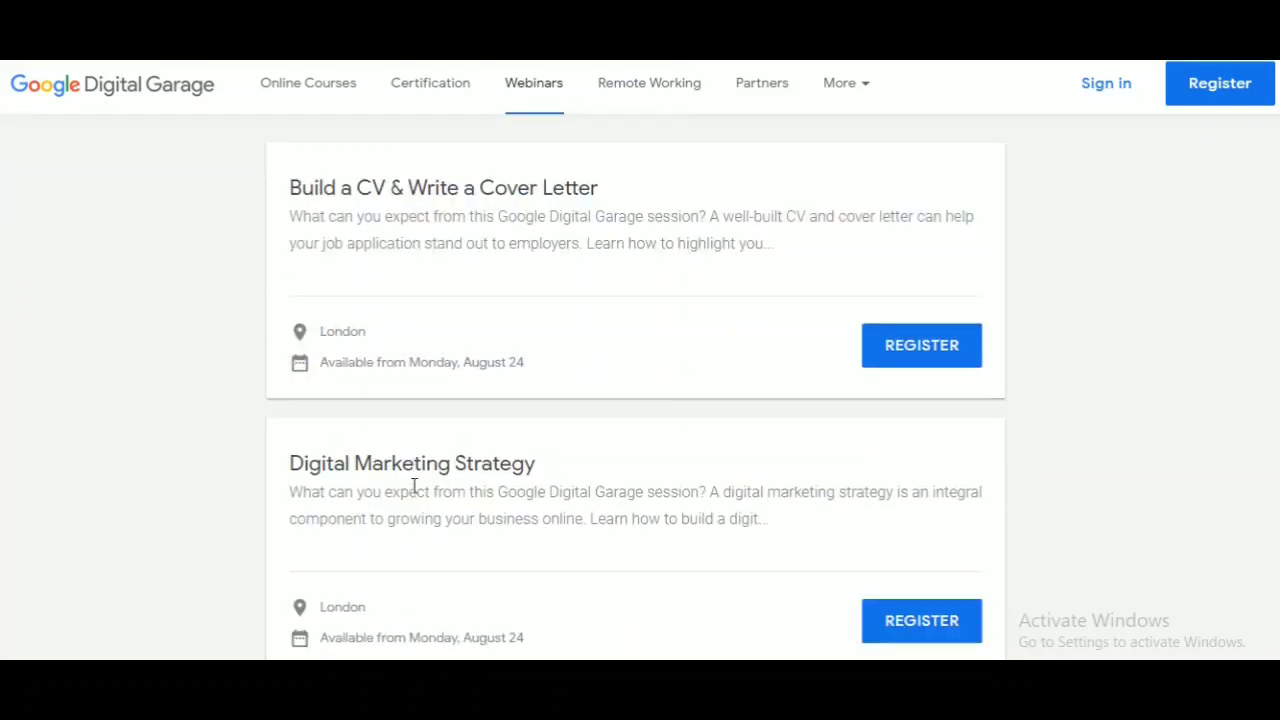
scroll("up", 3)
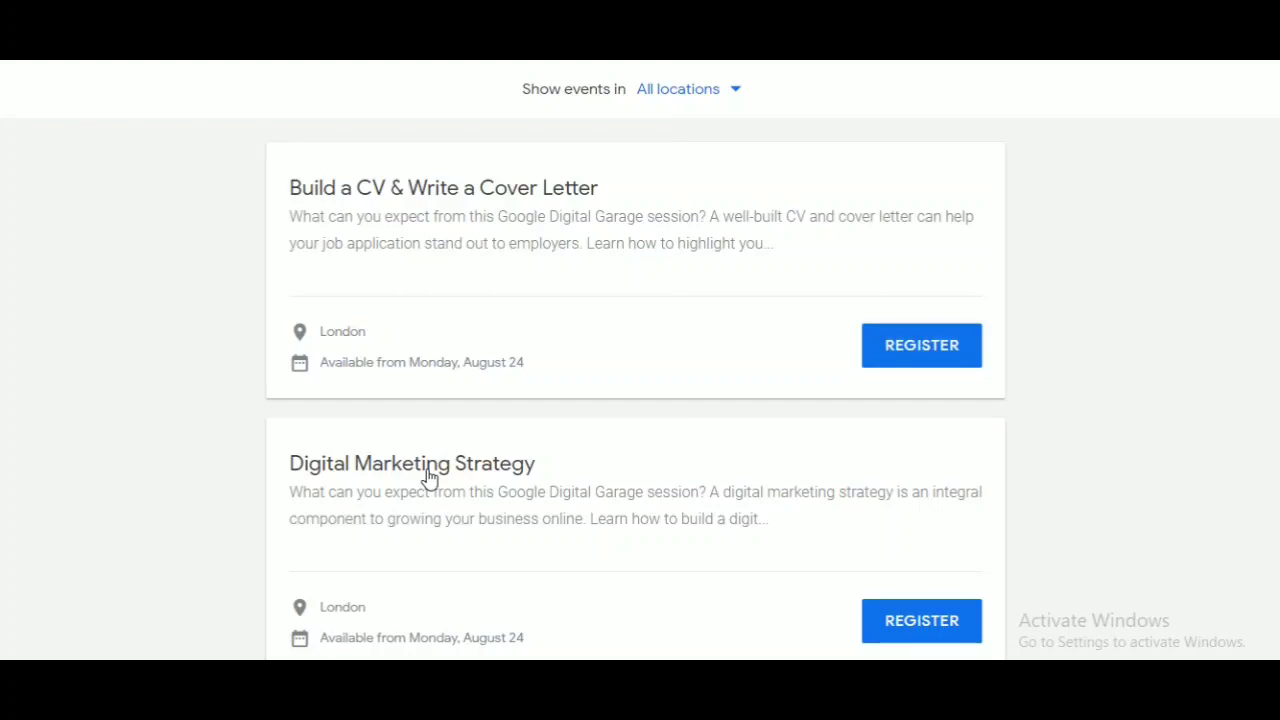
mouse_move(290, 482)
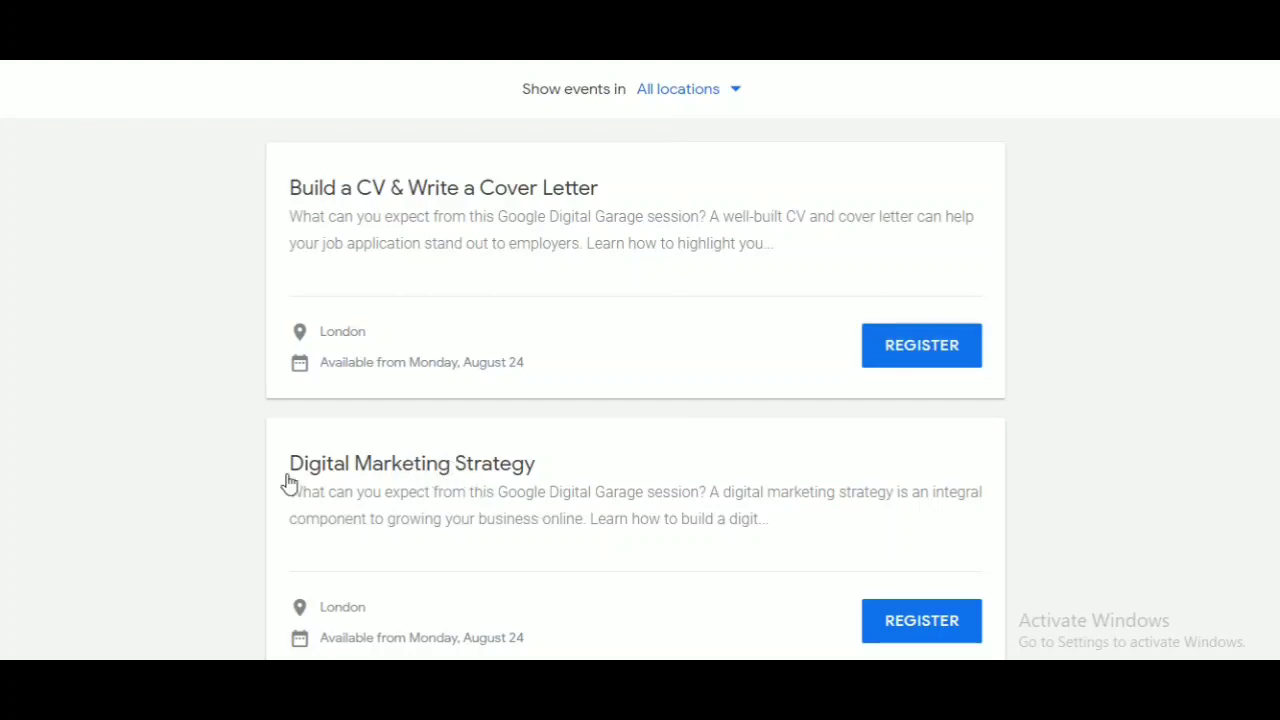
mouse_move(630, 376)
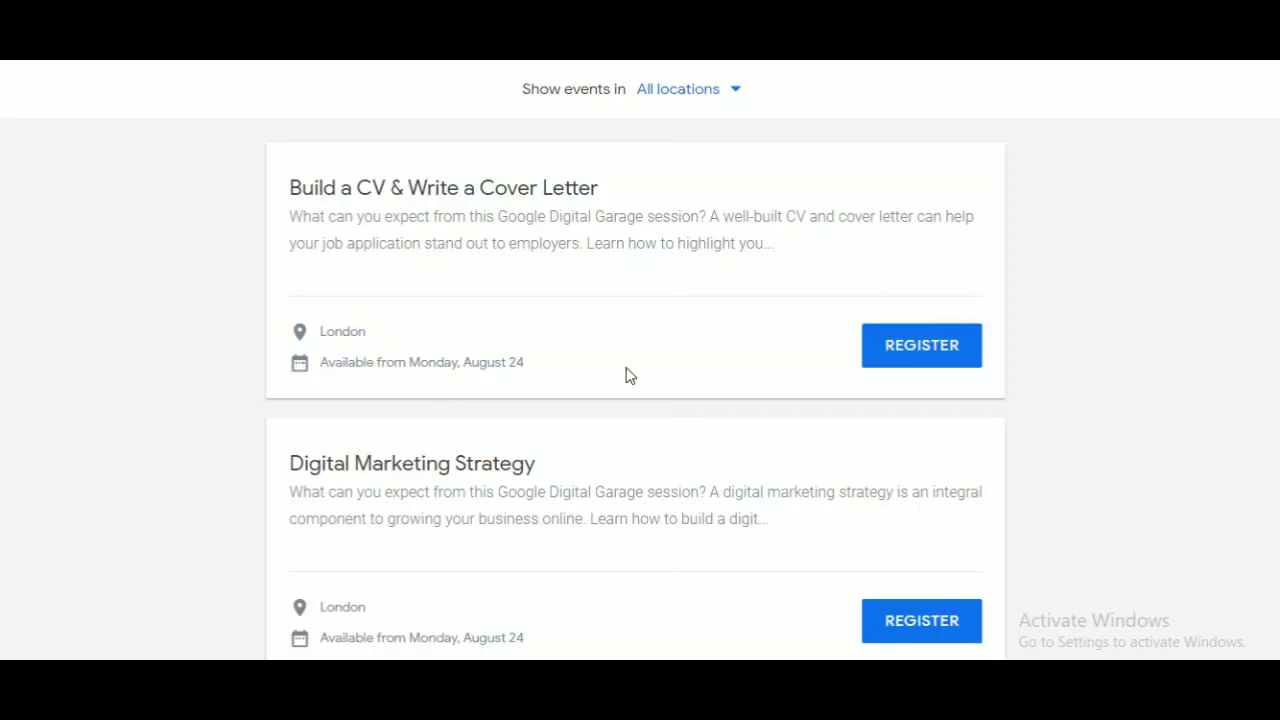
scroll("down", 3)
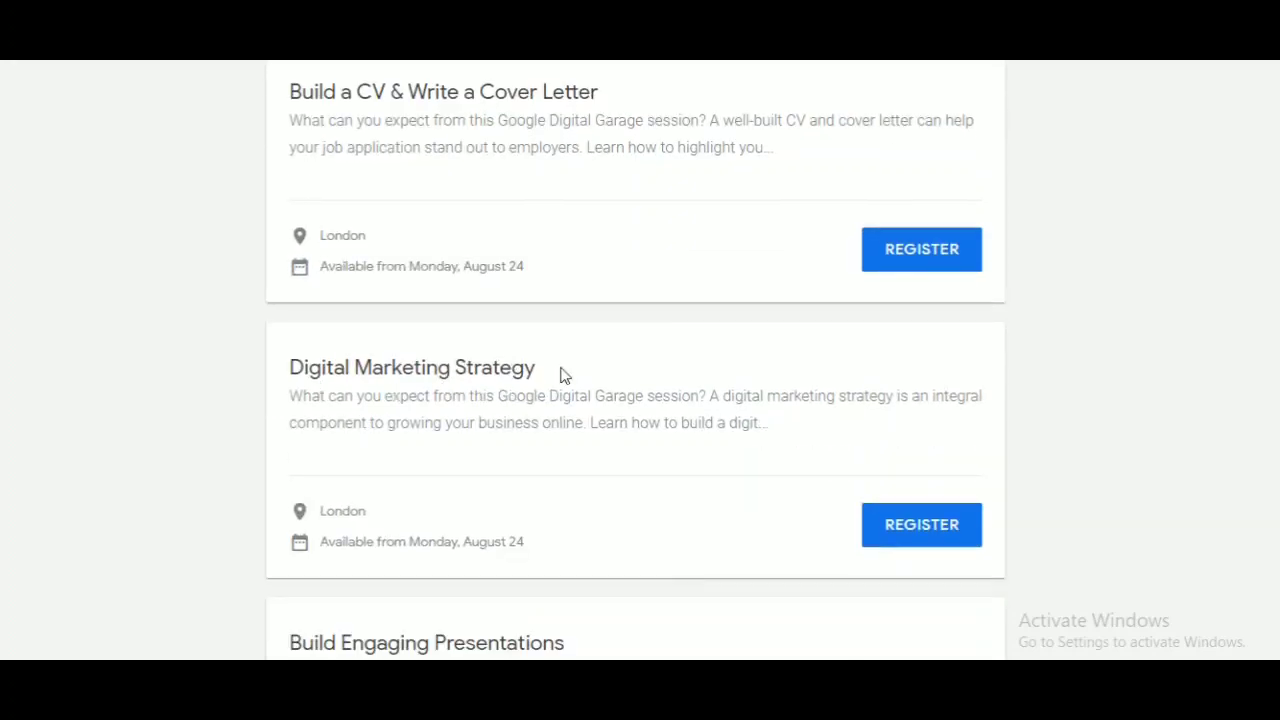
scroll("down", 3)
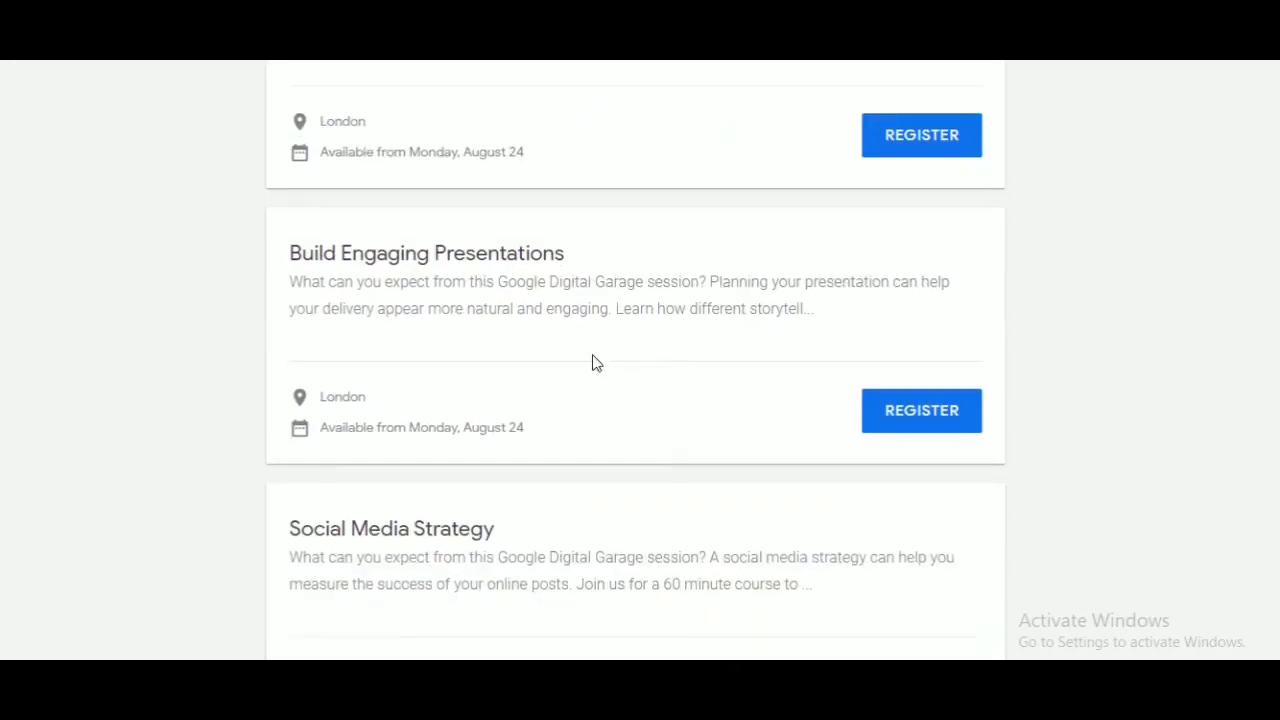
scroll("down", 3)
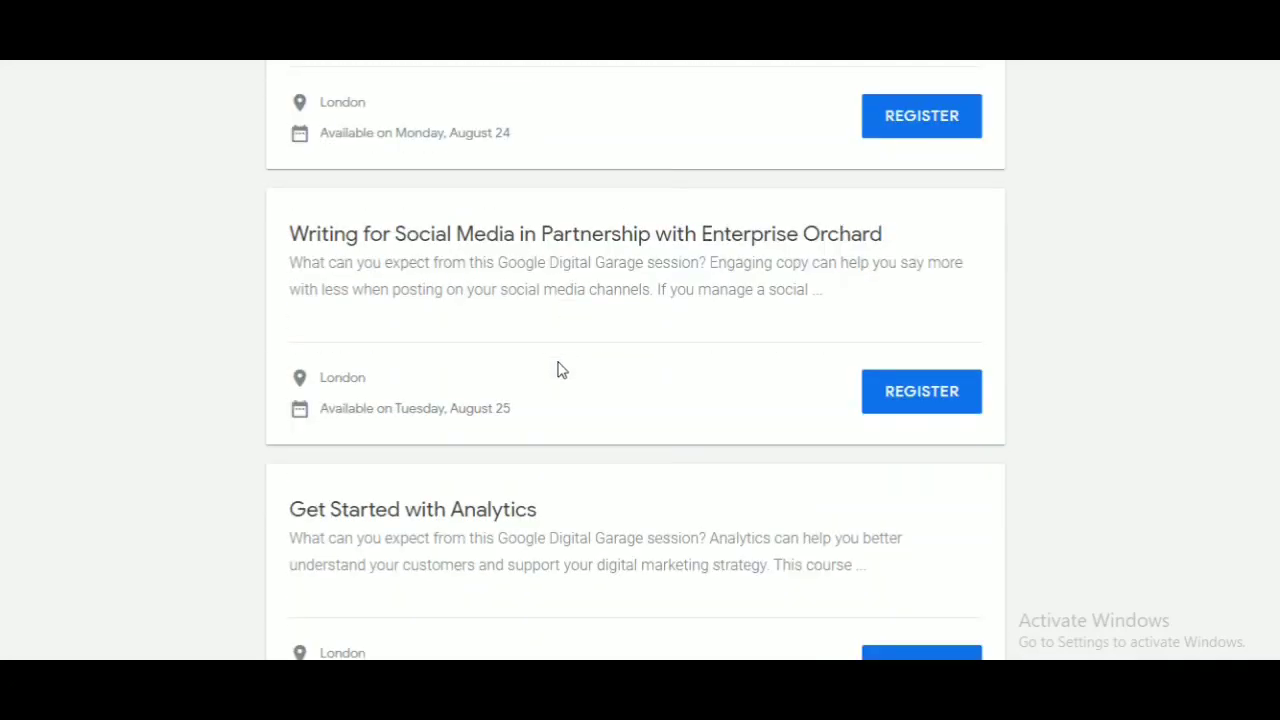
scroll("down", 3)
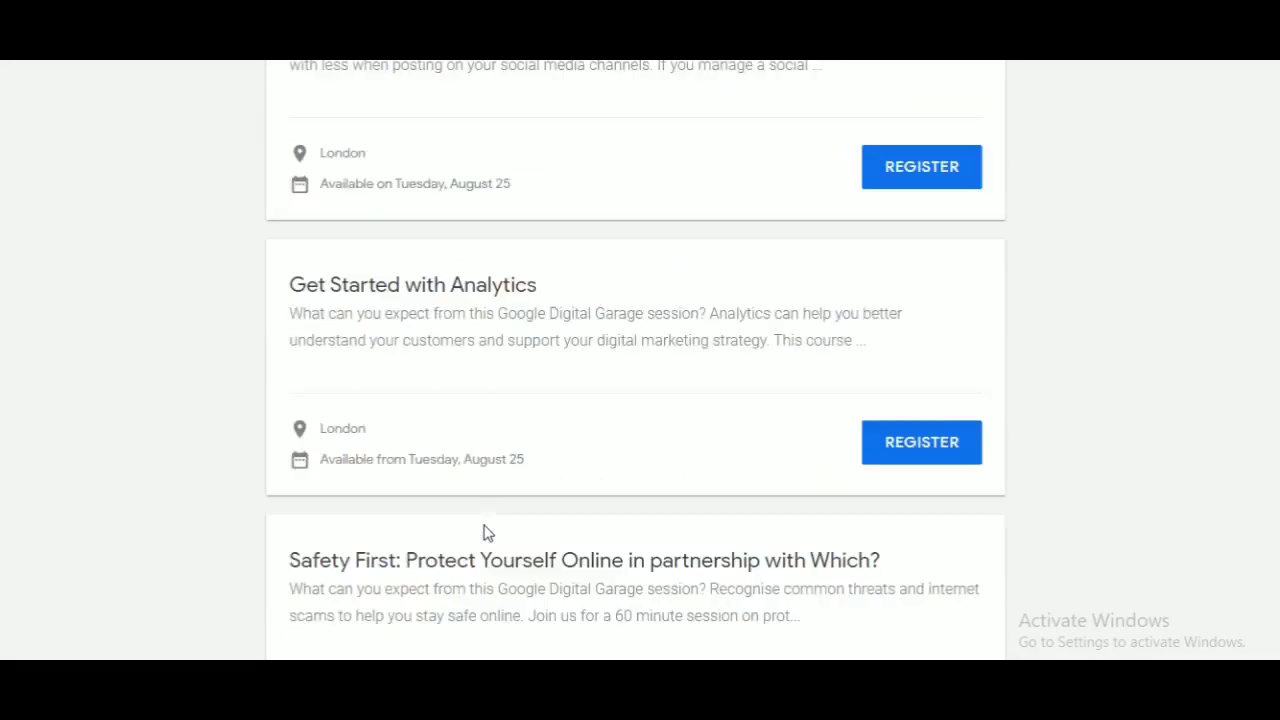
scroll("down", 3)
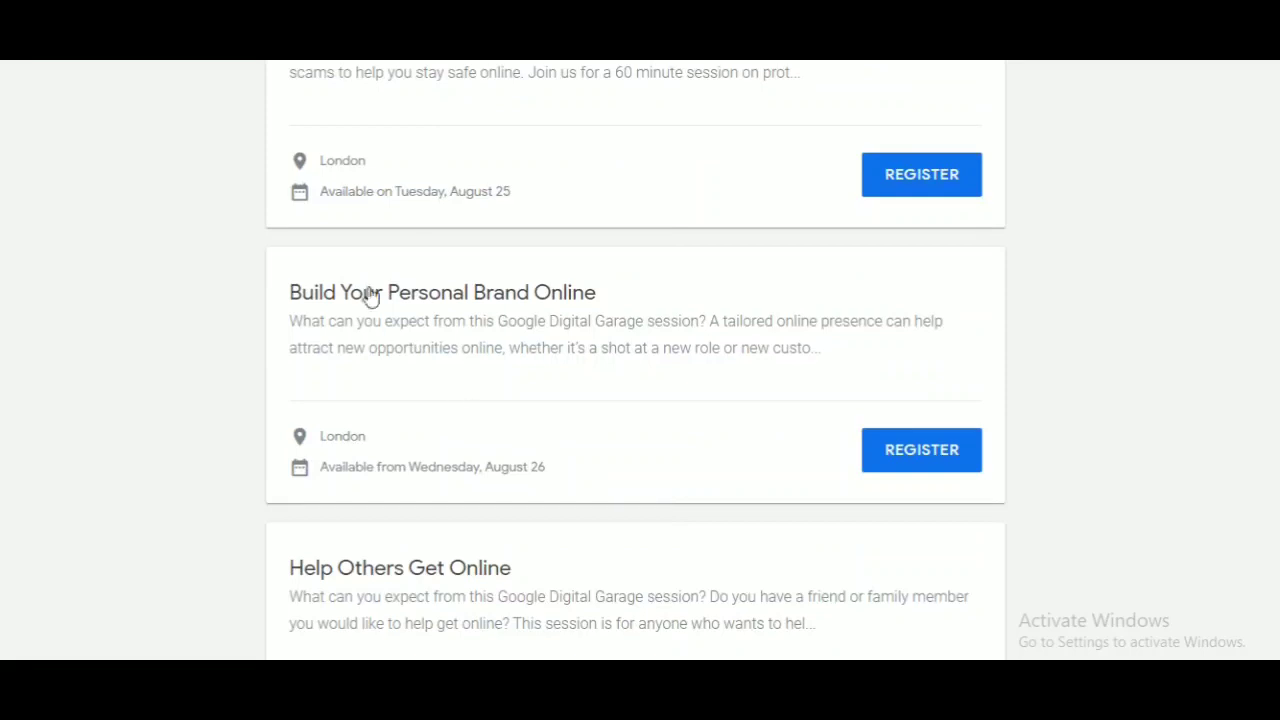
mouse_move(544, 312)
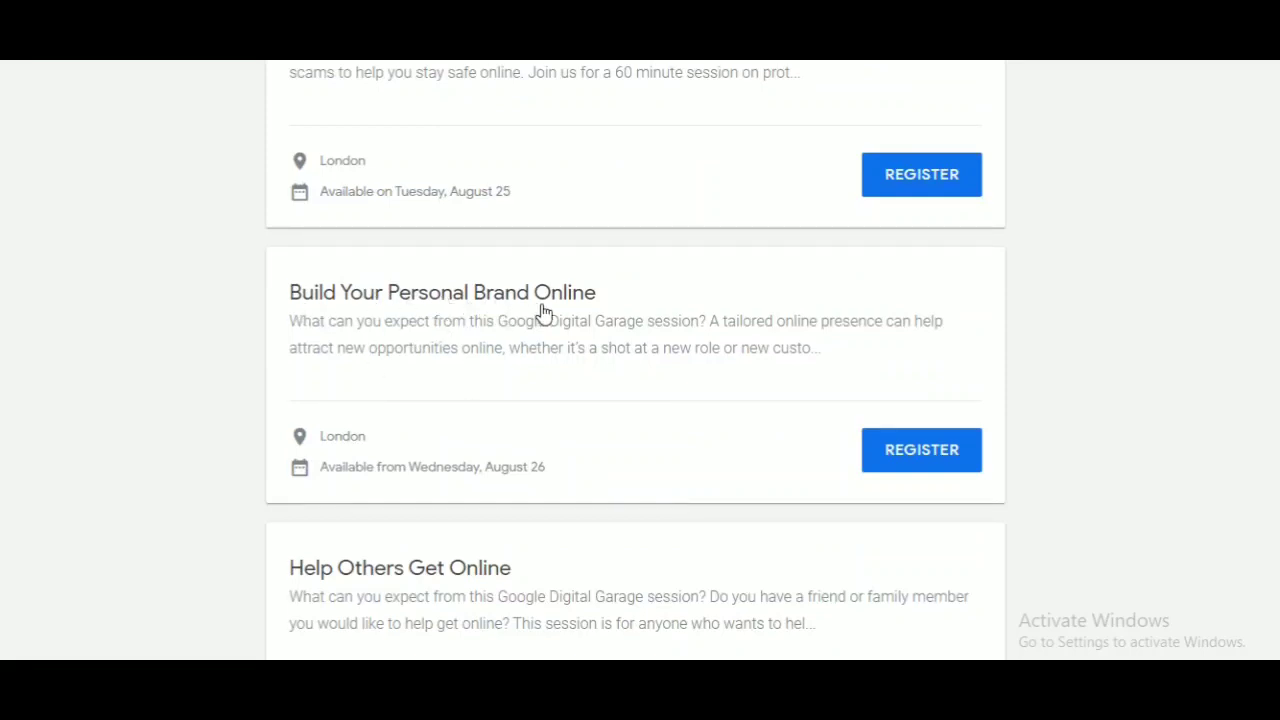
scroll("down", 3)
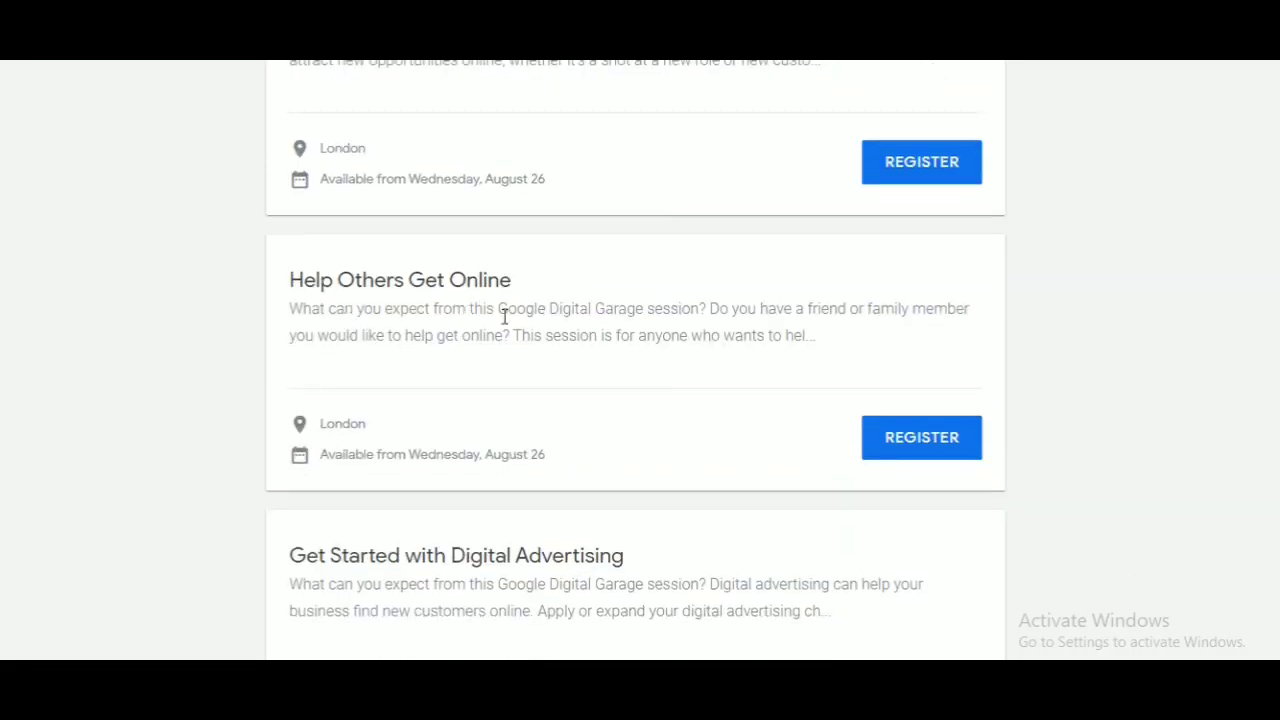
scroll("down", 3)
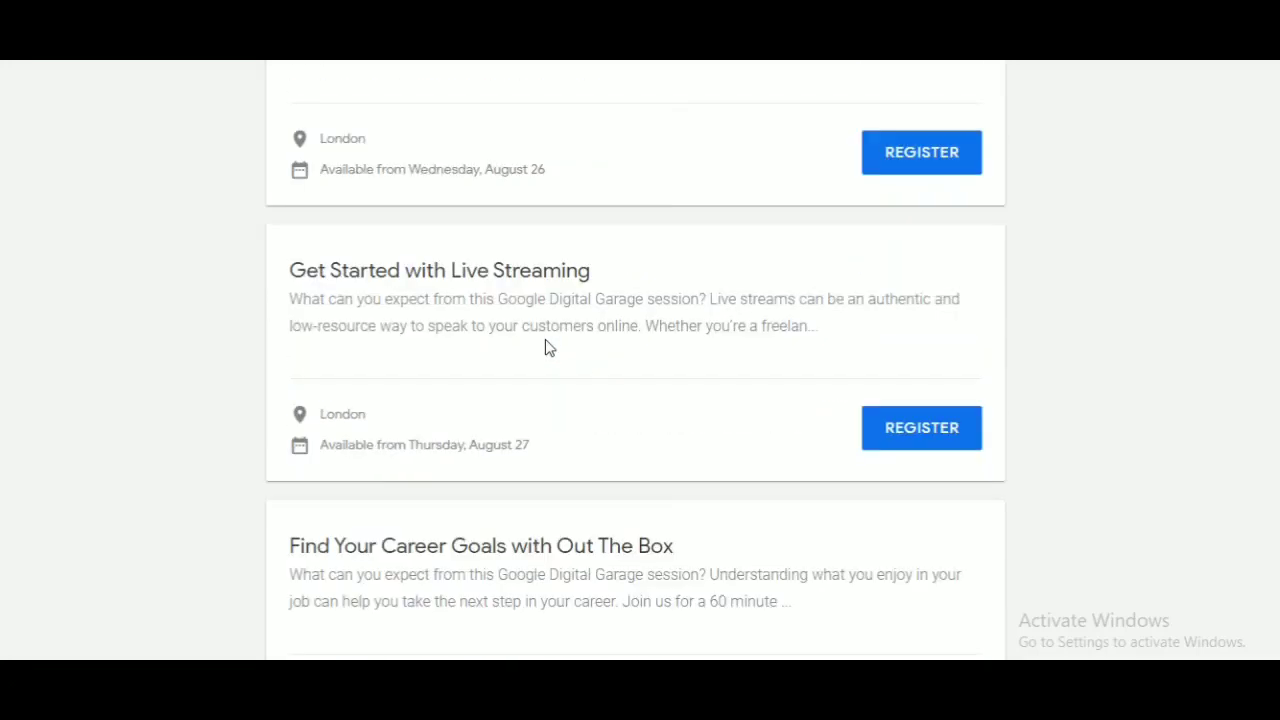
scroll("down", 3)
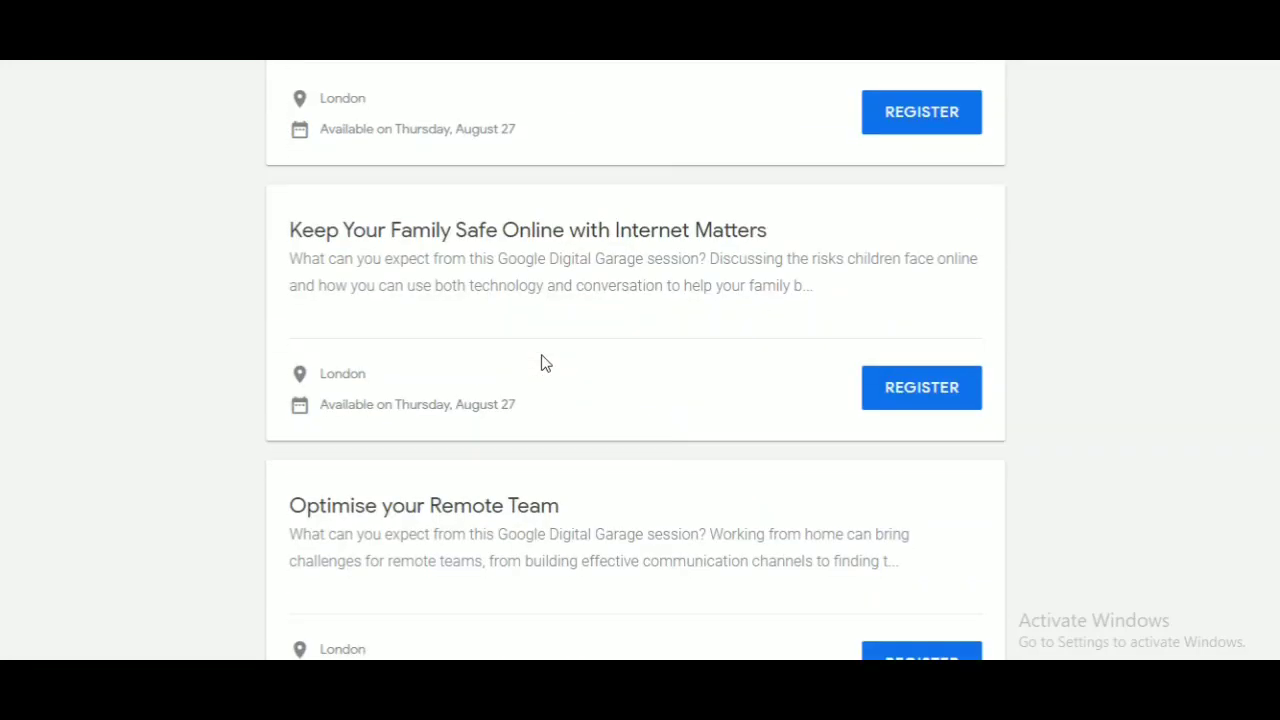
scroll("down", 3)
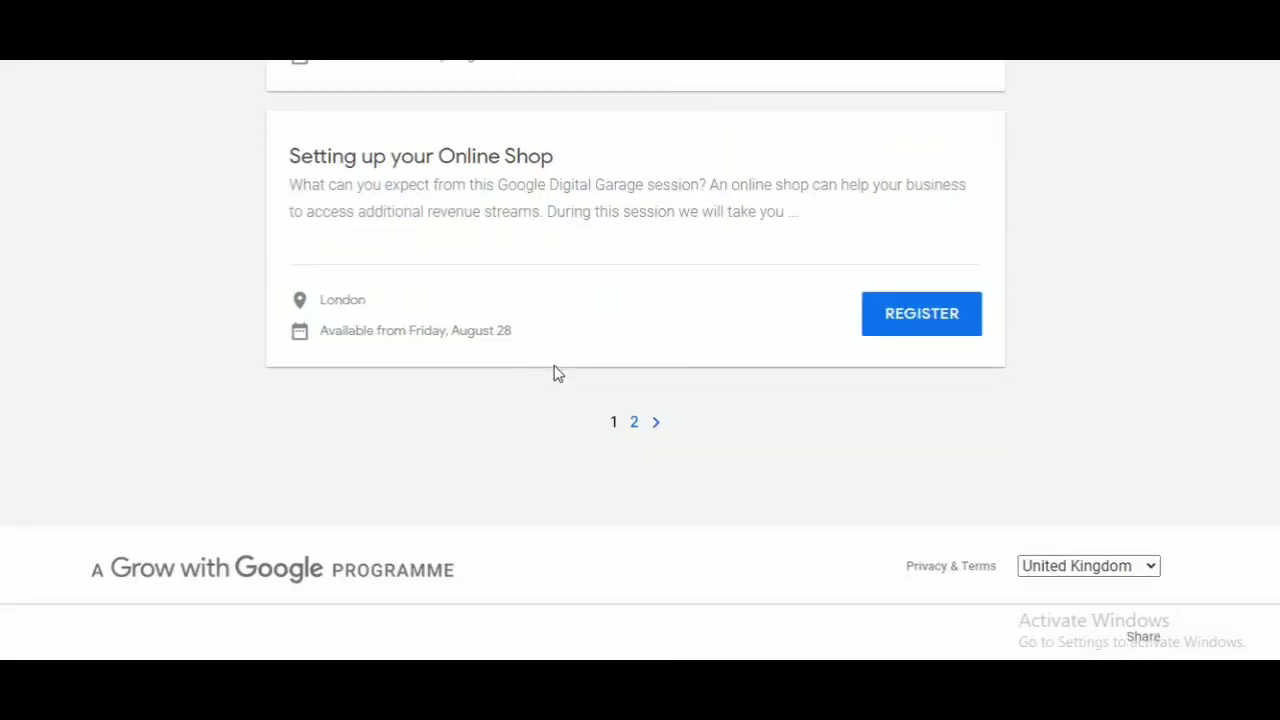
scroll("up", 3)
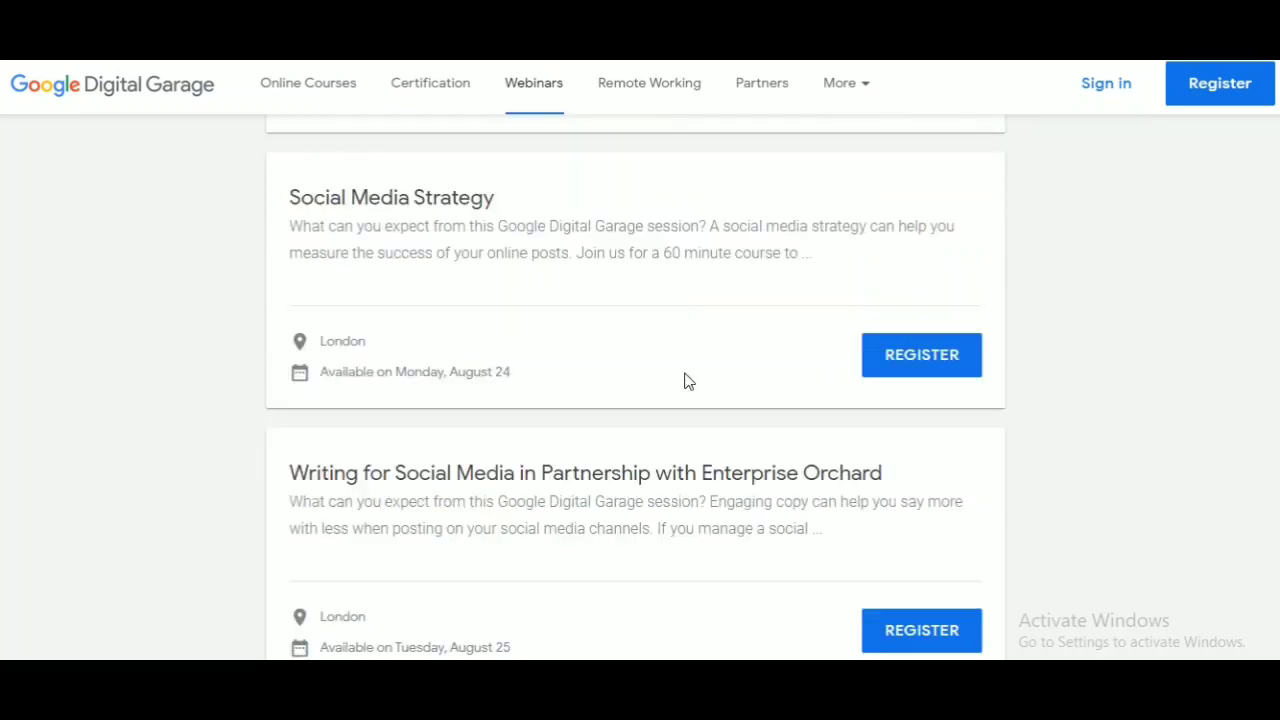
scroll("down", 3)
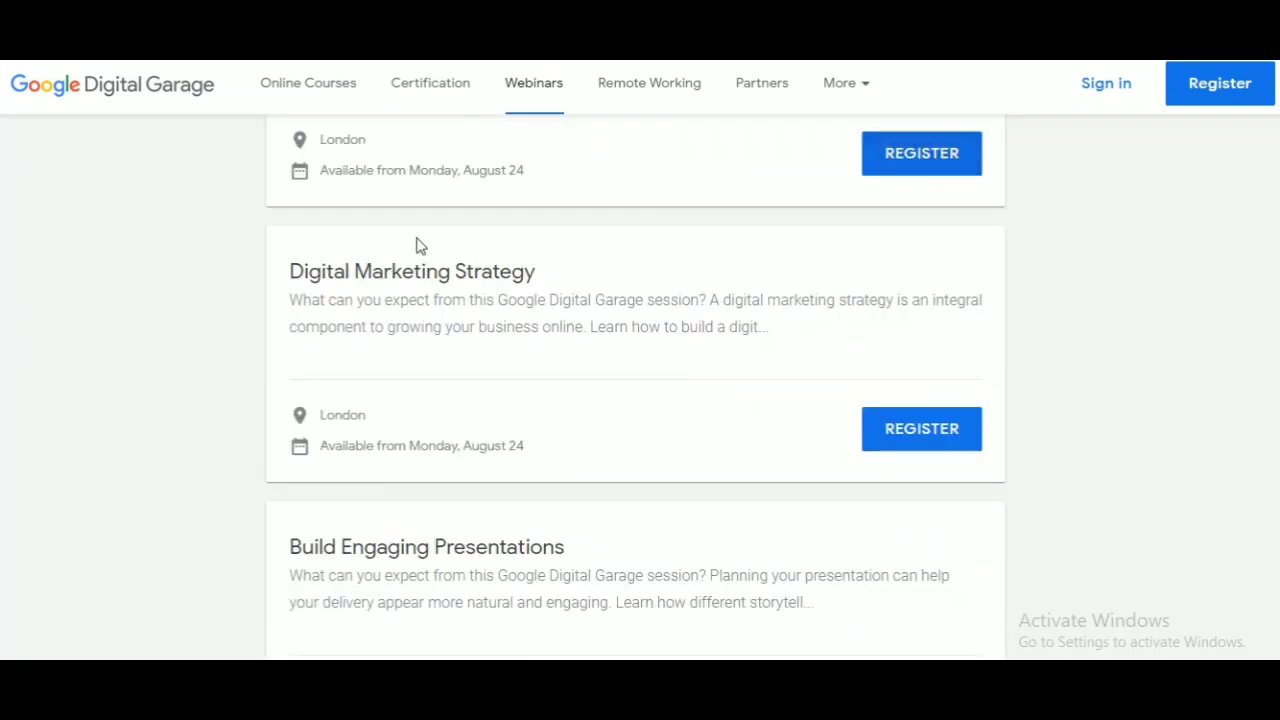
scroll("up", 3)
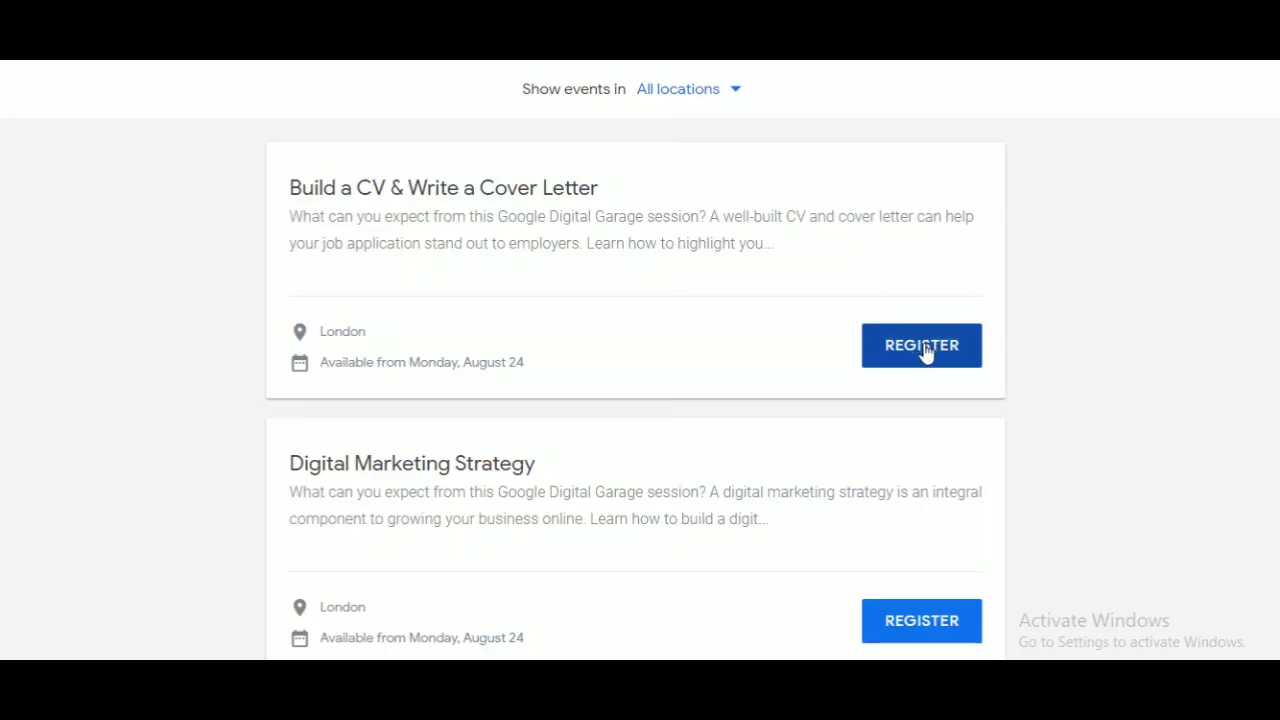
Register for Build a CV & Write a Cover Letter and choose 11 September as the session date
left_click(920, 344)
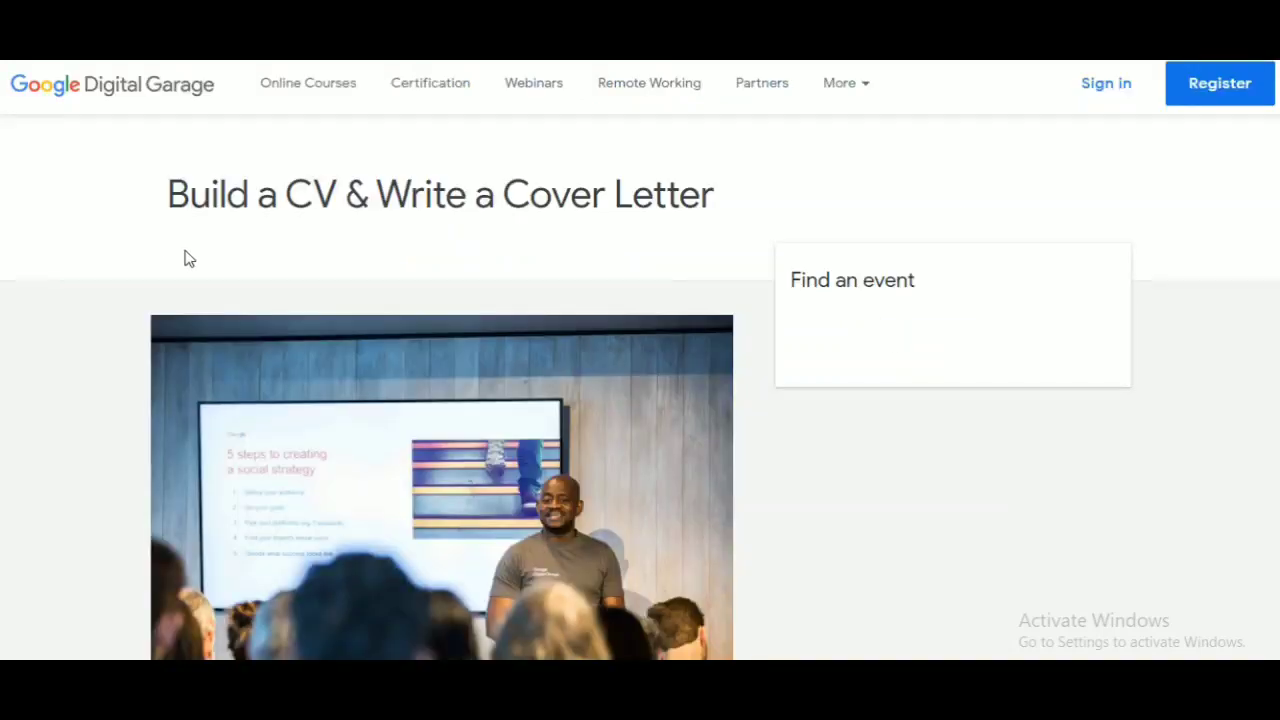
scroll("down", 3)
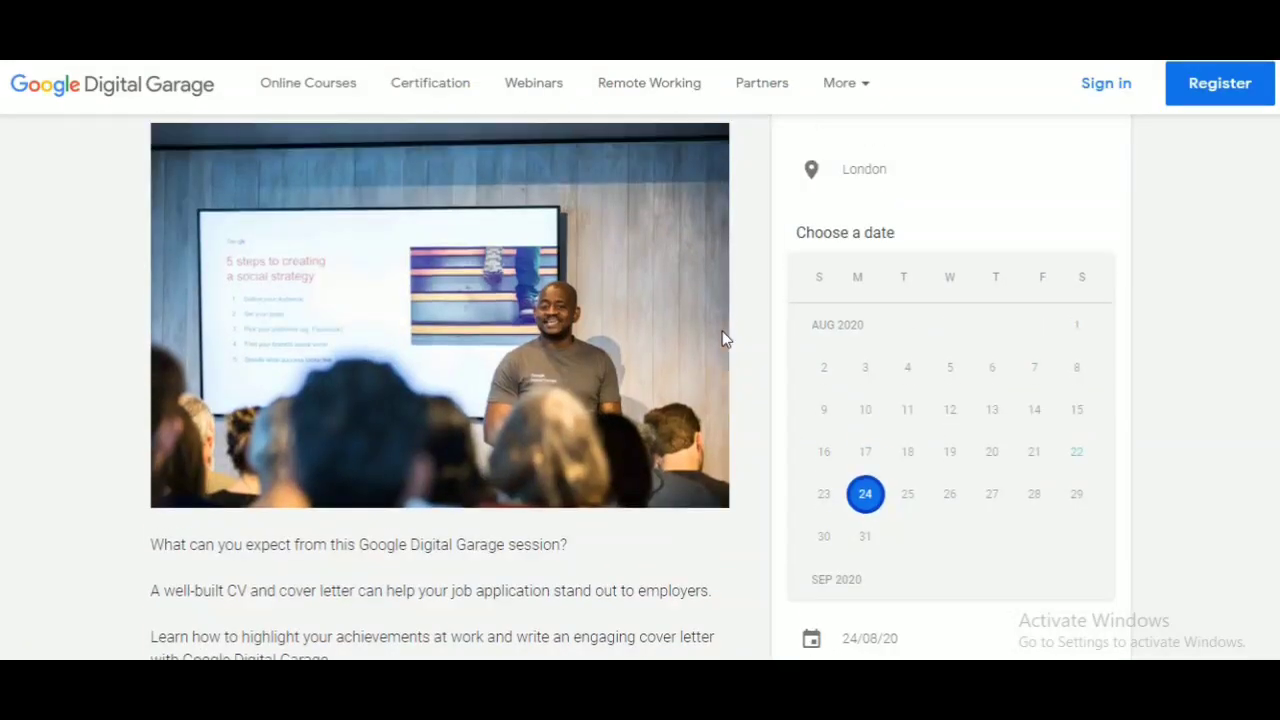
scroll("up", 3)
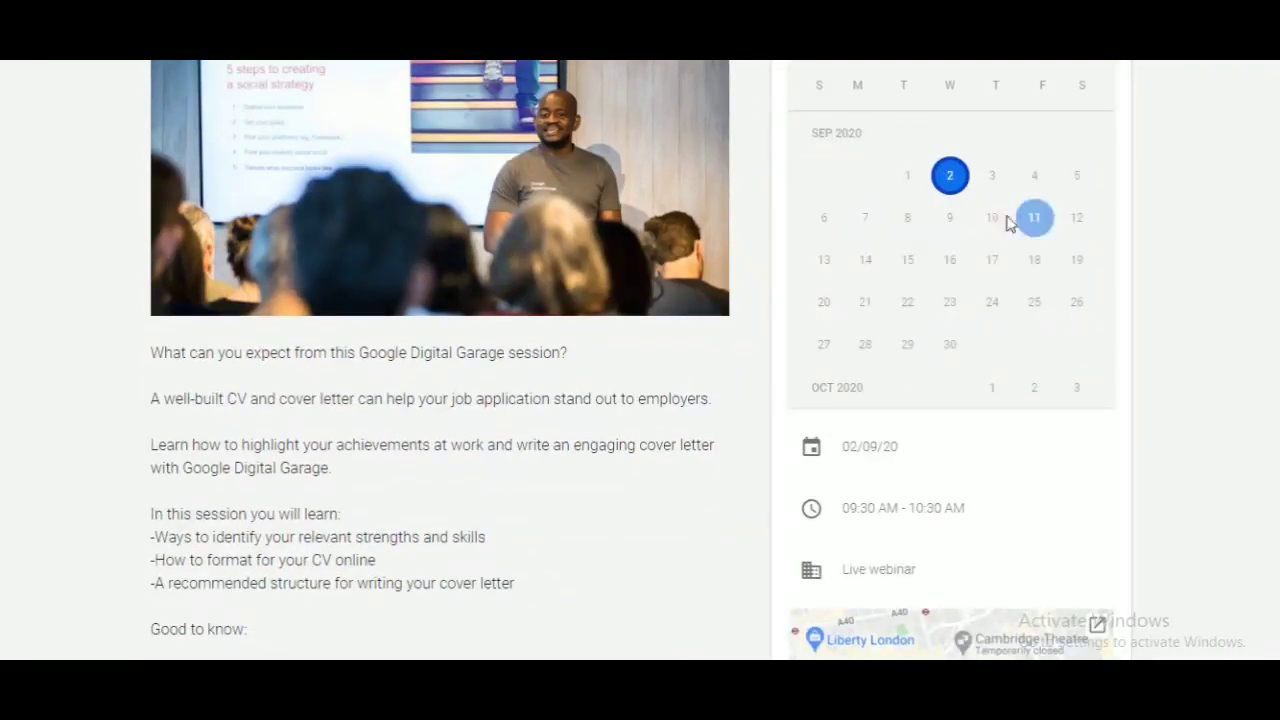
mouse_move(1034, 232)
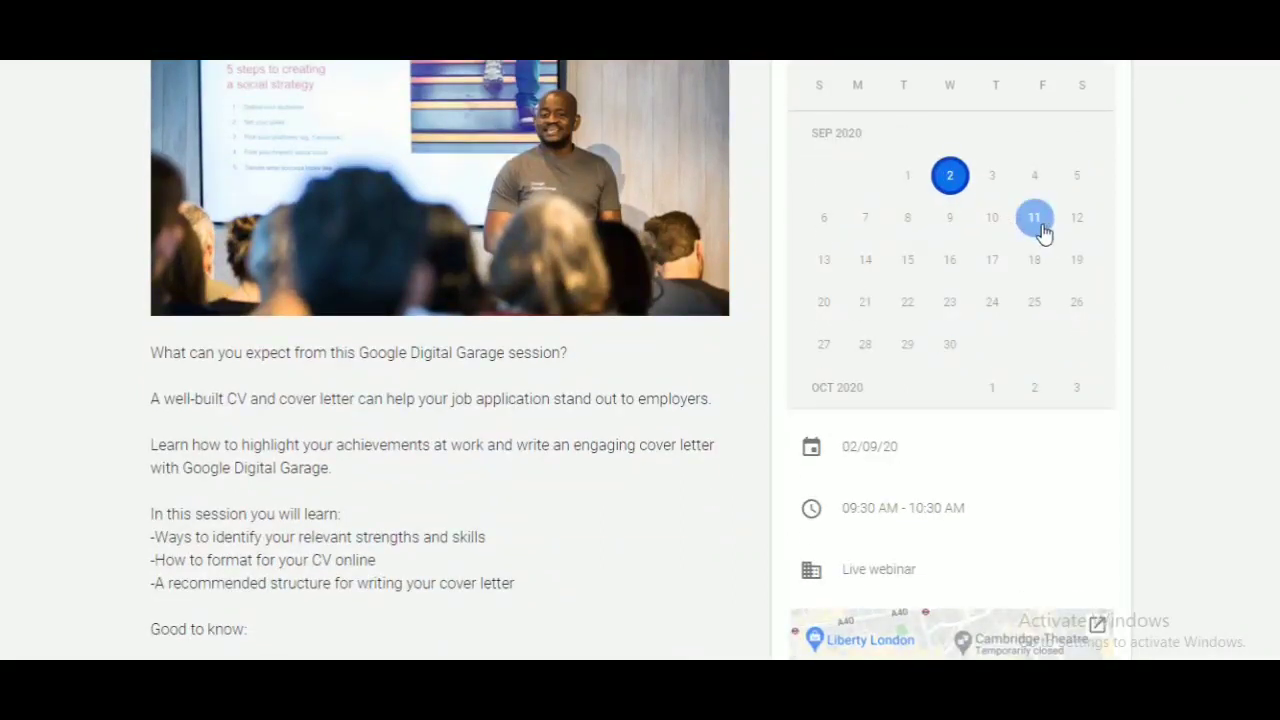
left_click(1034, 216)
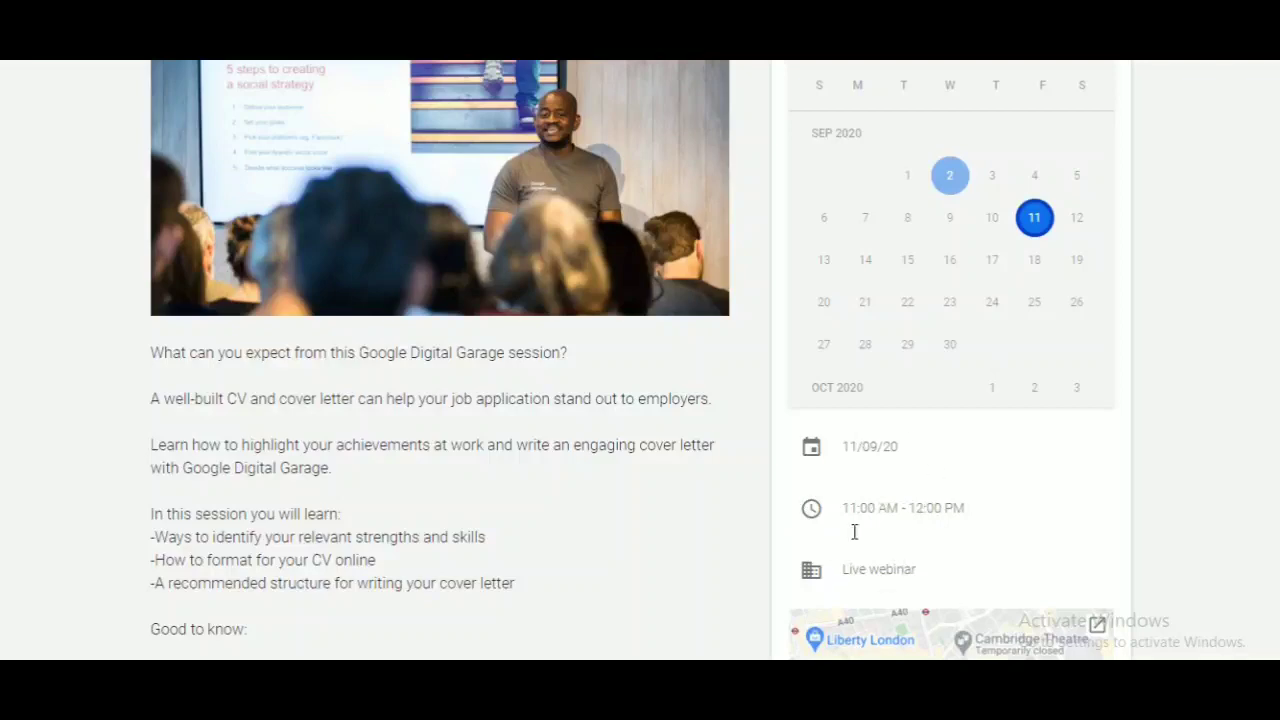
Review the webinar details down to its registration section, then return to the Online Courses listing
scroll("down", 3)
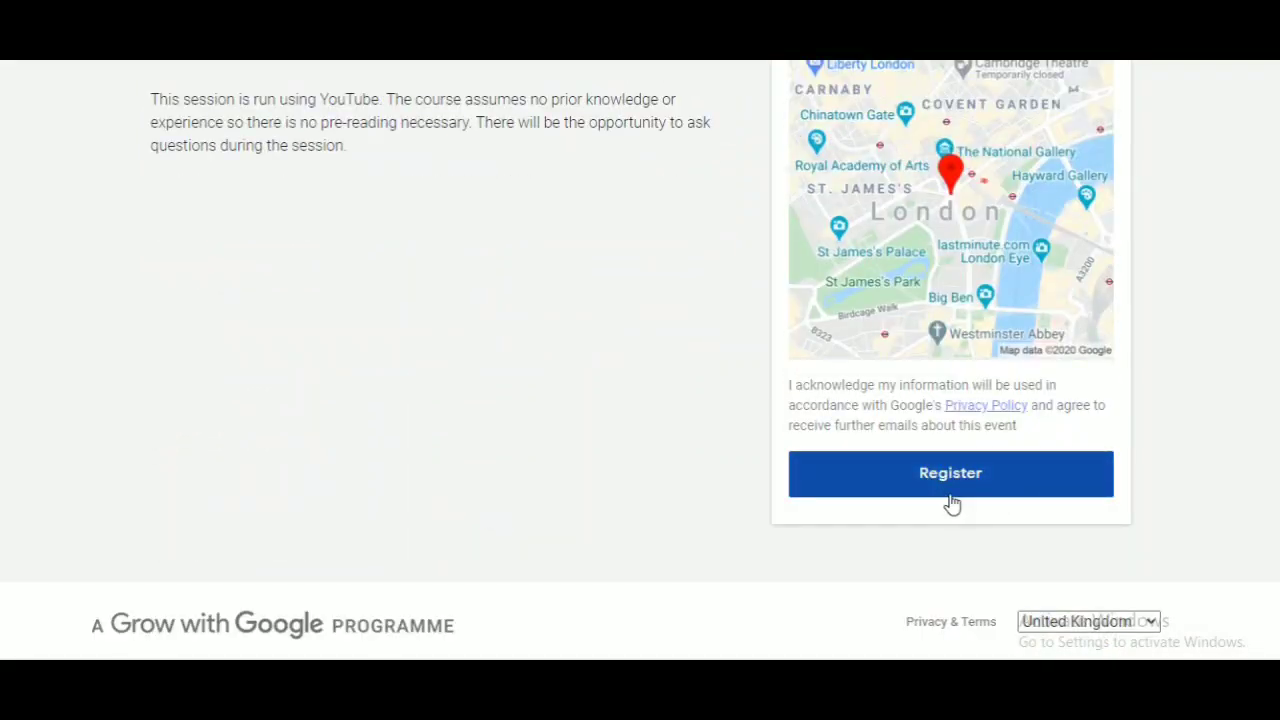
mouse_move(1034, 496)
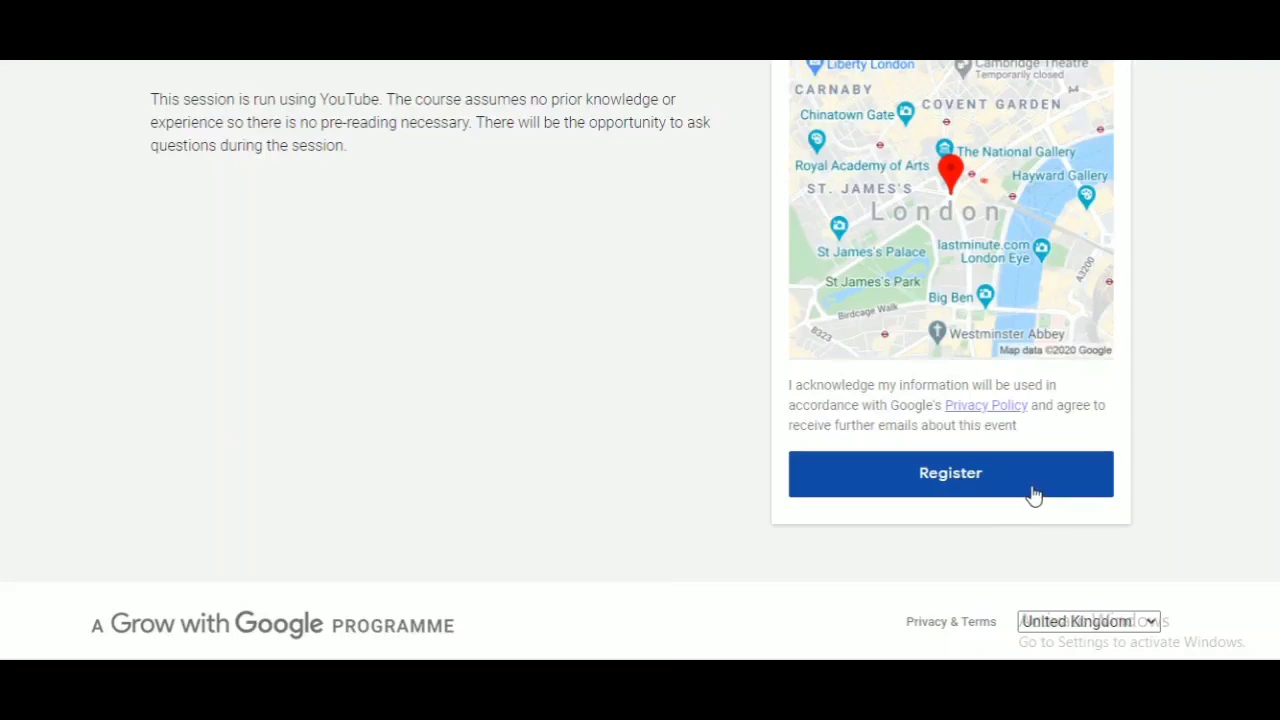
mouse_move(1038, 500)
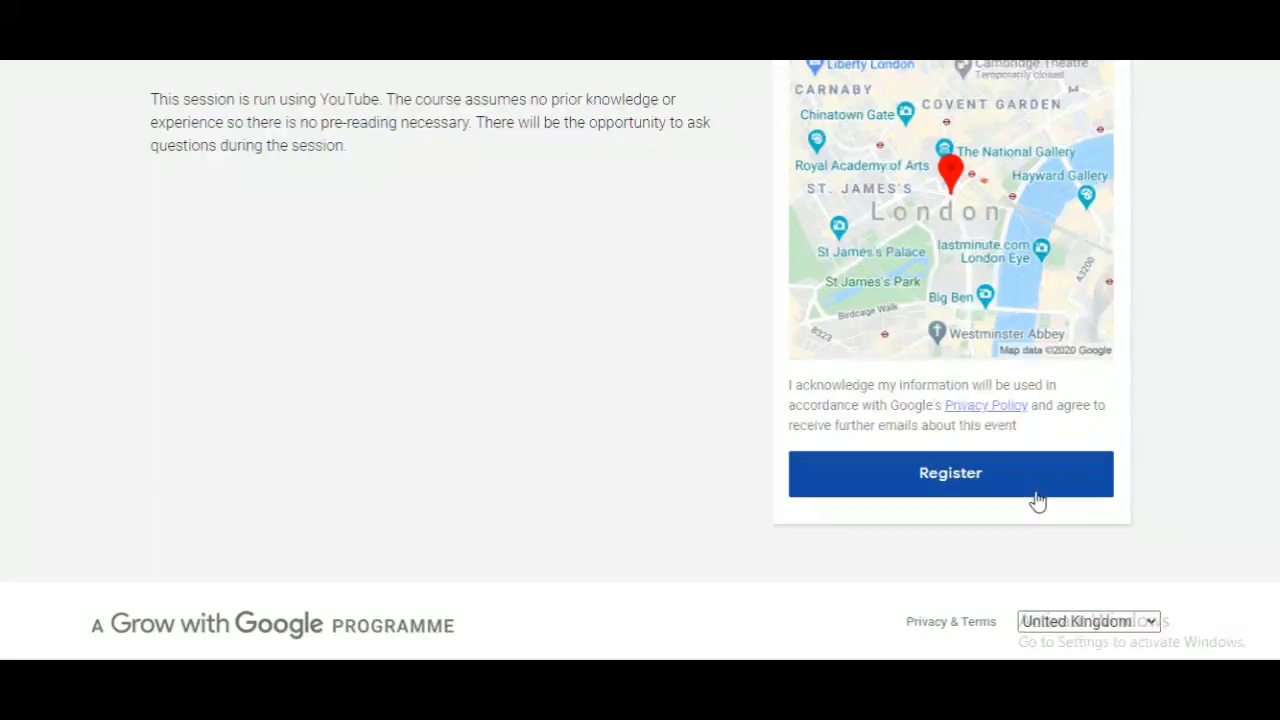
scroll("up", 3)
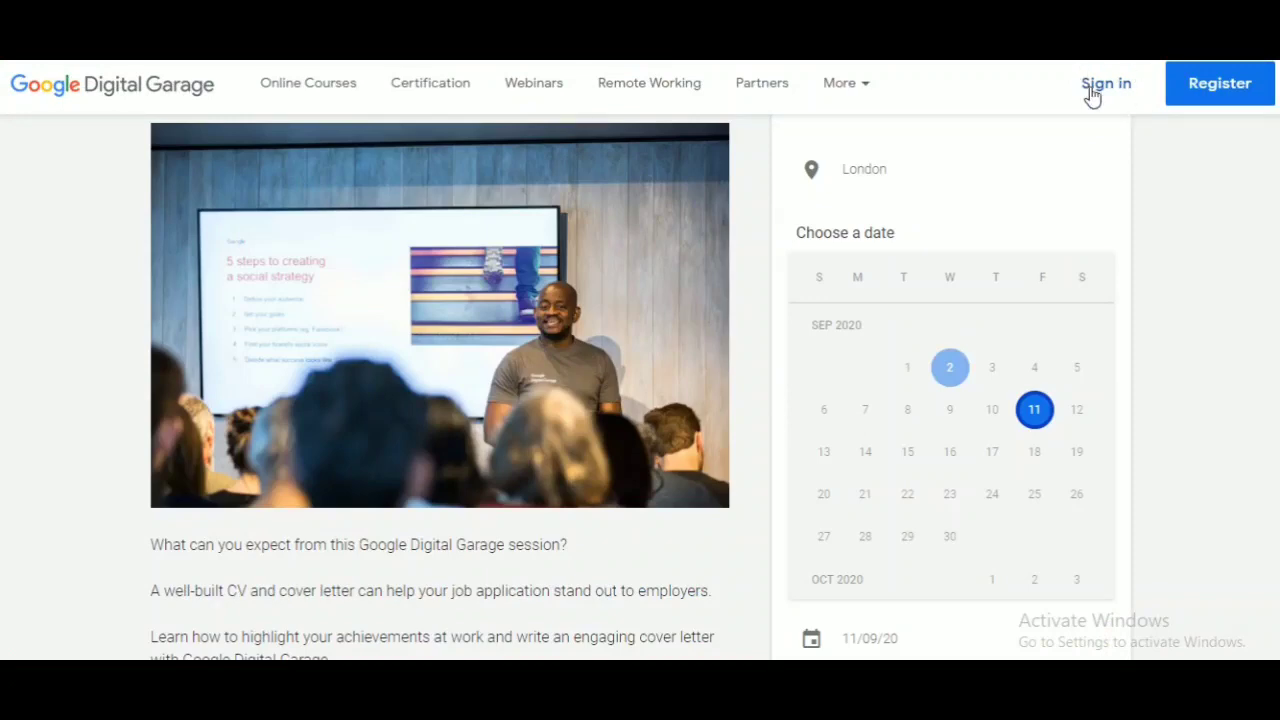
scroll("down", 3)
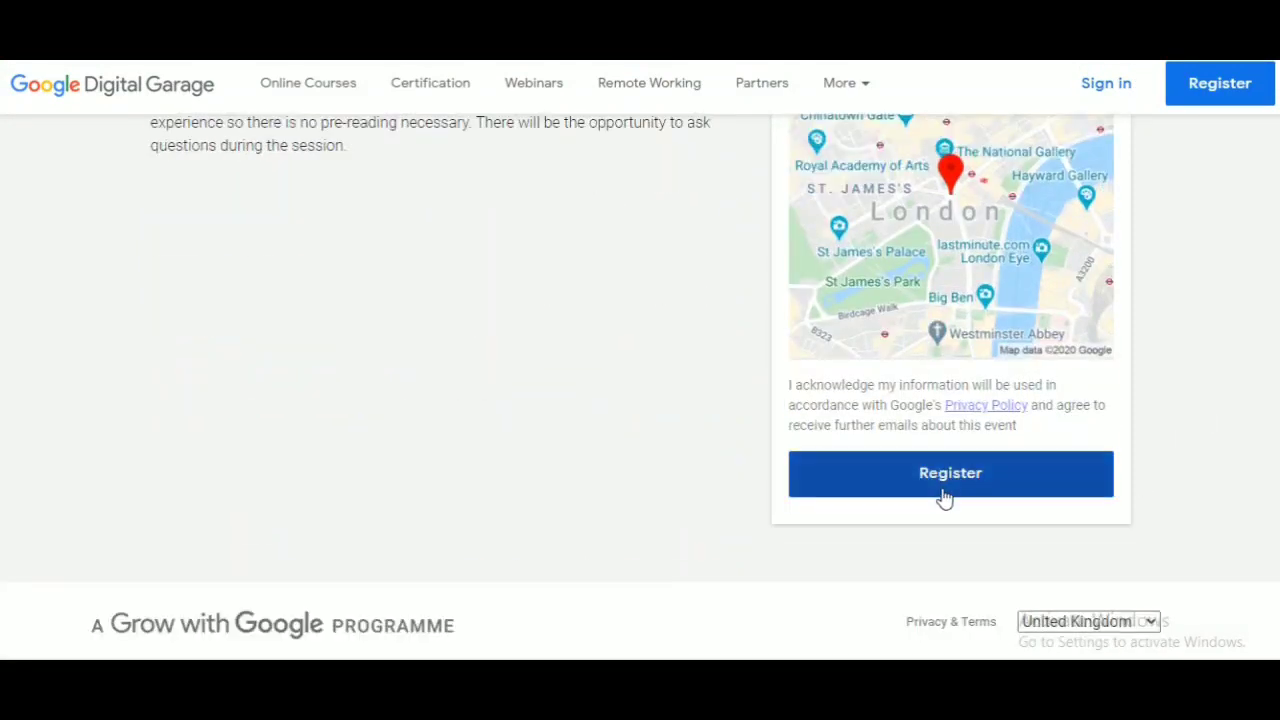
scroll("up", 3)
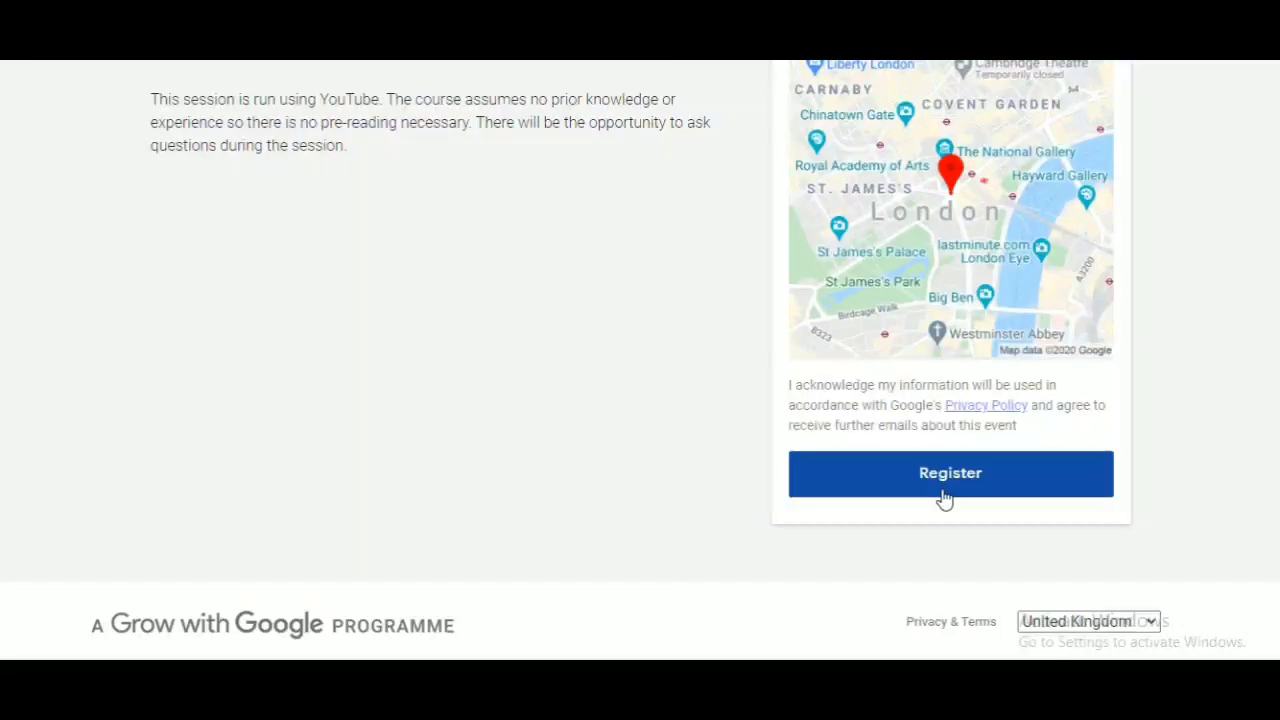
left_click(950, 472)
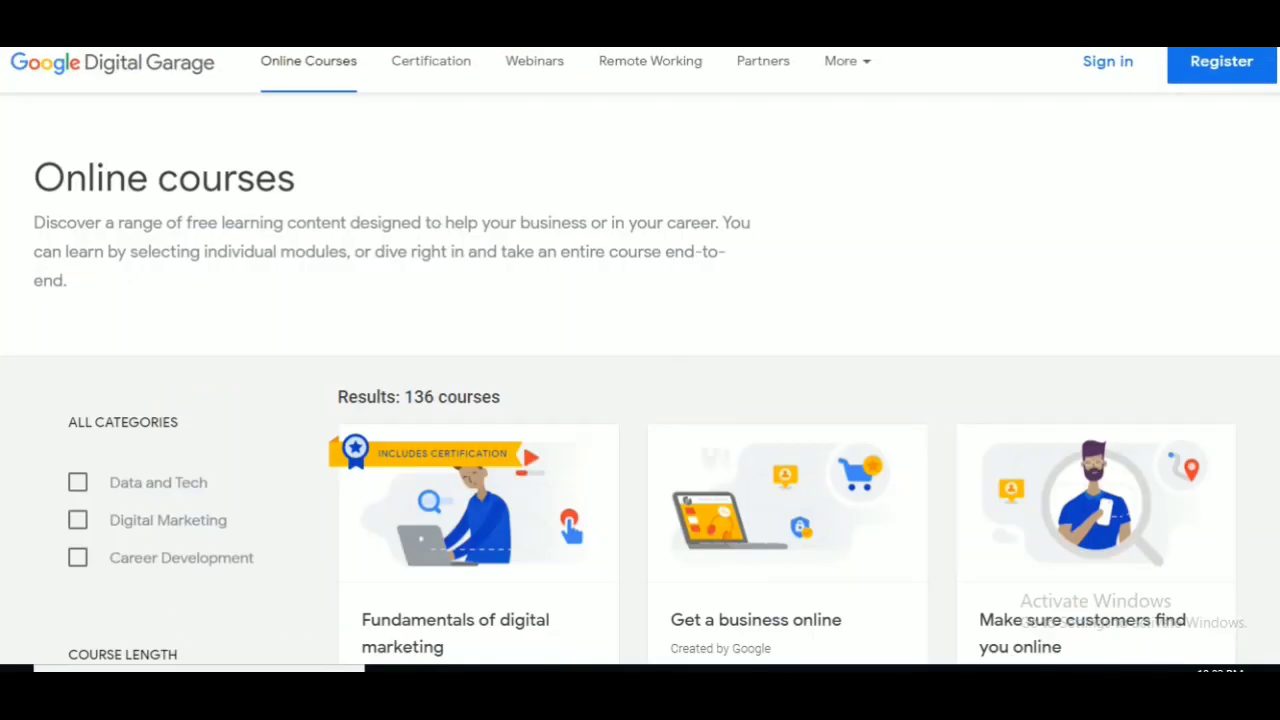
mouse_move(202, 104)
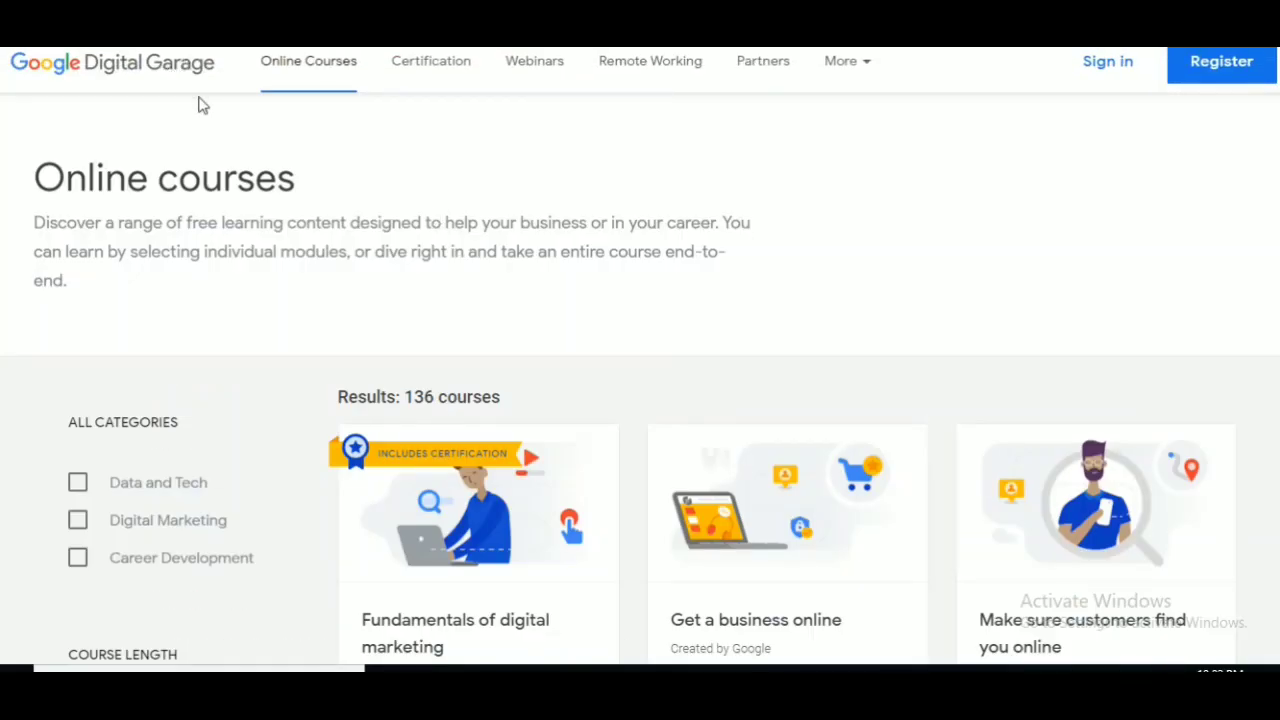